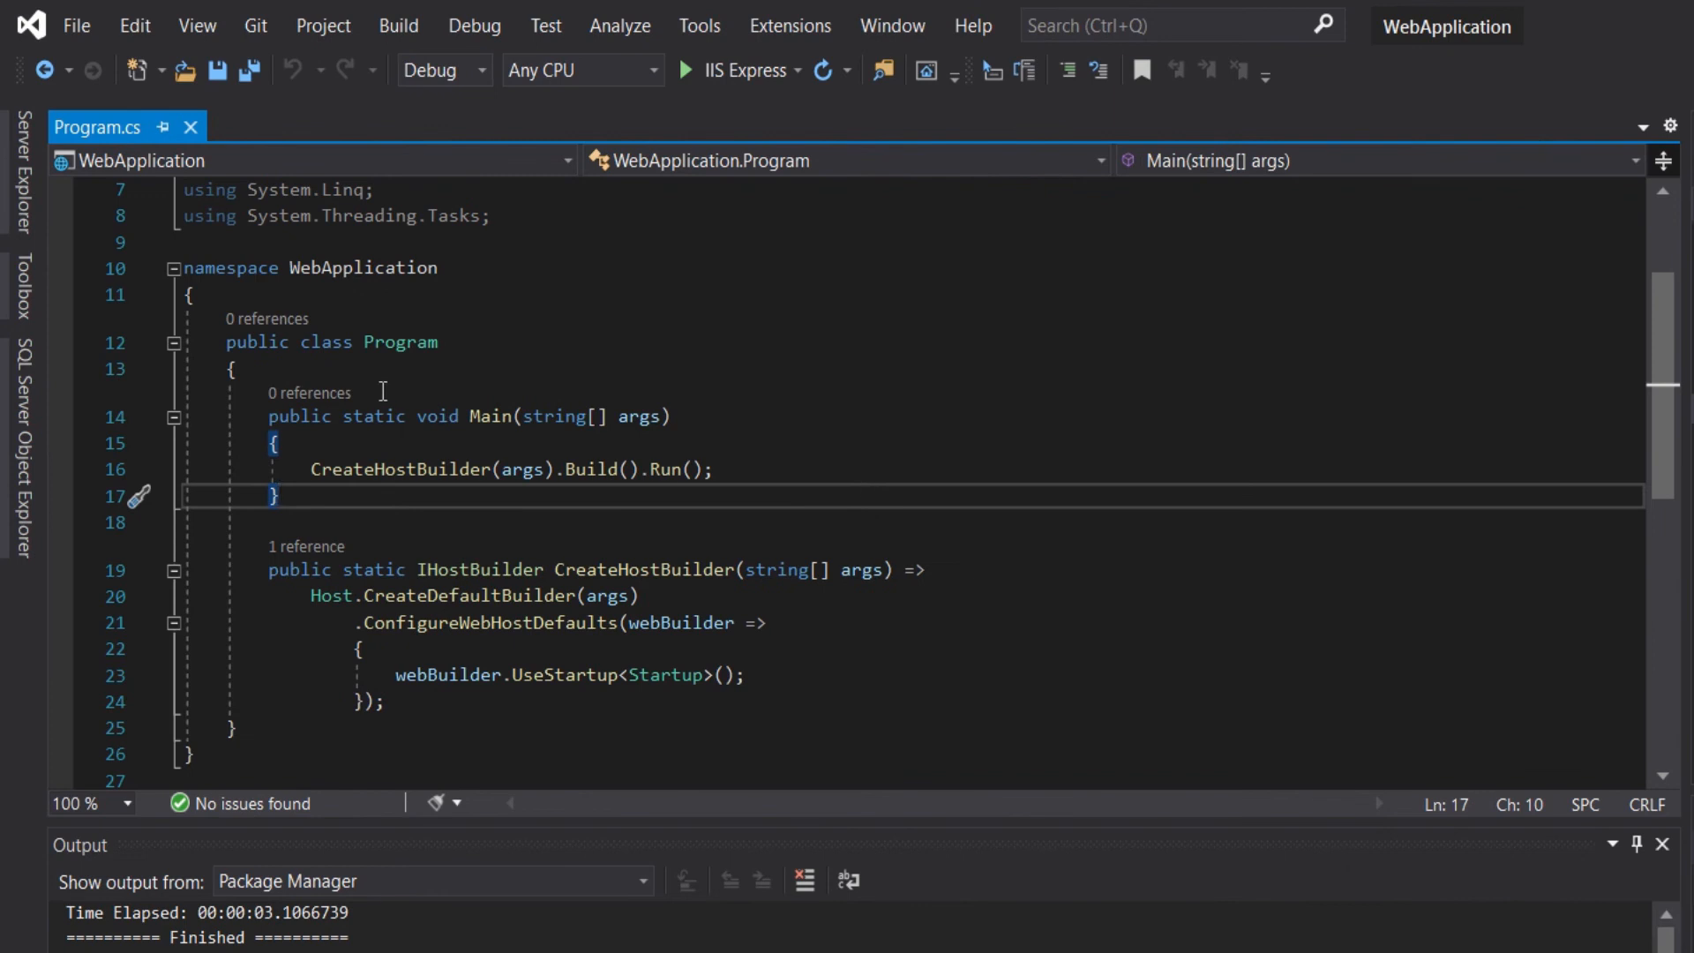
pyautogui.moveTo(492, 420)
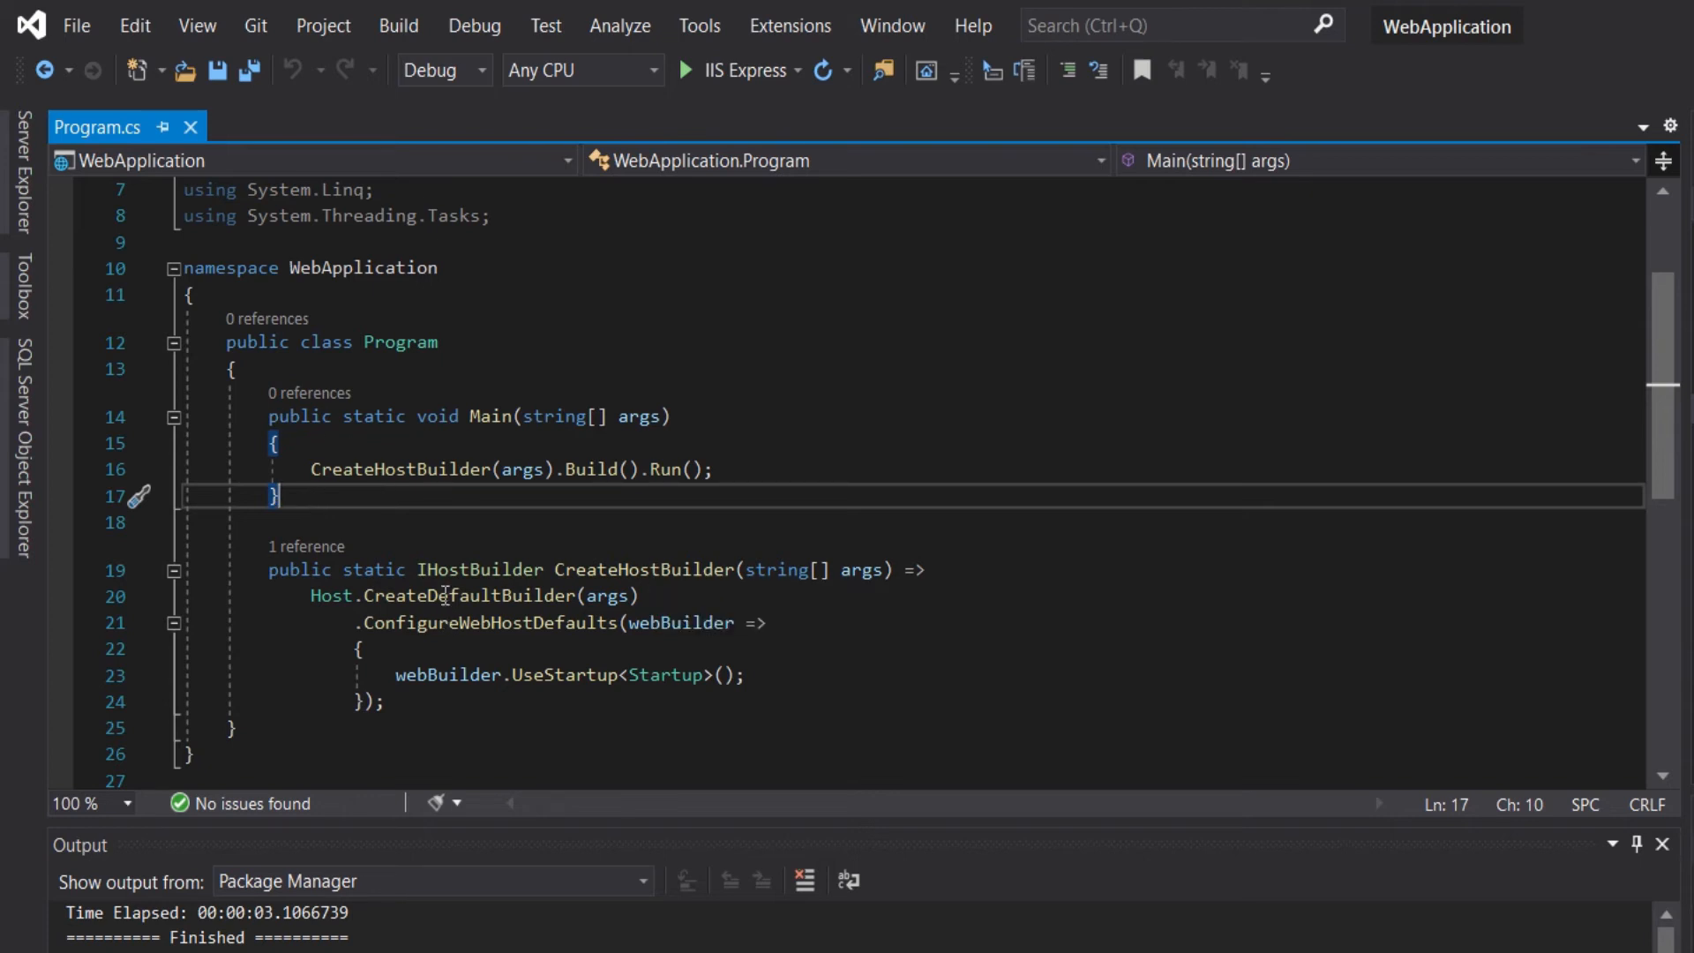
# Go to the Startup class definition from UseStartup<Startup> and view Startup.cs
pyautogui.doubleClick(466, 595)
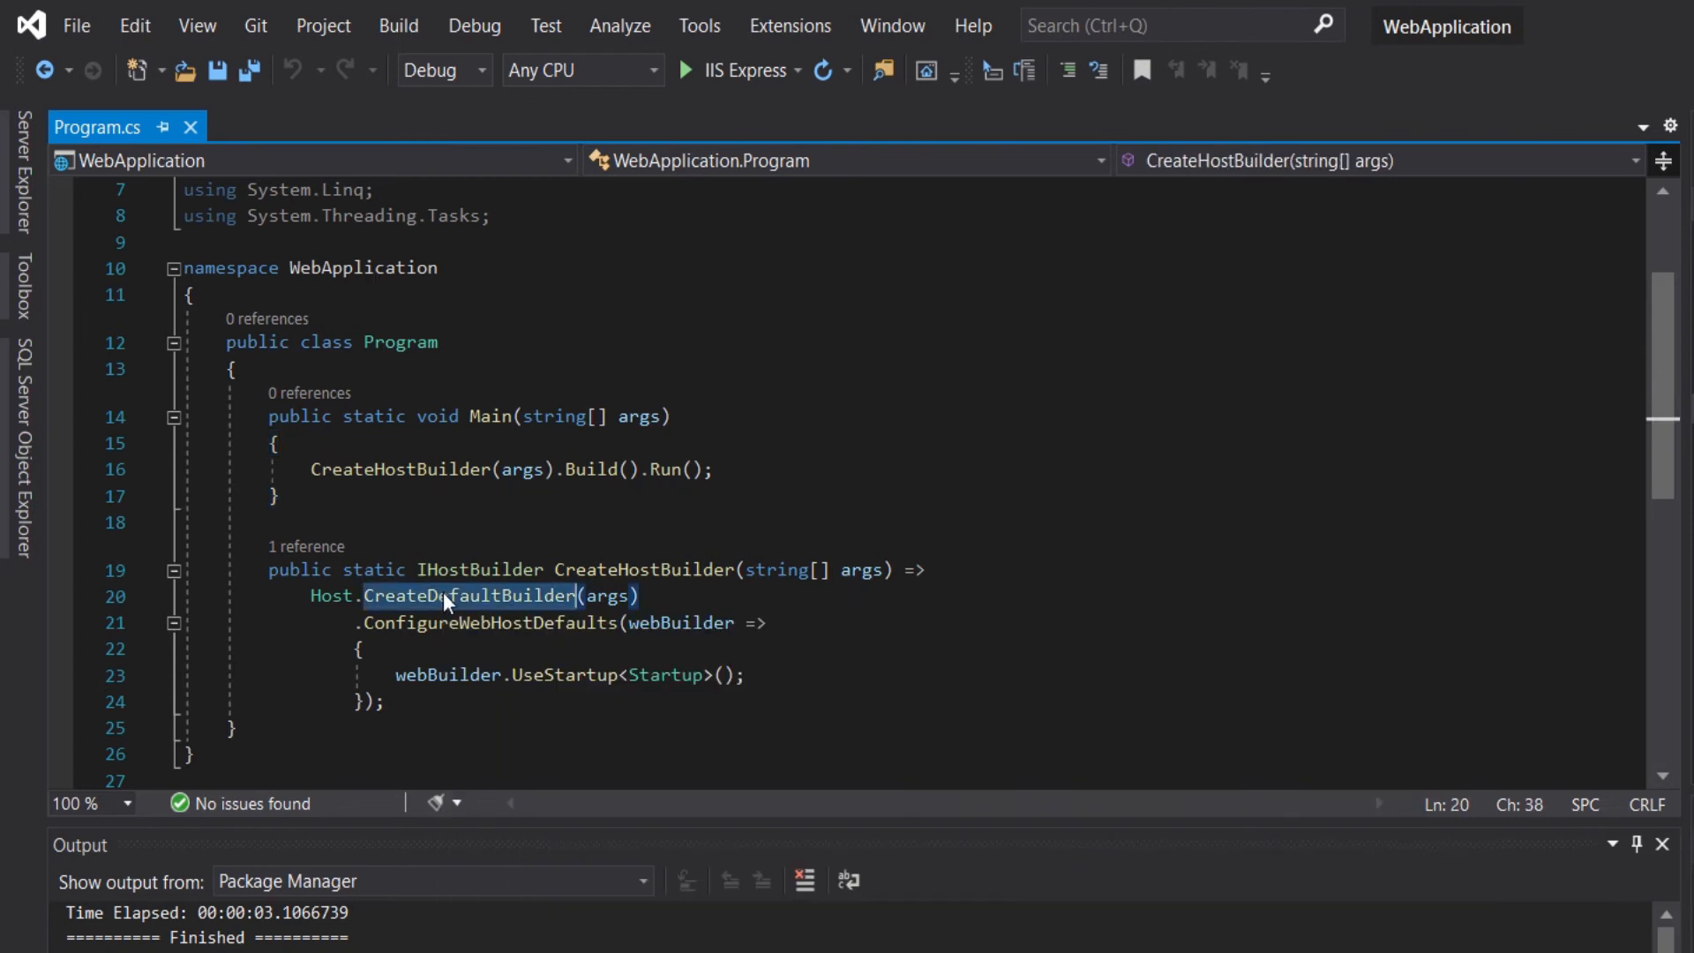
pyautogui.moveTo(448, 602)
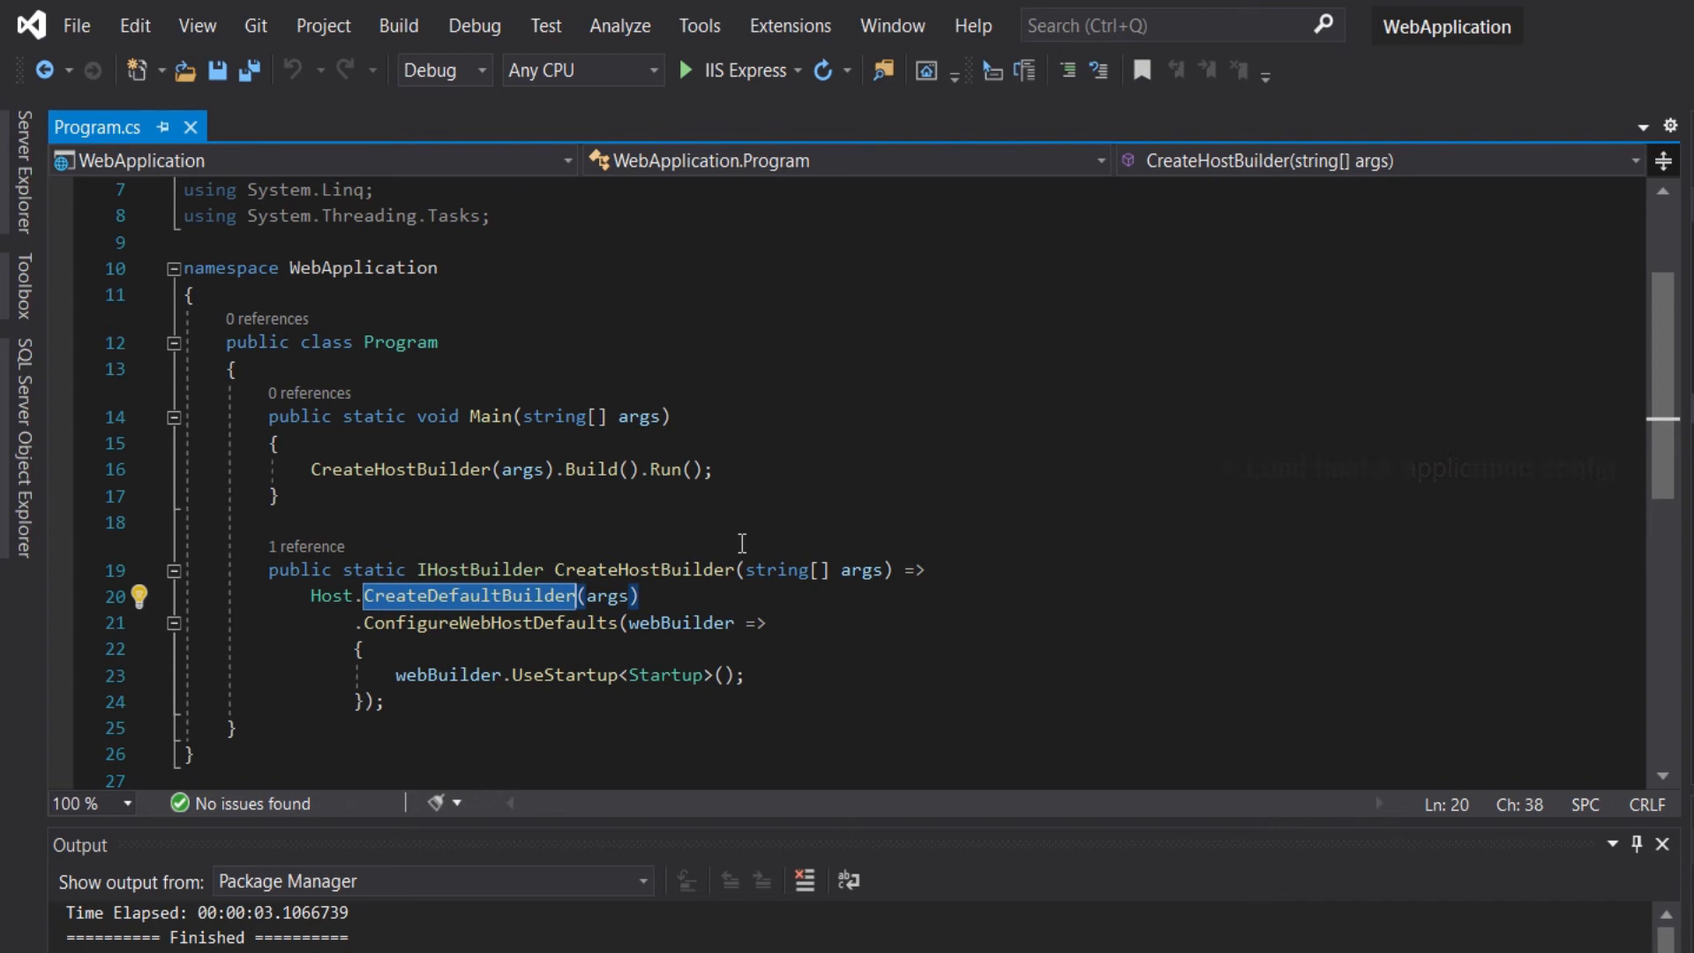
pyautogui.moveTo(821, 640)
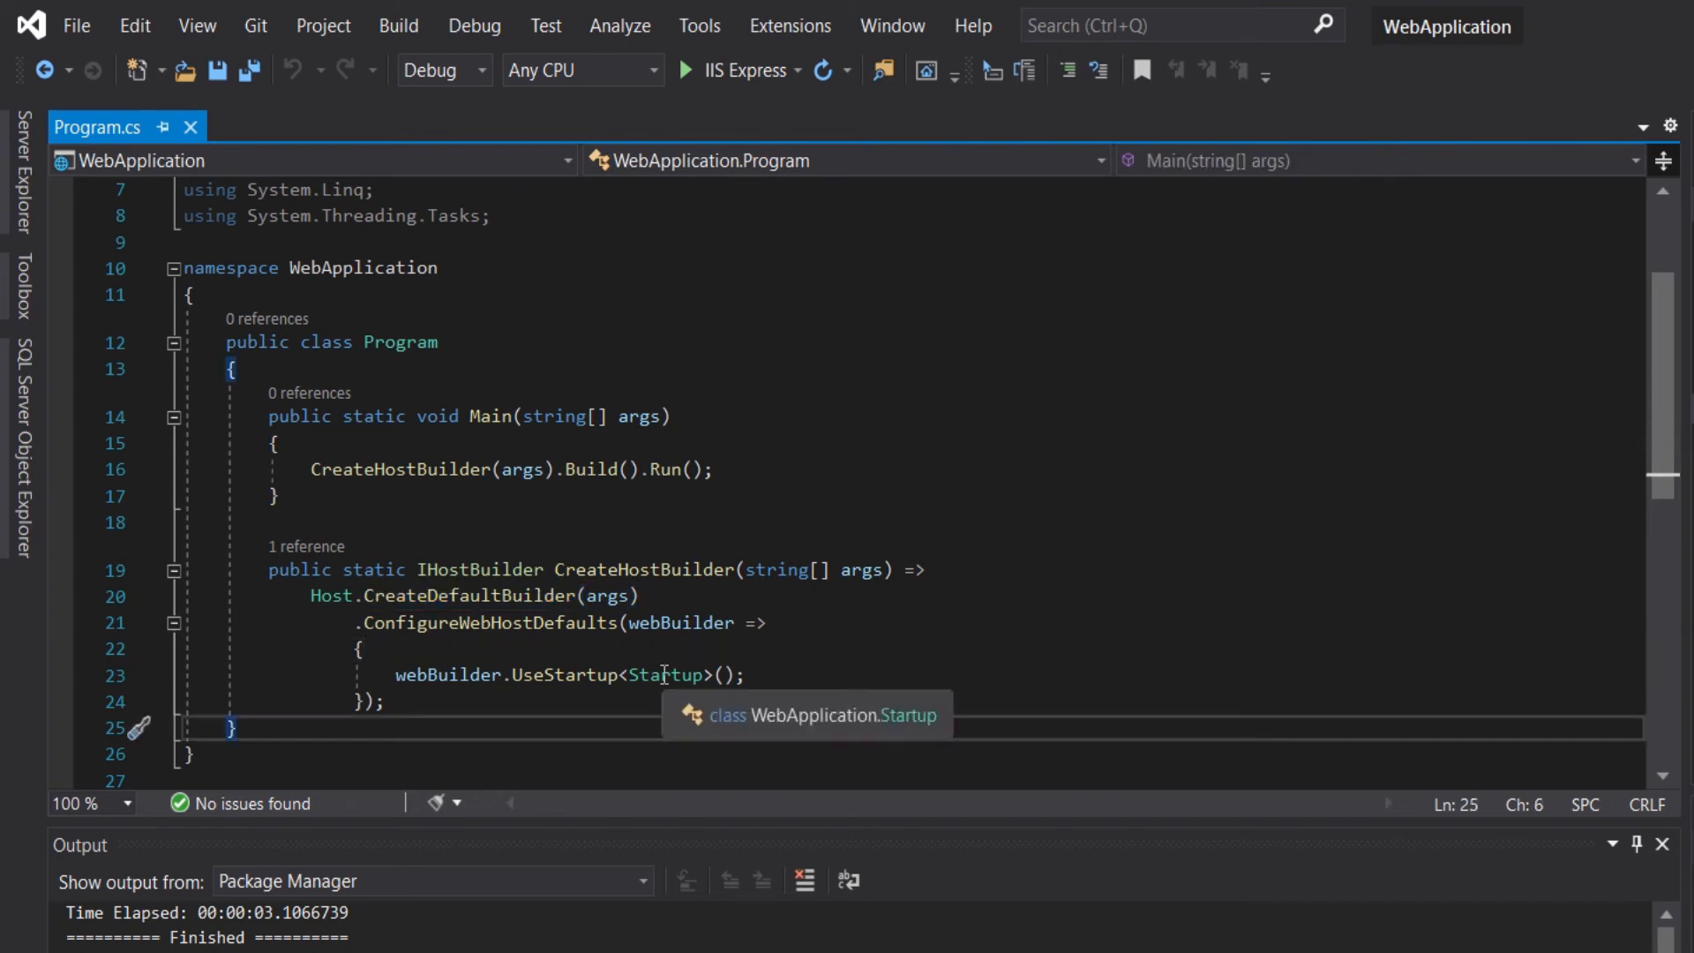
pyautogui.rightClick(660, 675)
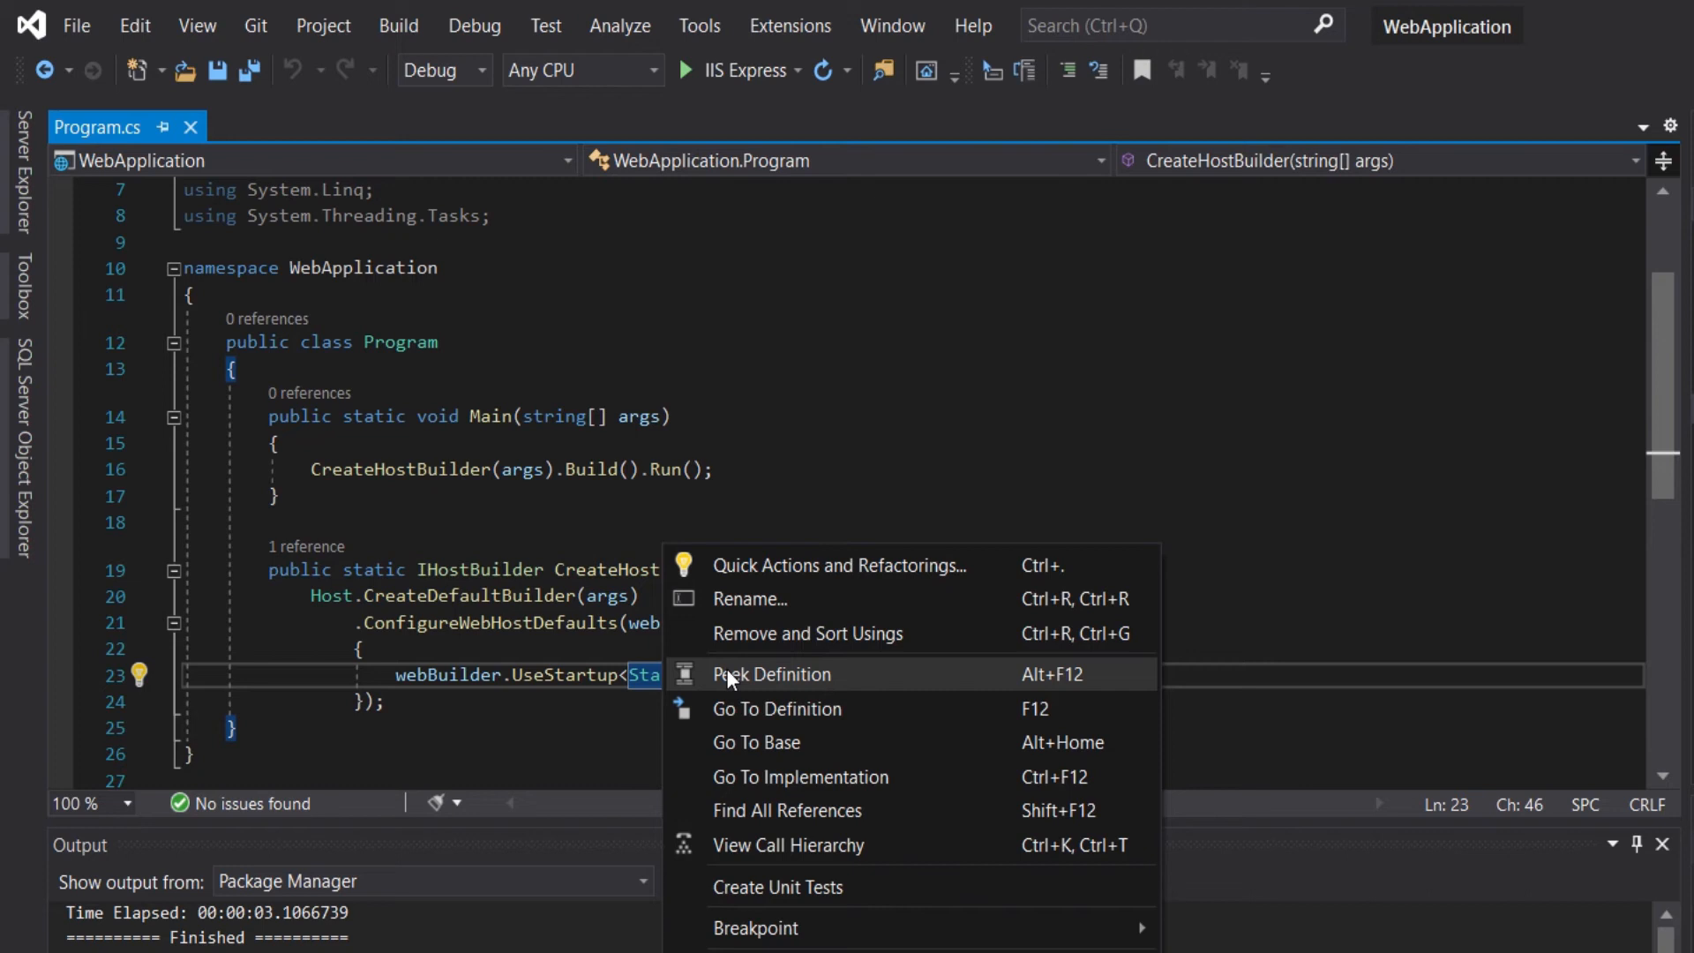
pyautogui.click(777, 709)
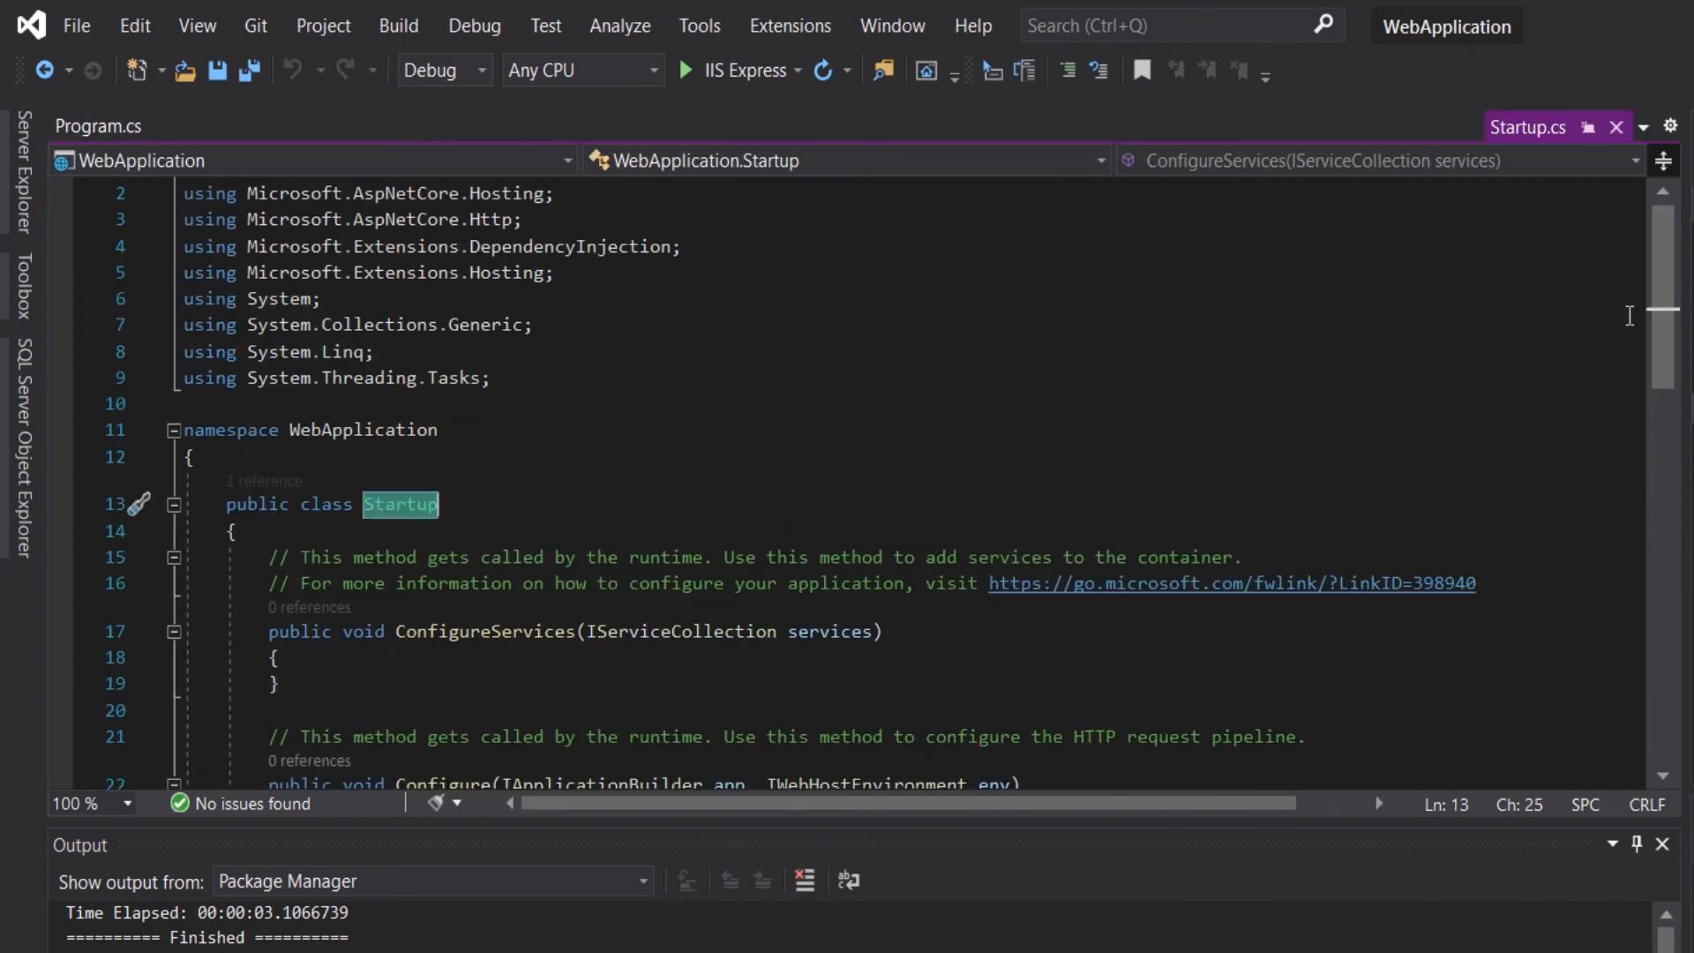
pyautogui.click(99, 126)
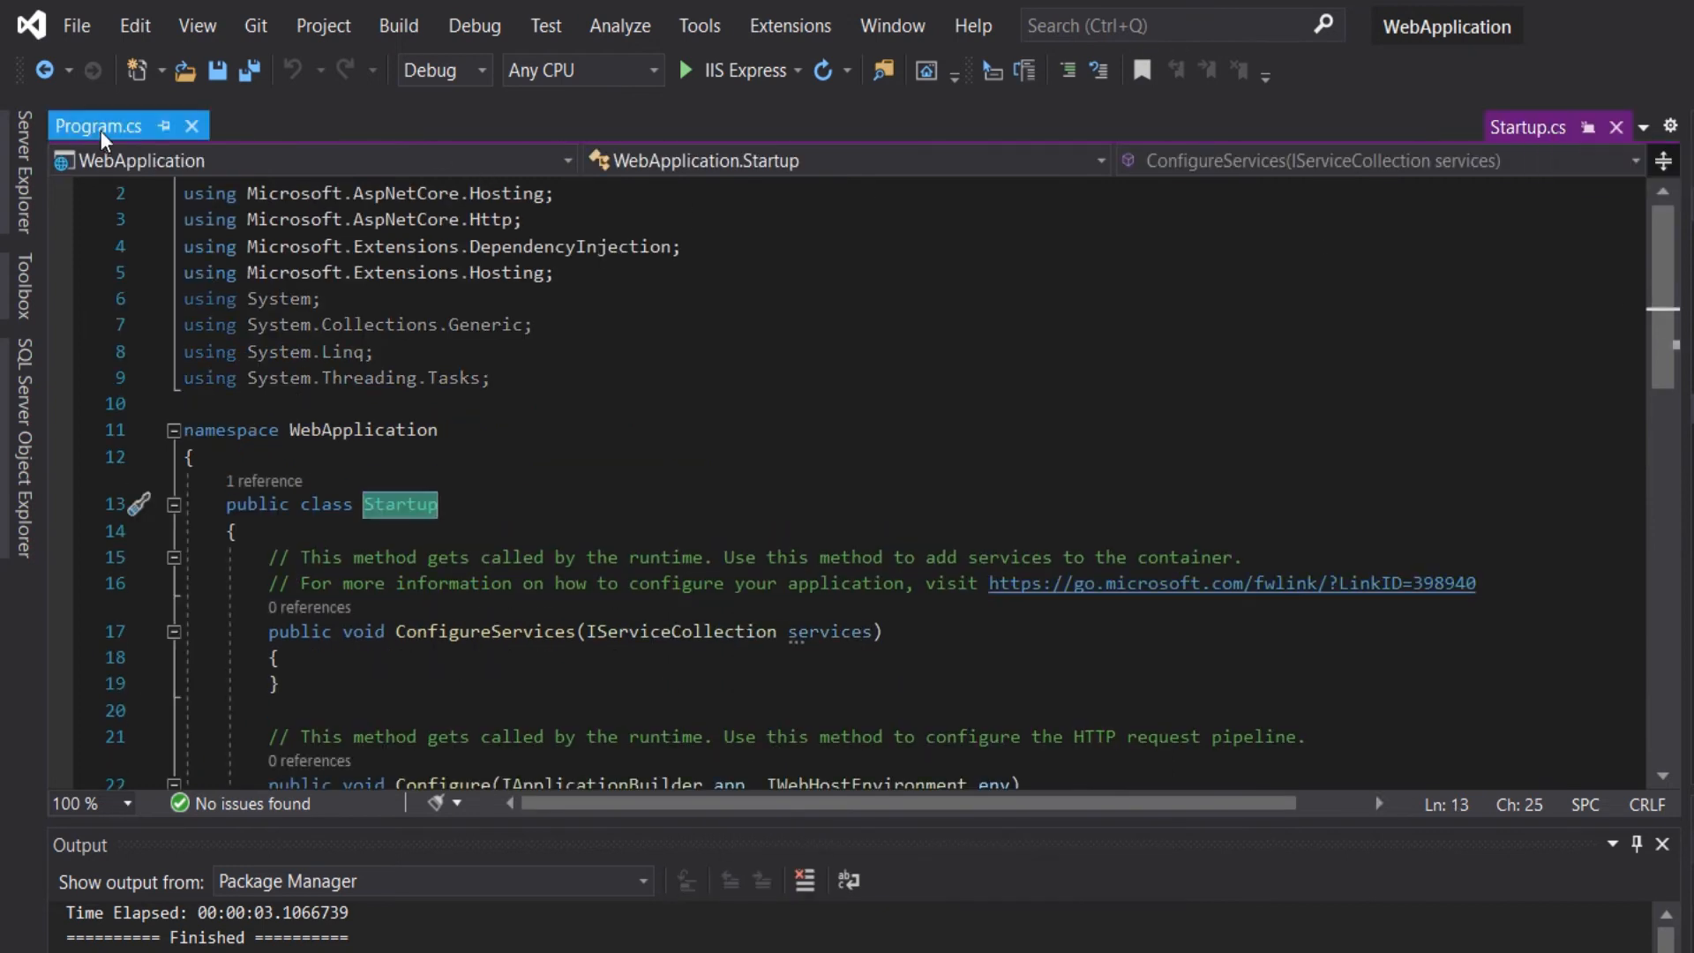
pyautogui.rightClick(656, 674)
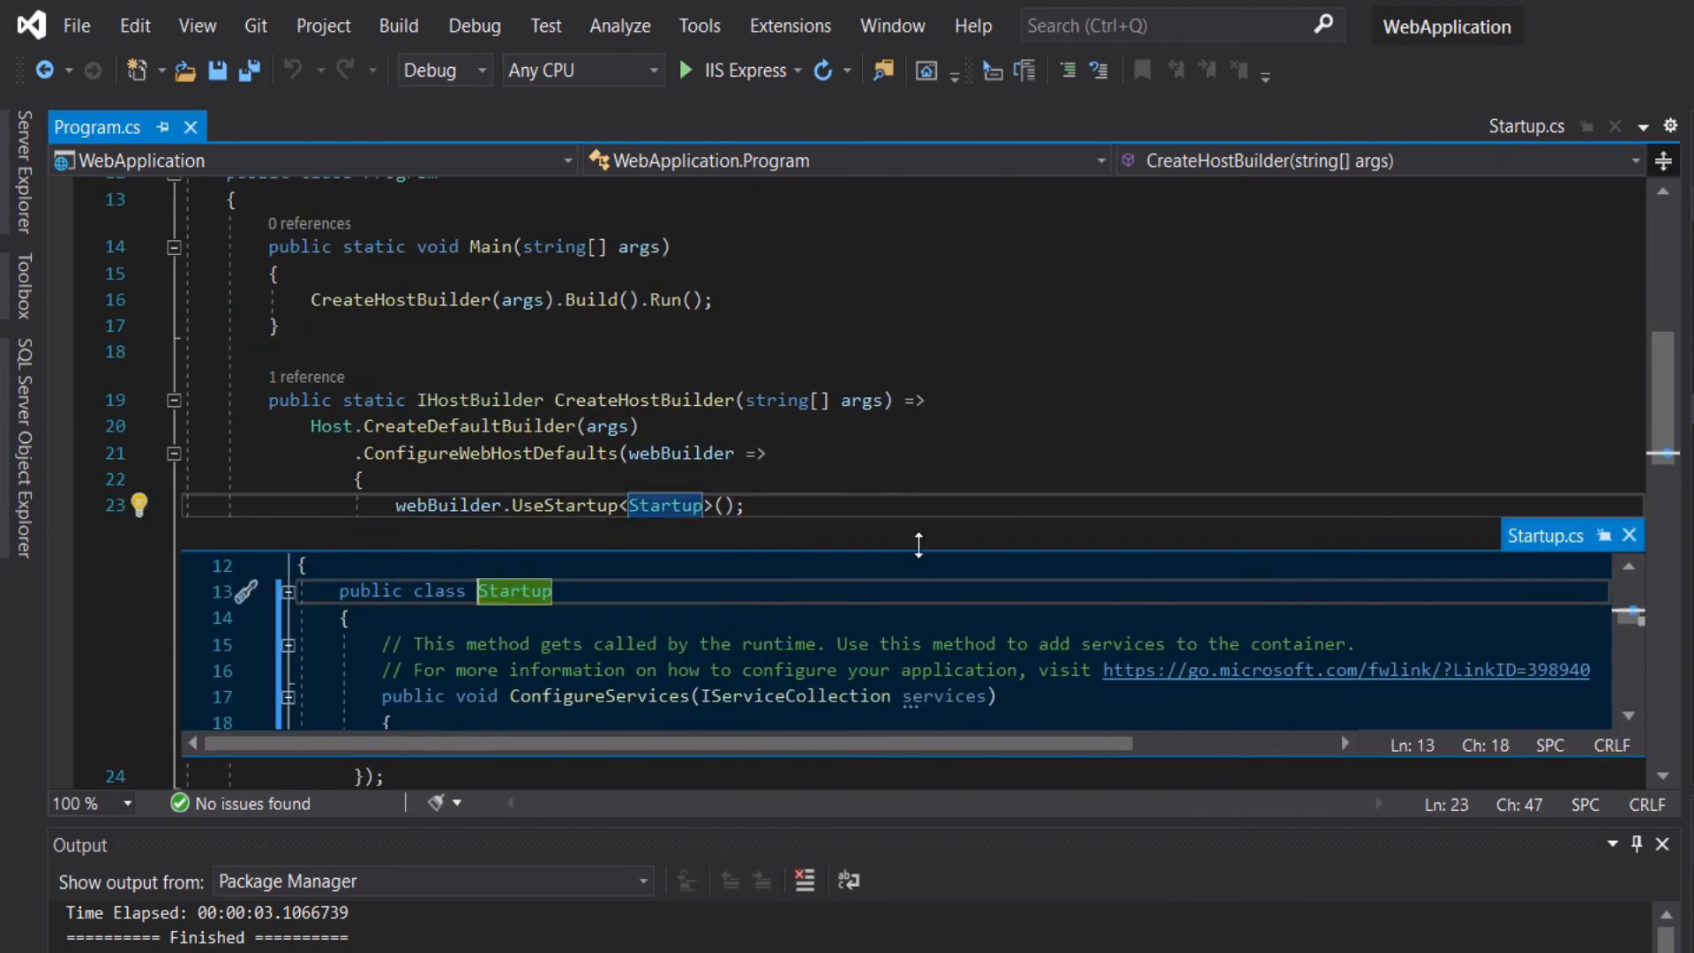
pyautogui.moveTo(513, 591)
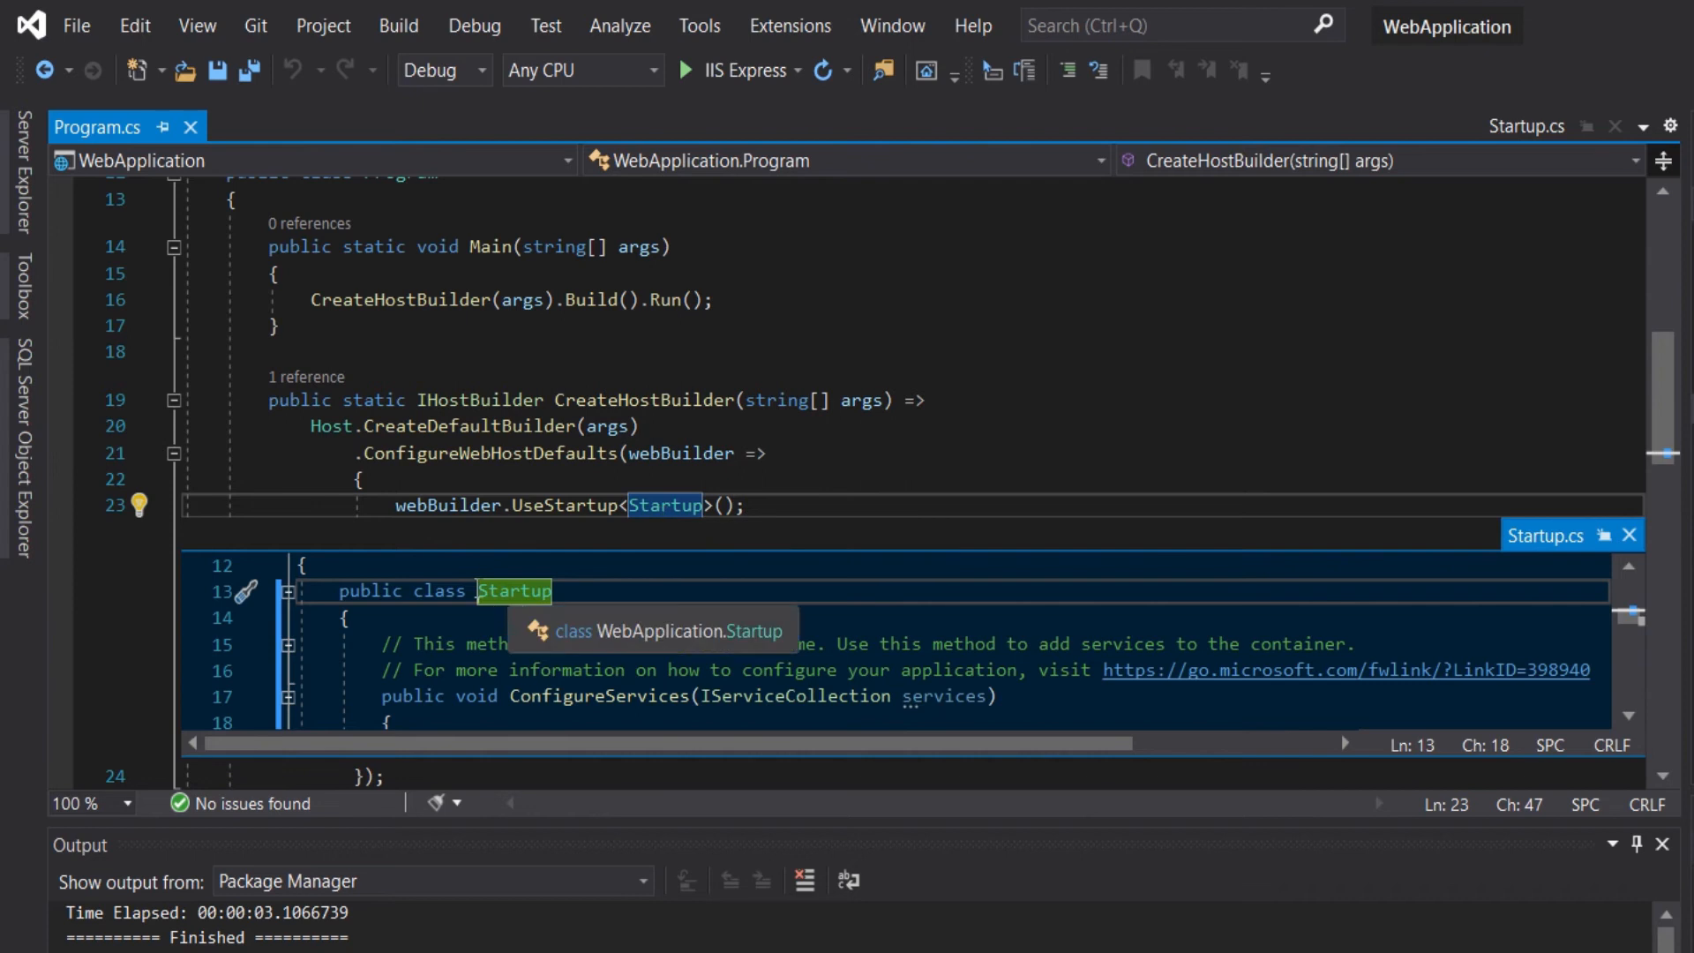
pyautogui.click(1527, 127)
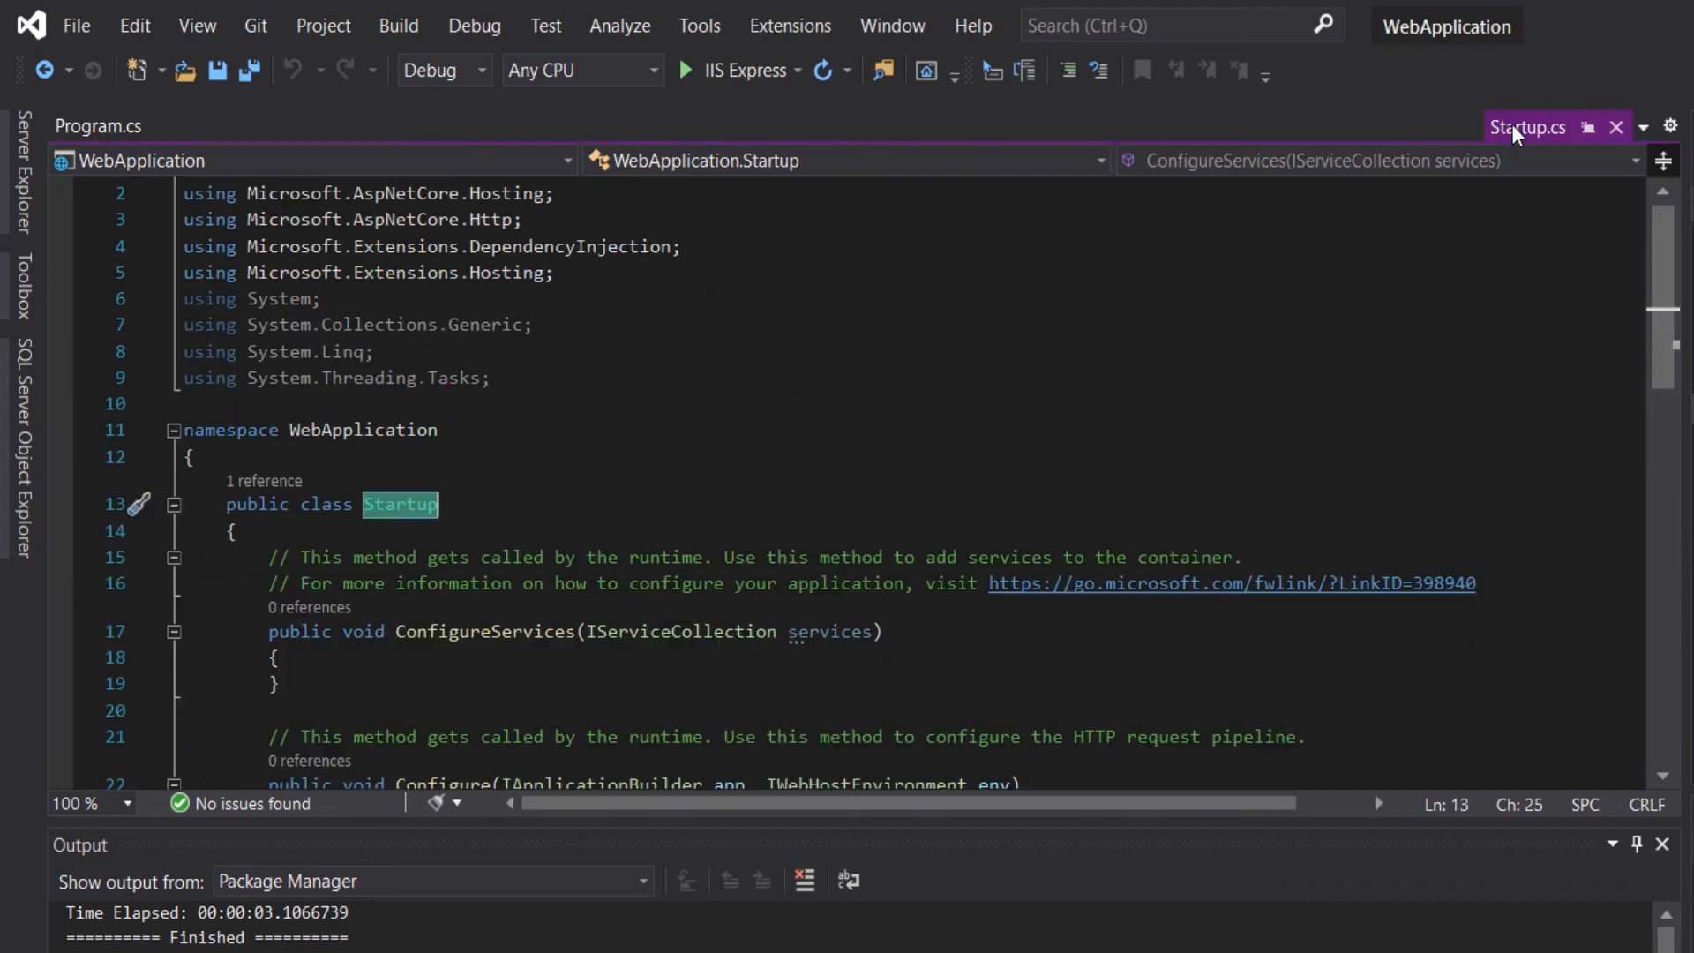
pyautogui.scroll(-3)
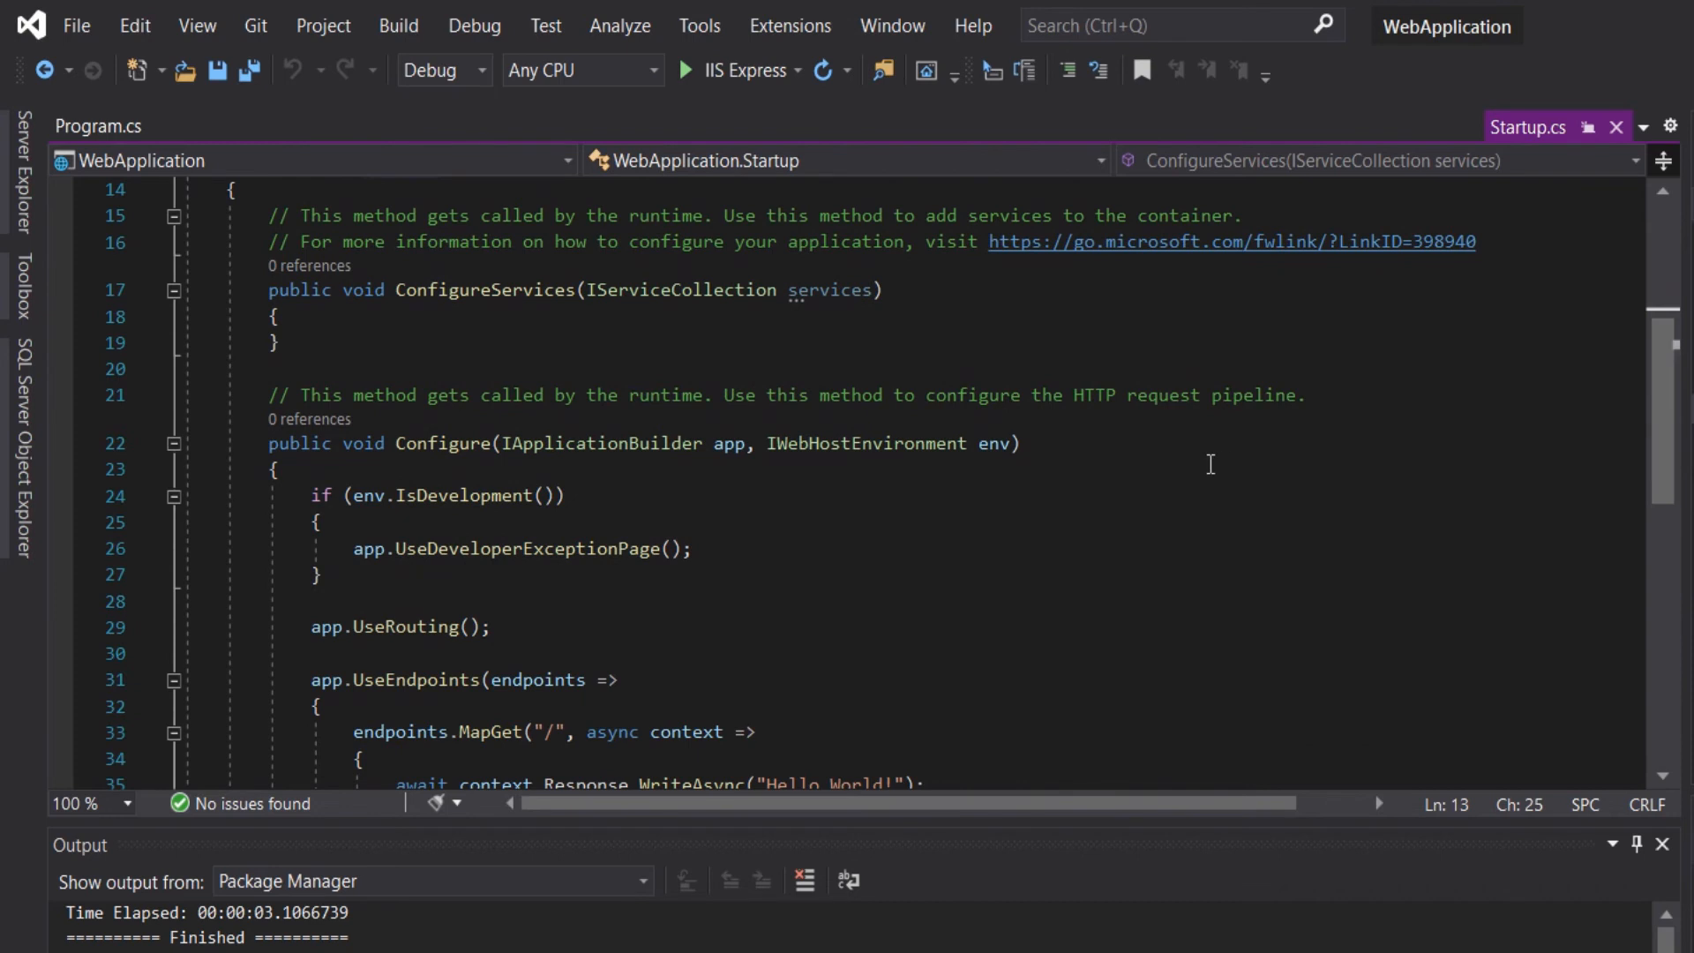
pyautogui.moveTo(1499, 206)
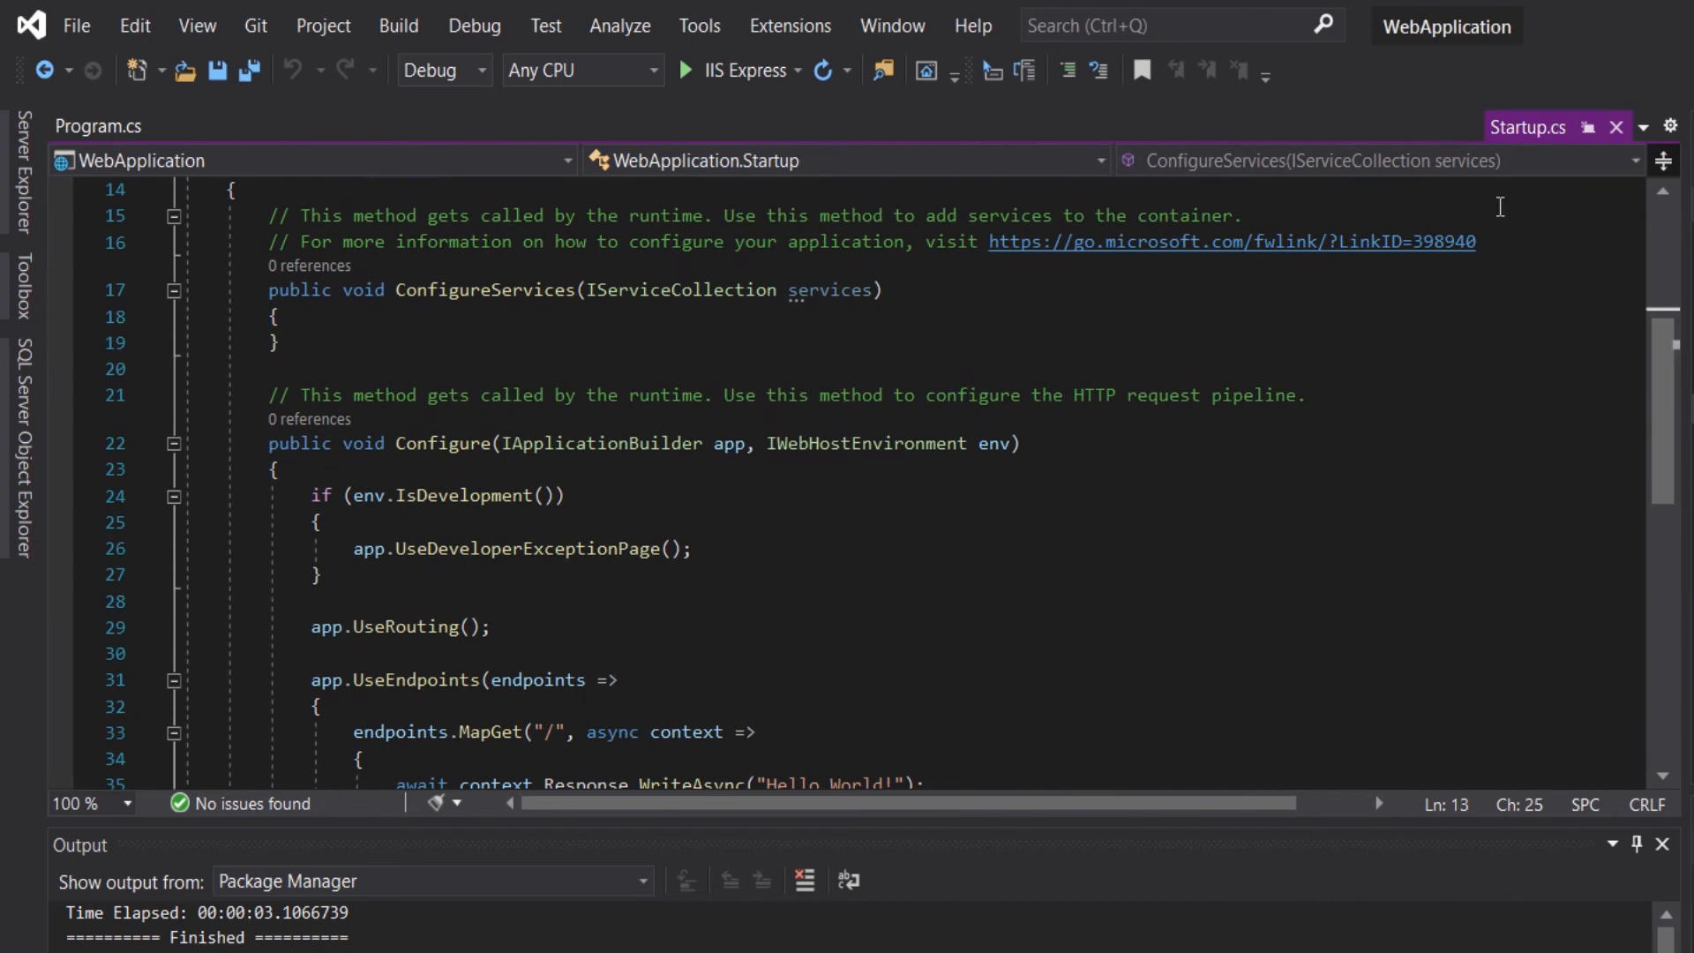
pyautogui.moveTo(1455, 538)
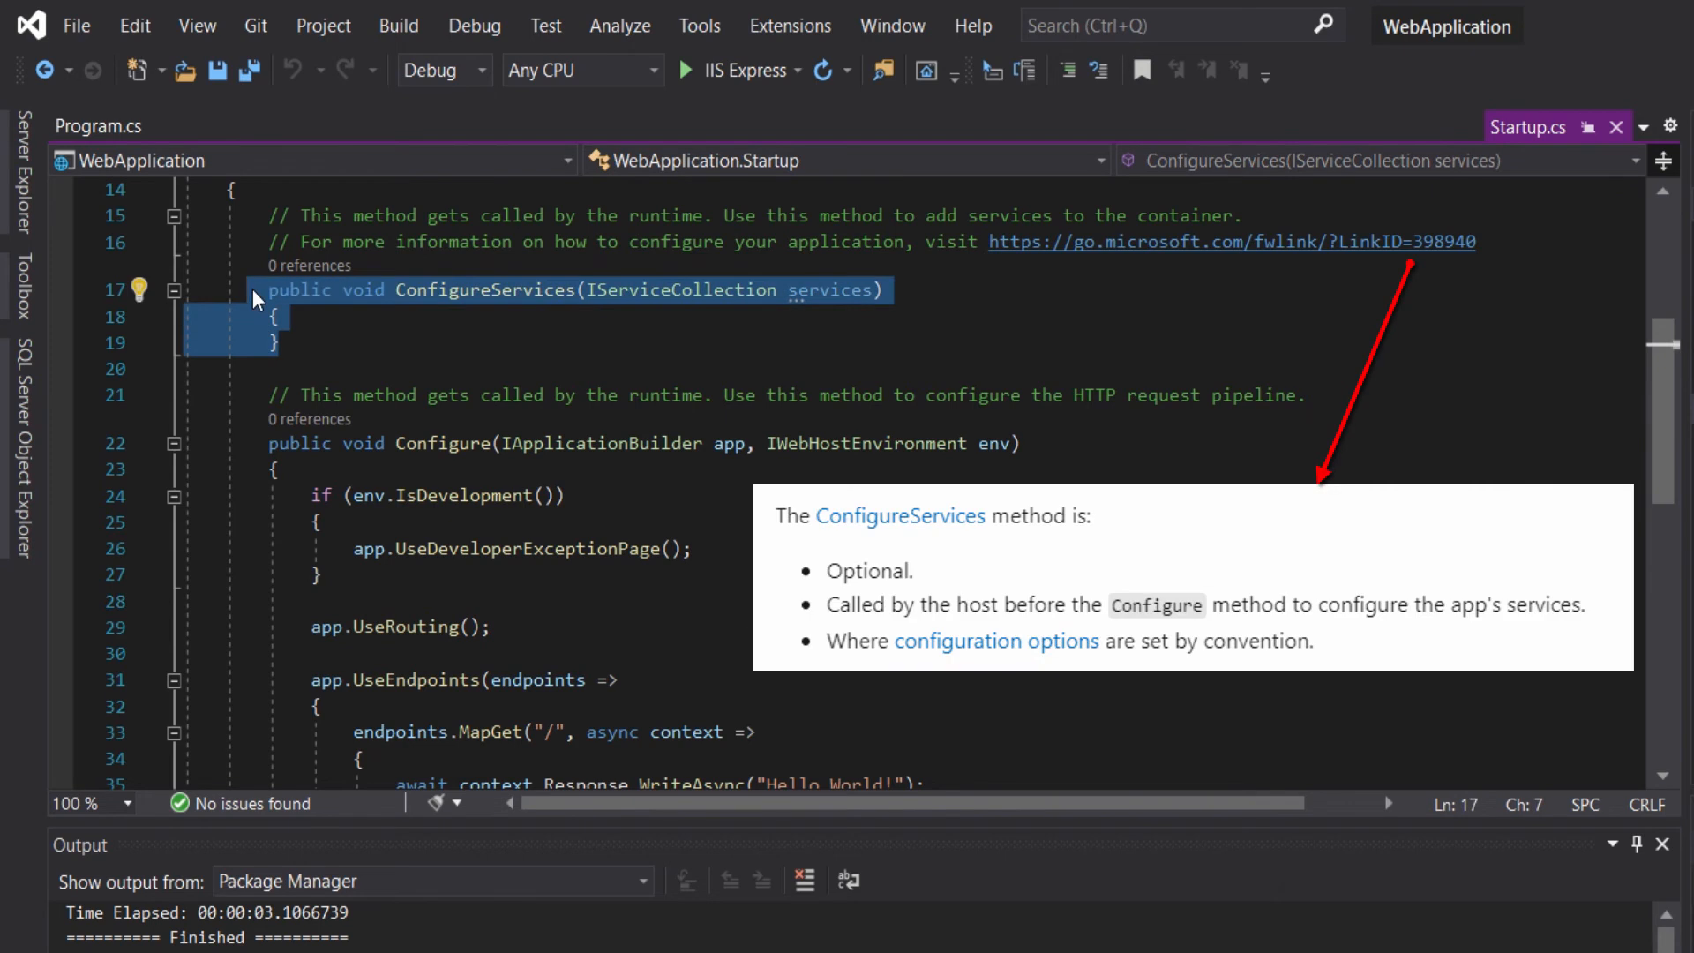
pyautogui.moveTo(454, 317)
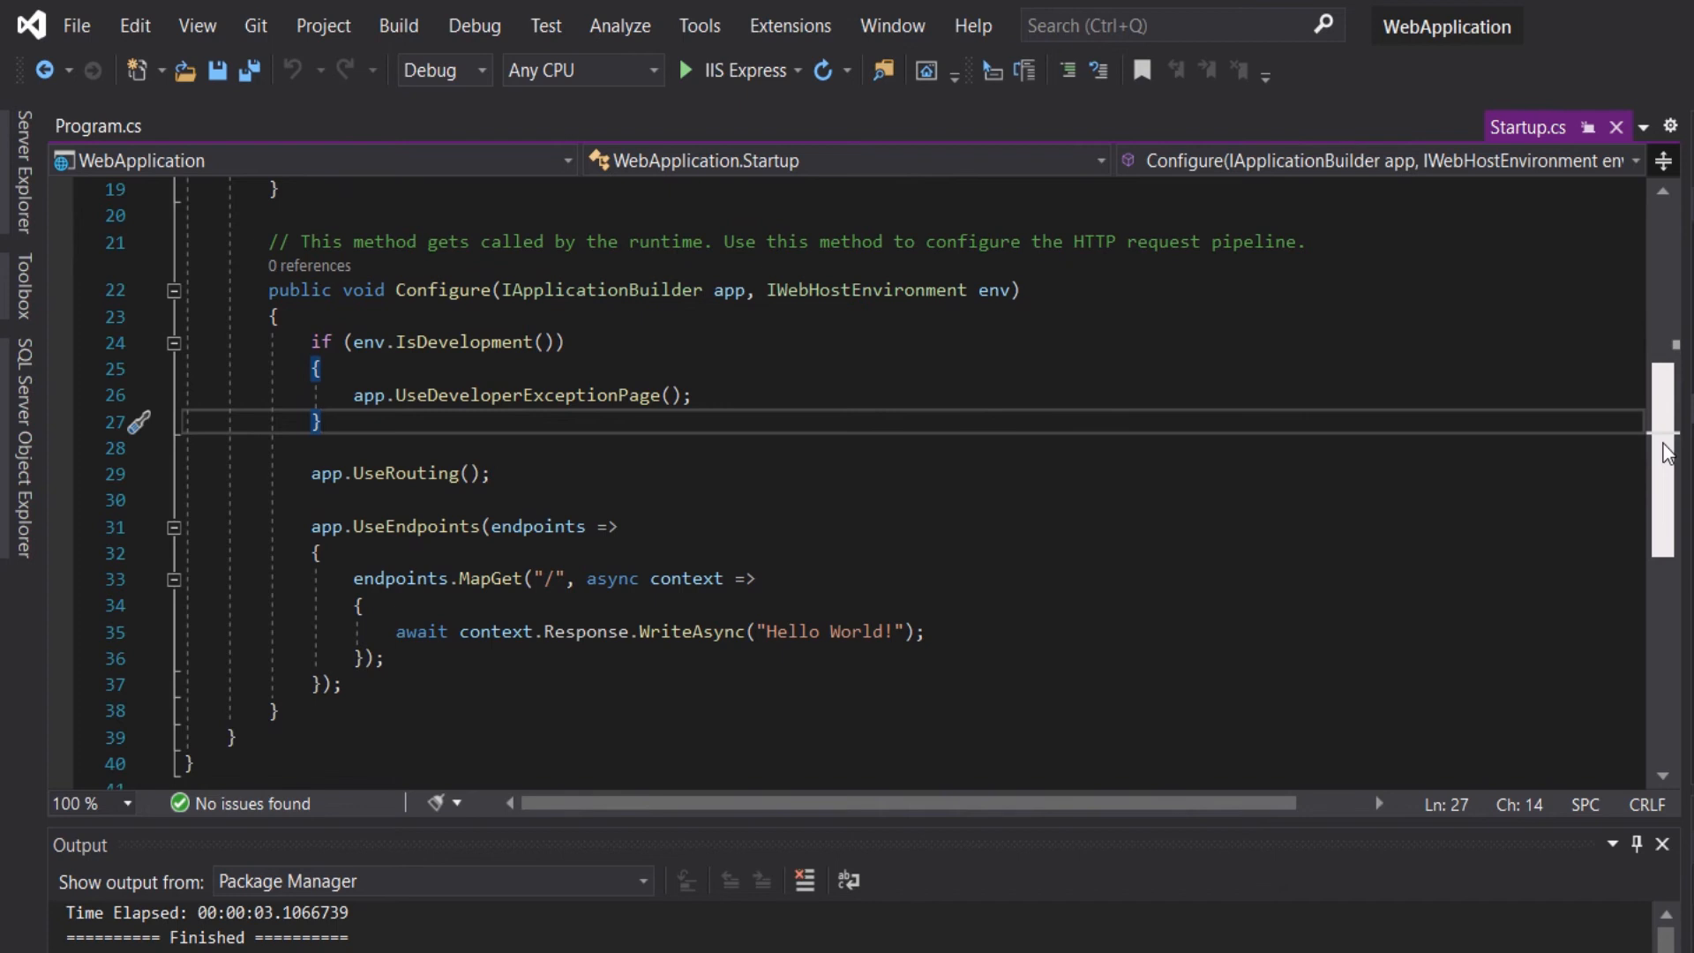
pyautogui.scroll(-3)
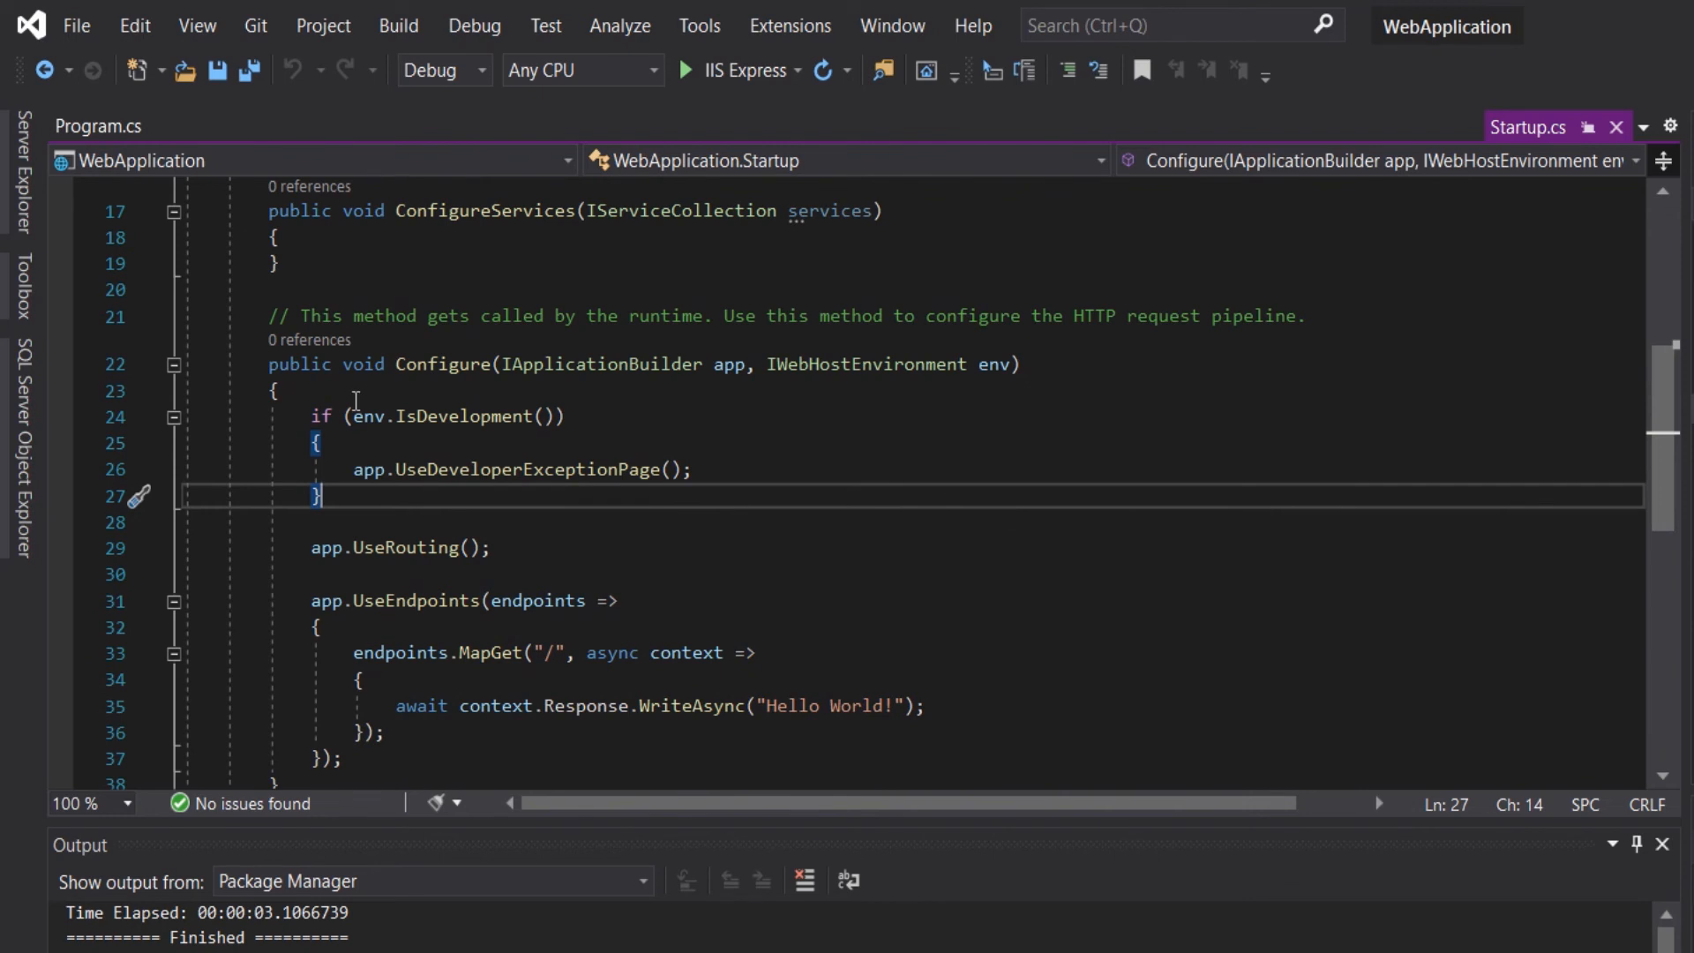
pyautogui.moveTo(239, 358)
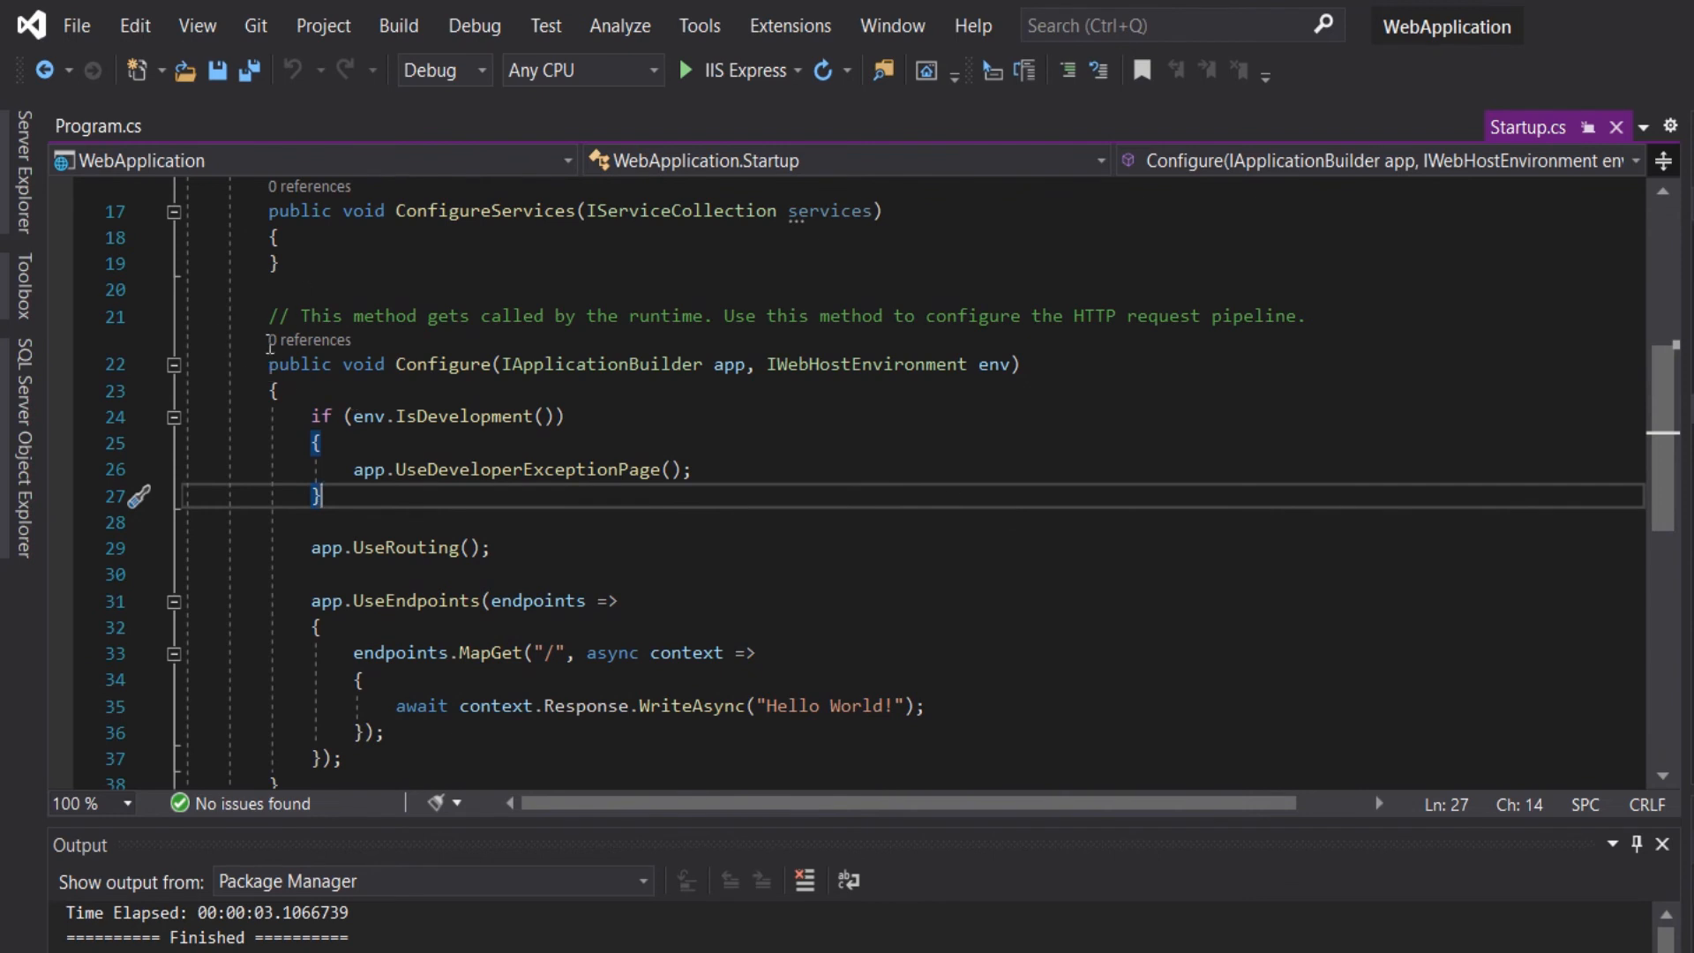
pyautogui.click(328, 601)
pyautogui.write('cd')
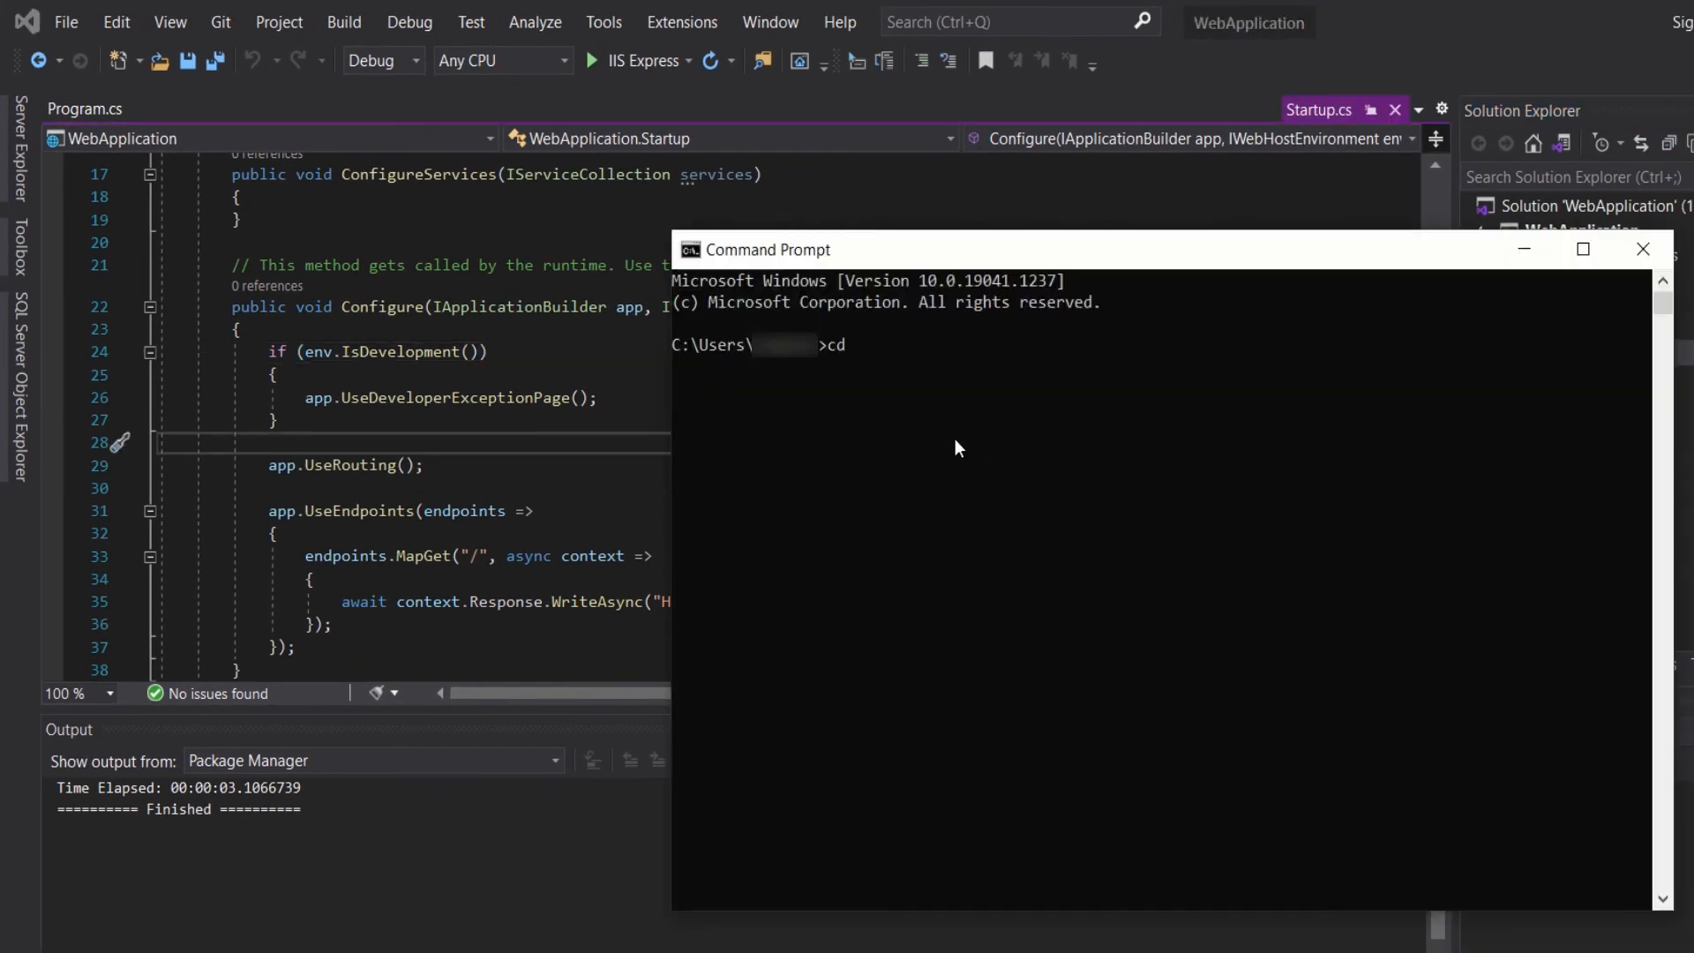
# Close the Command Prompt window to return to Visual Studio
pyautogui.click(1643, 249)
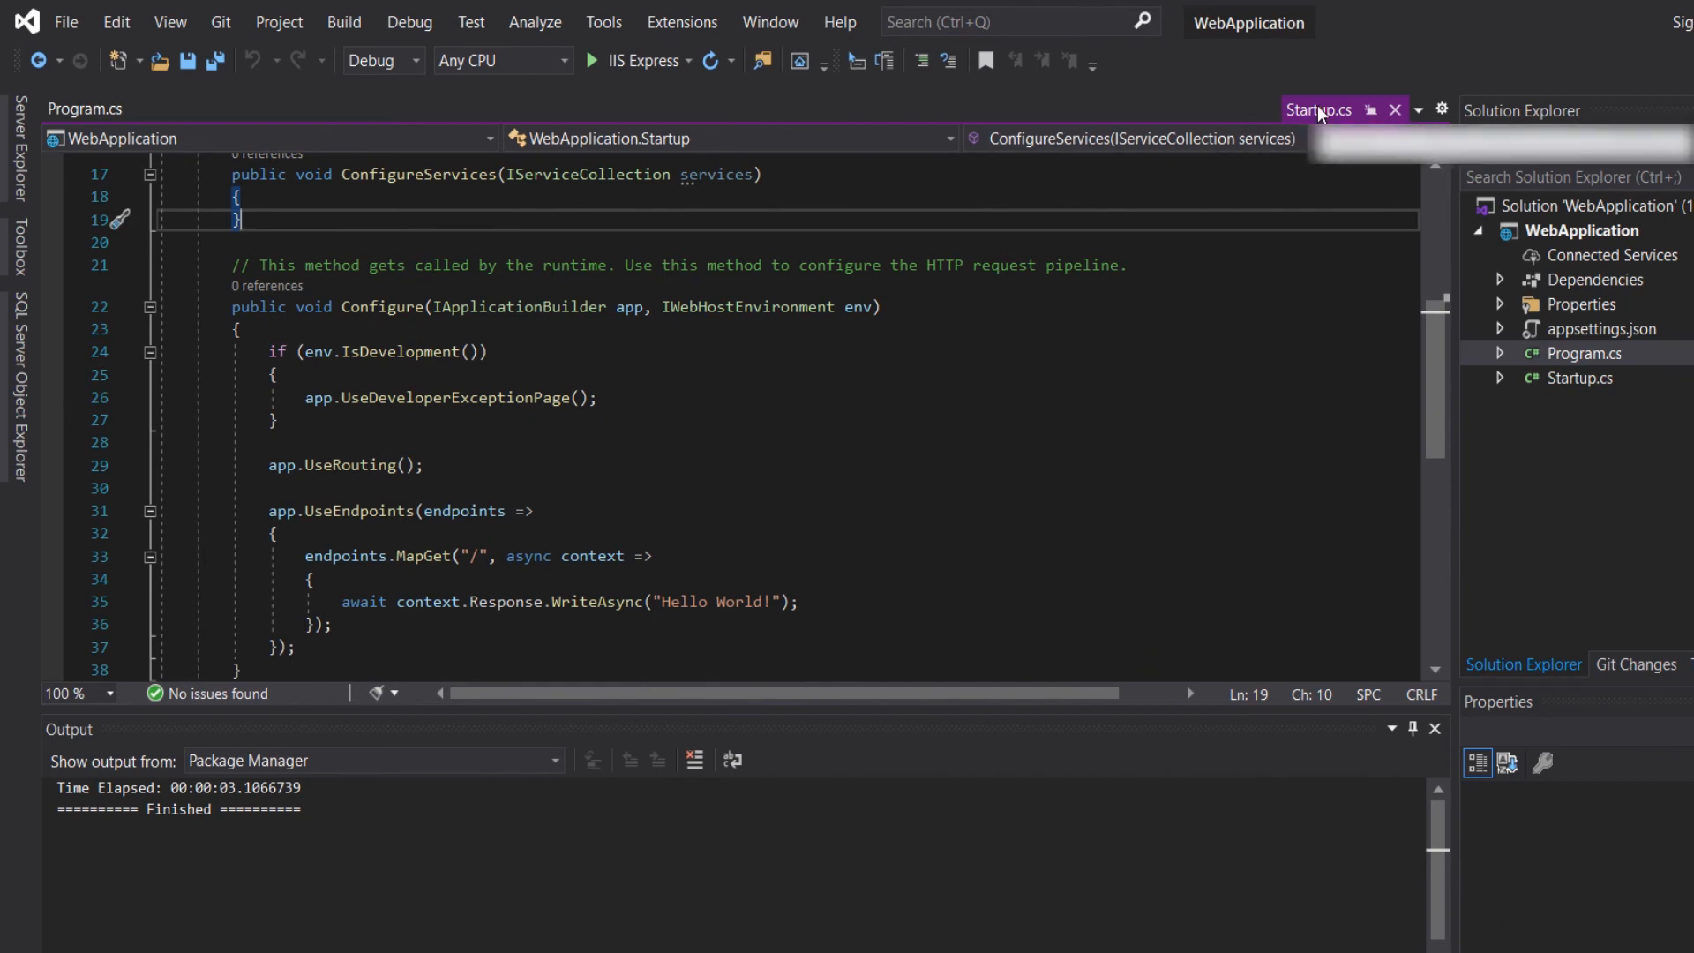
# Bring up the document actions menu on the Startup.cs tab
pyautogui.rightClick(1320, 110)
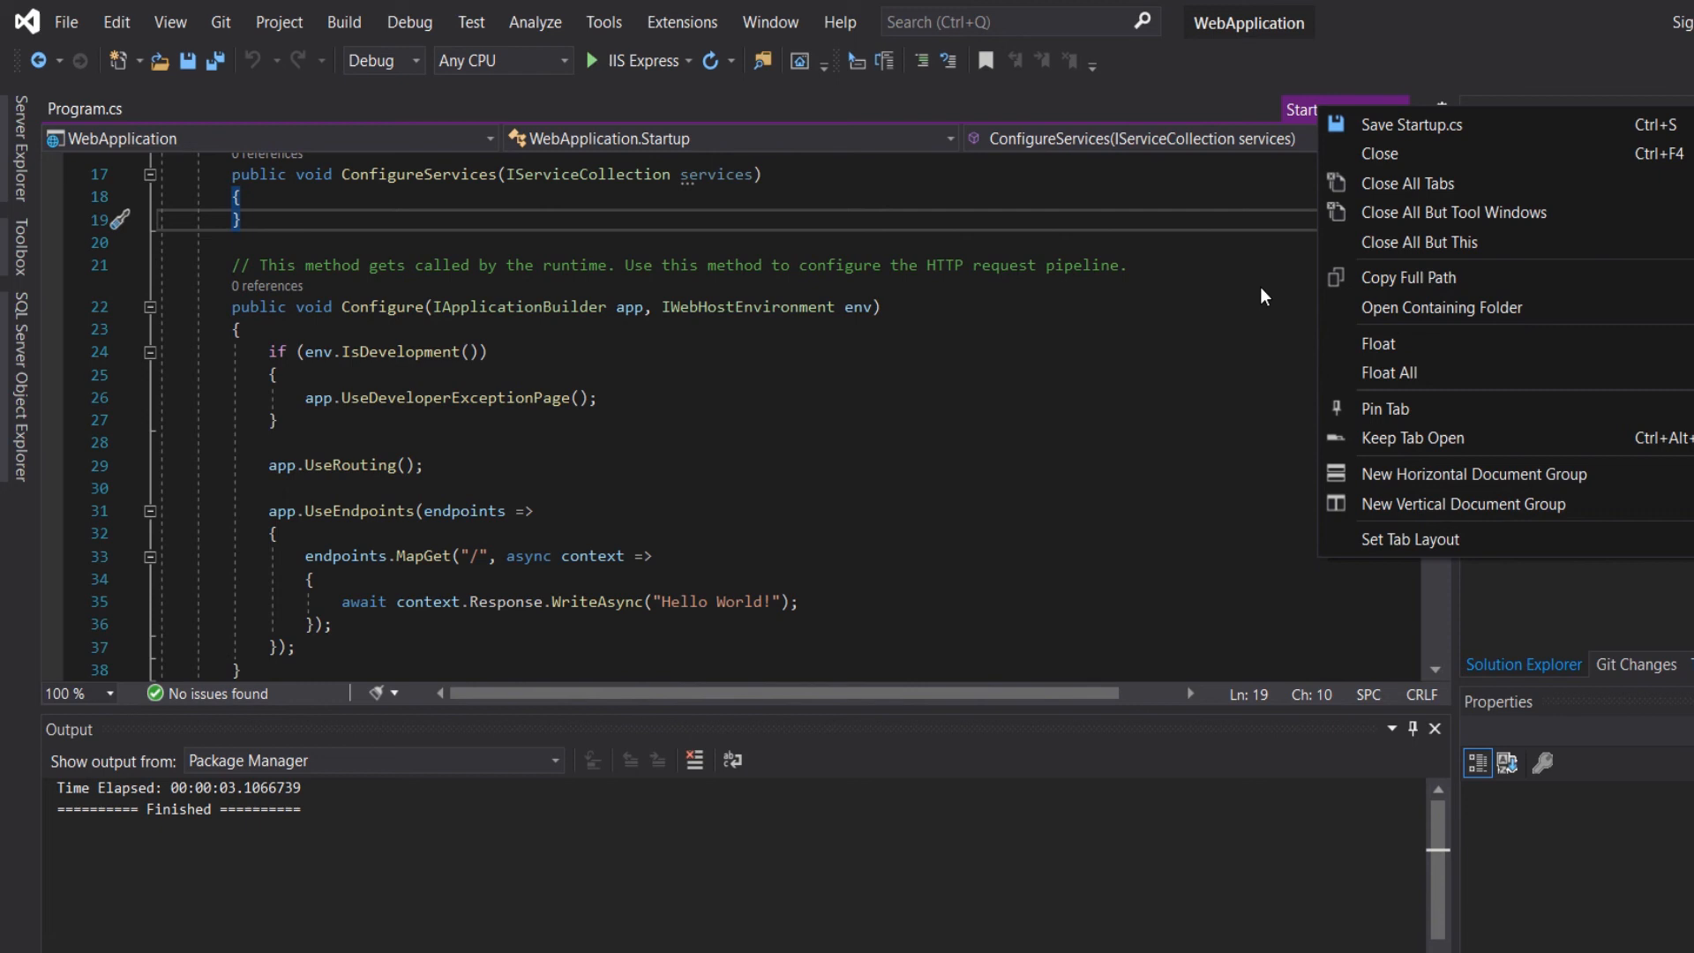
pyautogui.moveTo(1440, 318)
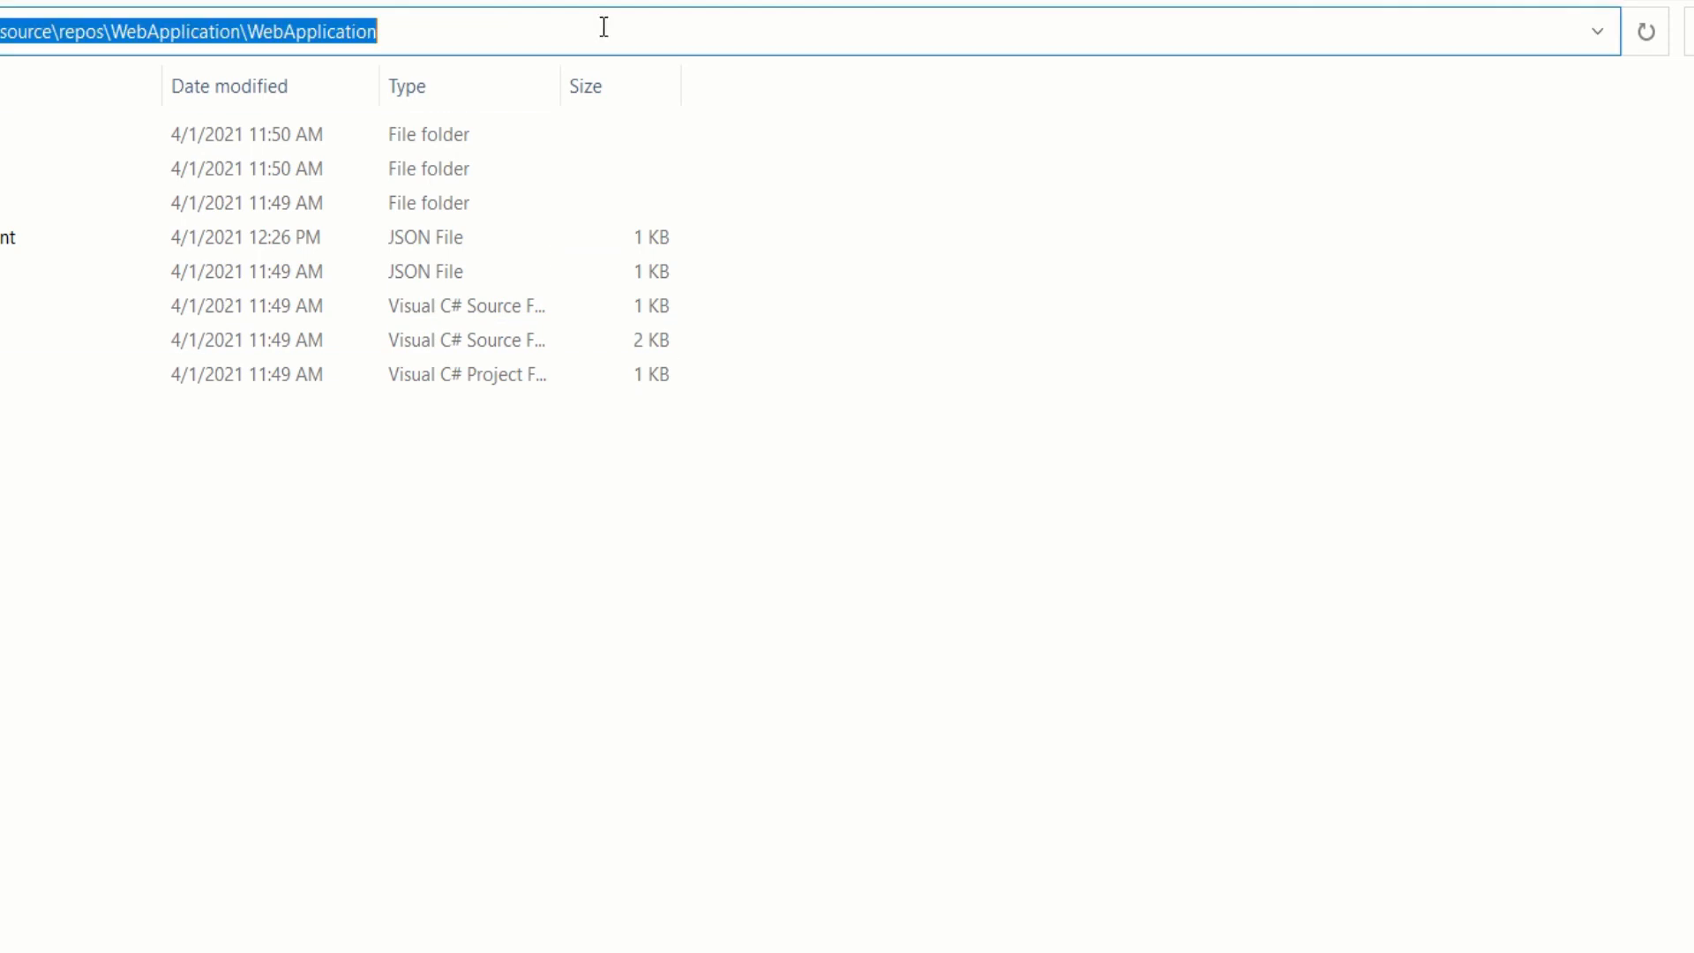
pyautogui.press('Ctrl+C')
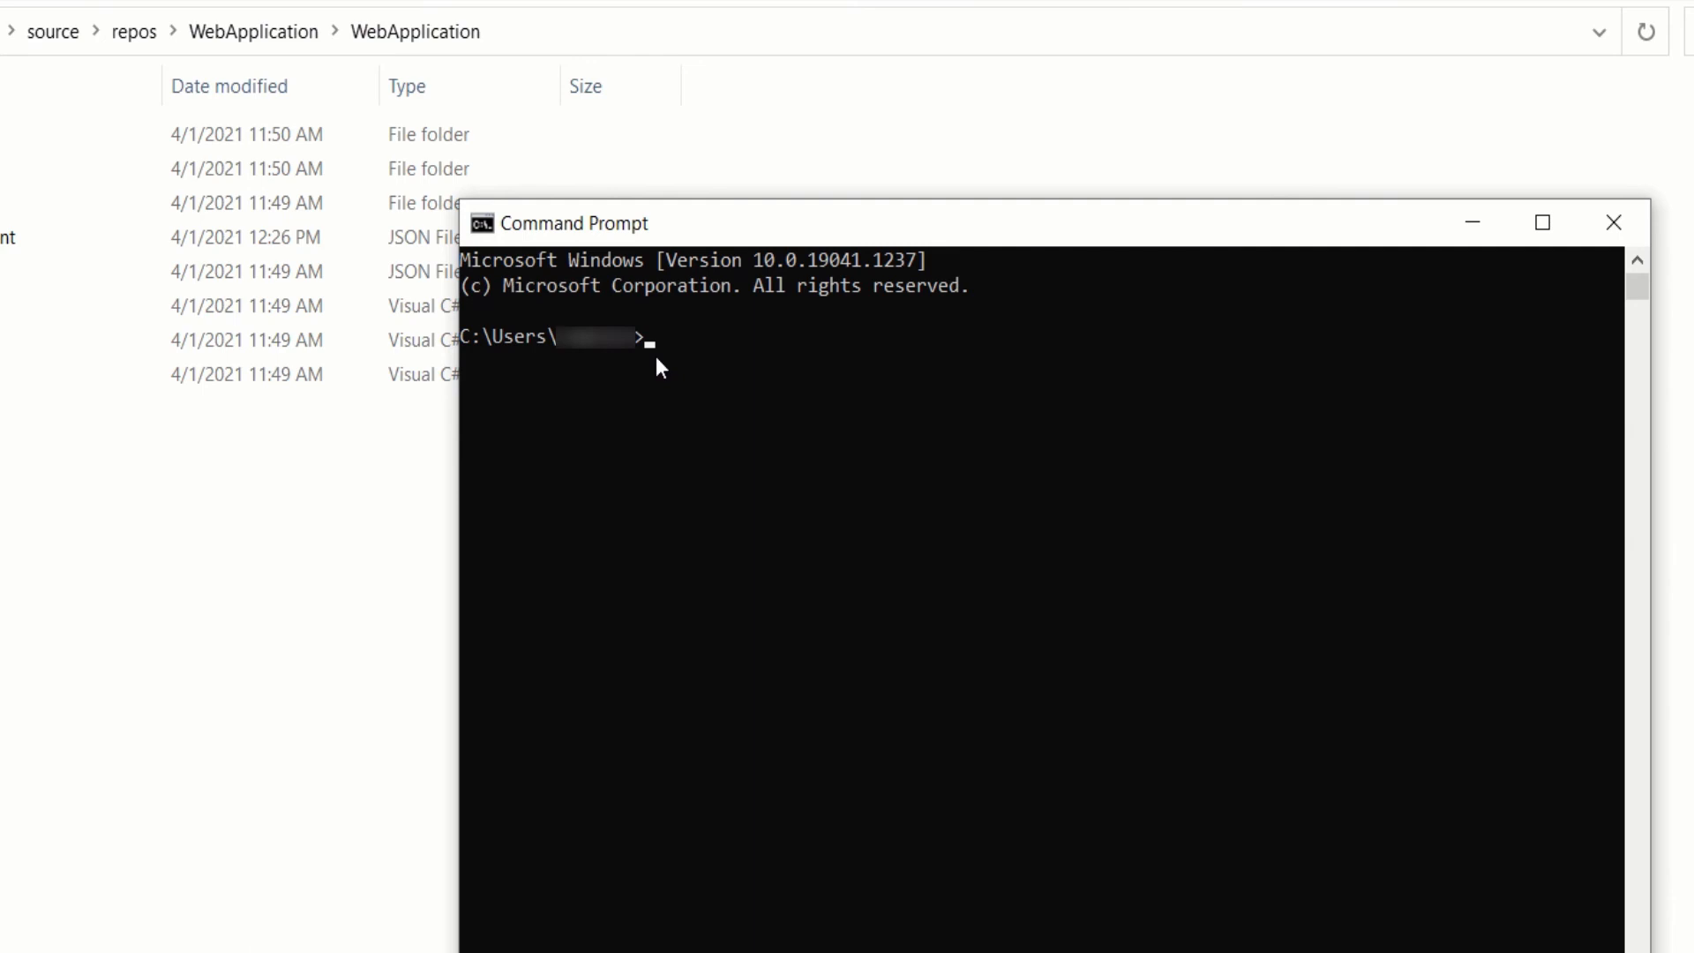
pyautogui.write('cd')
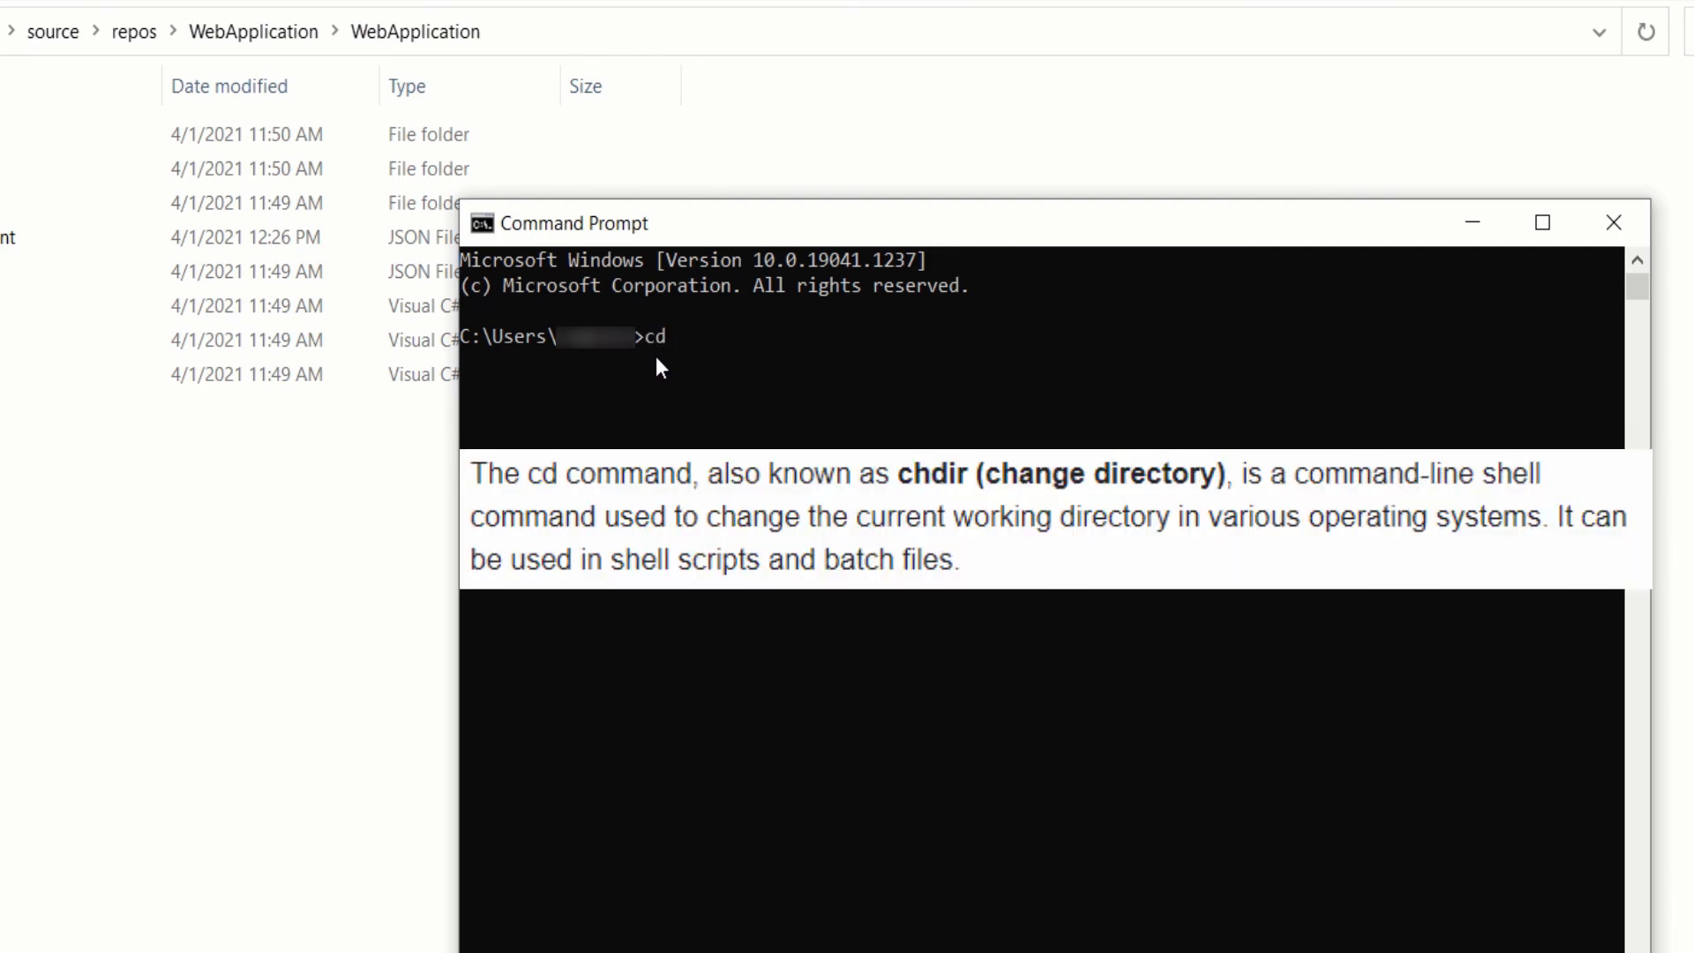
pyautogui.moveTo(767, 401)
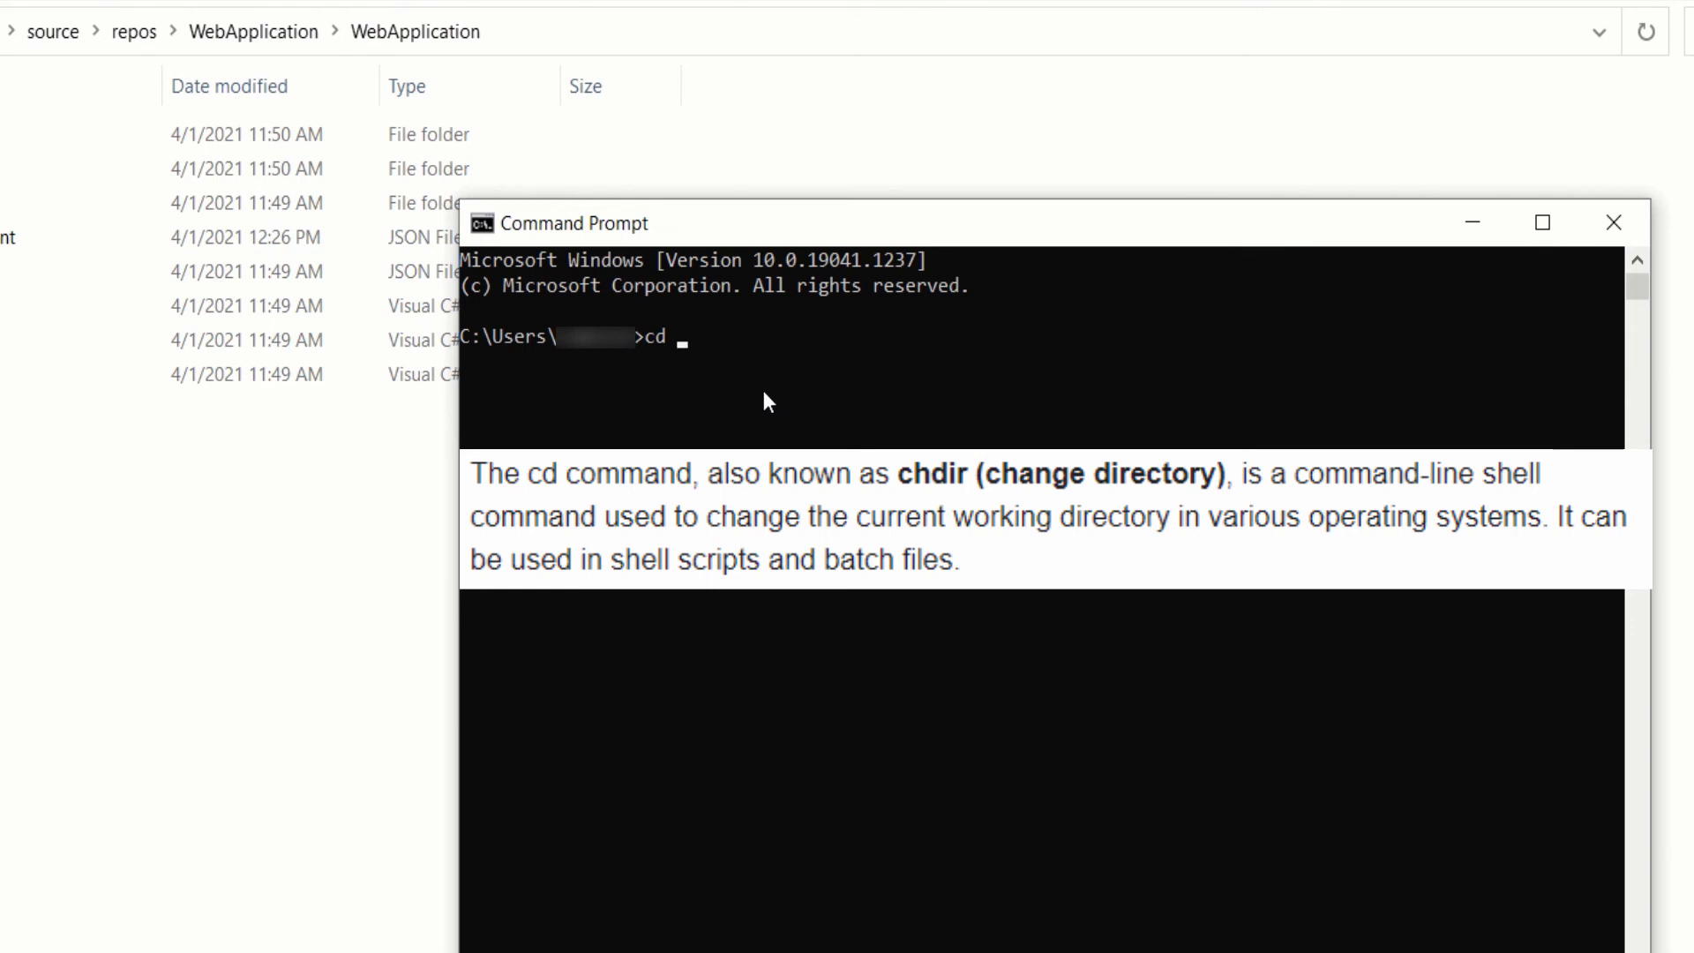
pyautogui.write('C:\\Users\\ramolyt\\source\\repos\\WebApplication\\WebApplication')
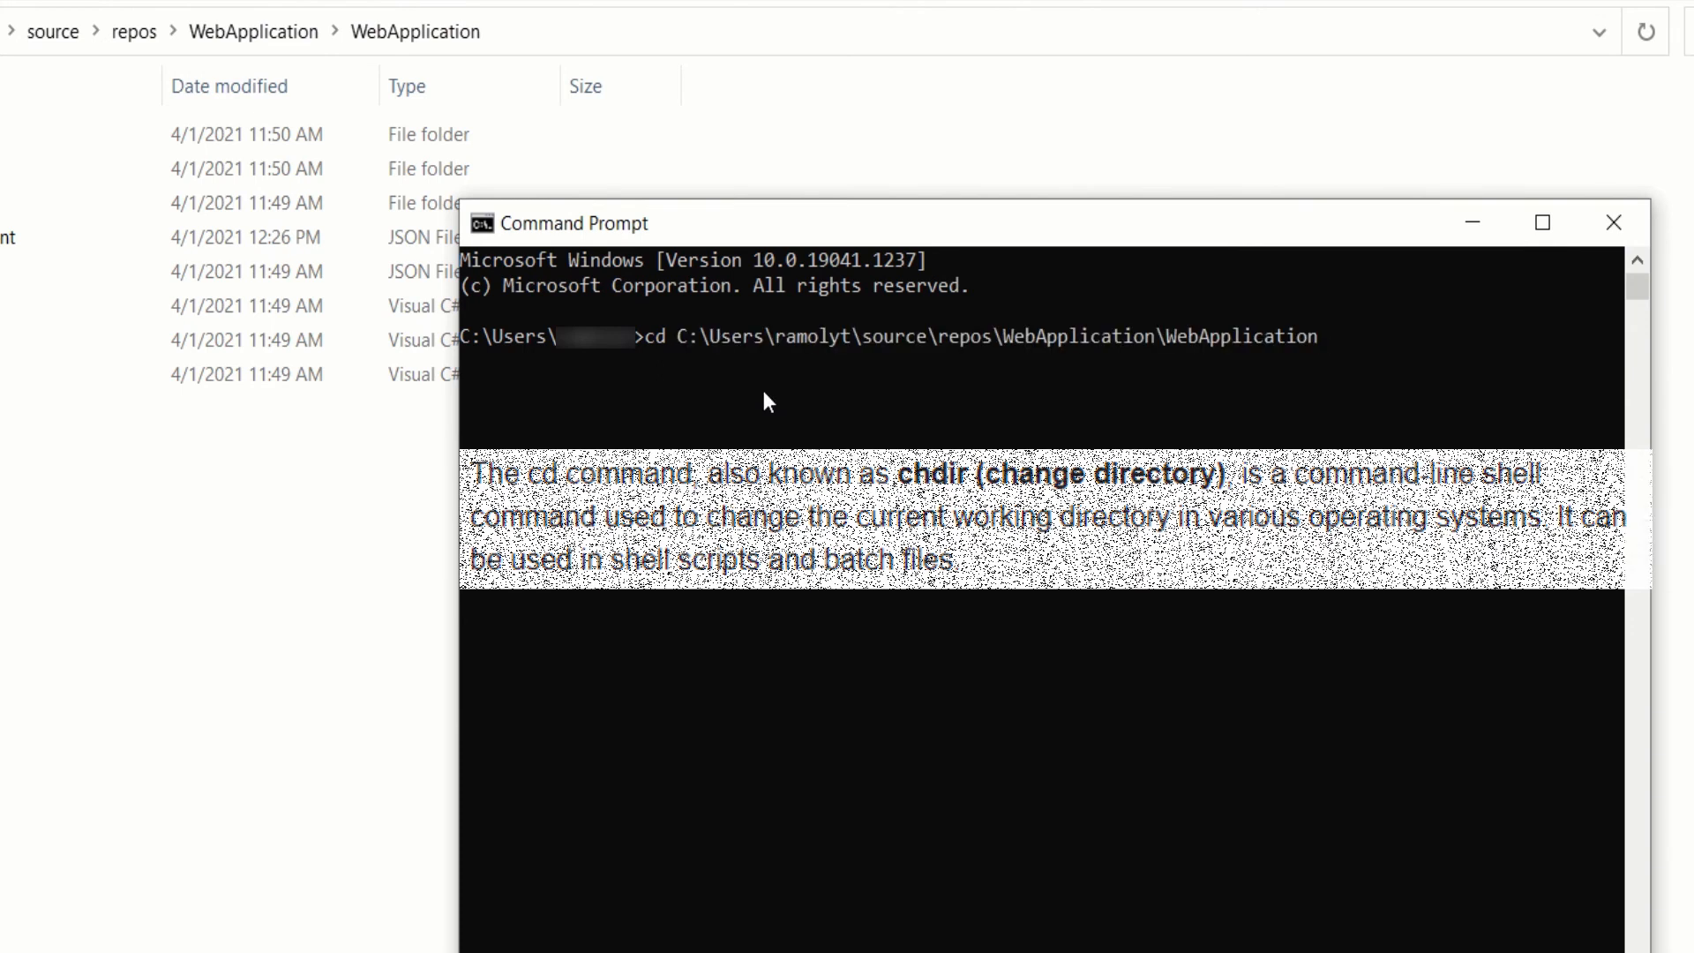
pyautogui.press('Enter')
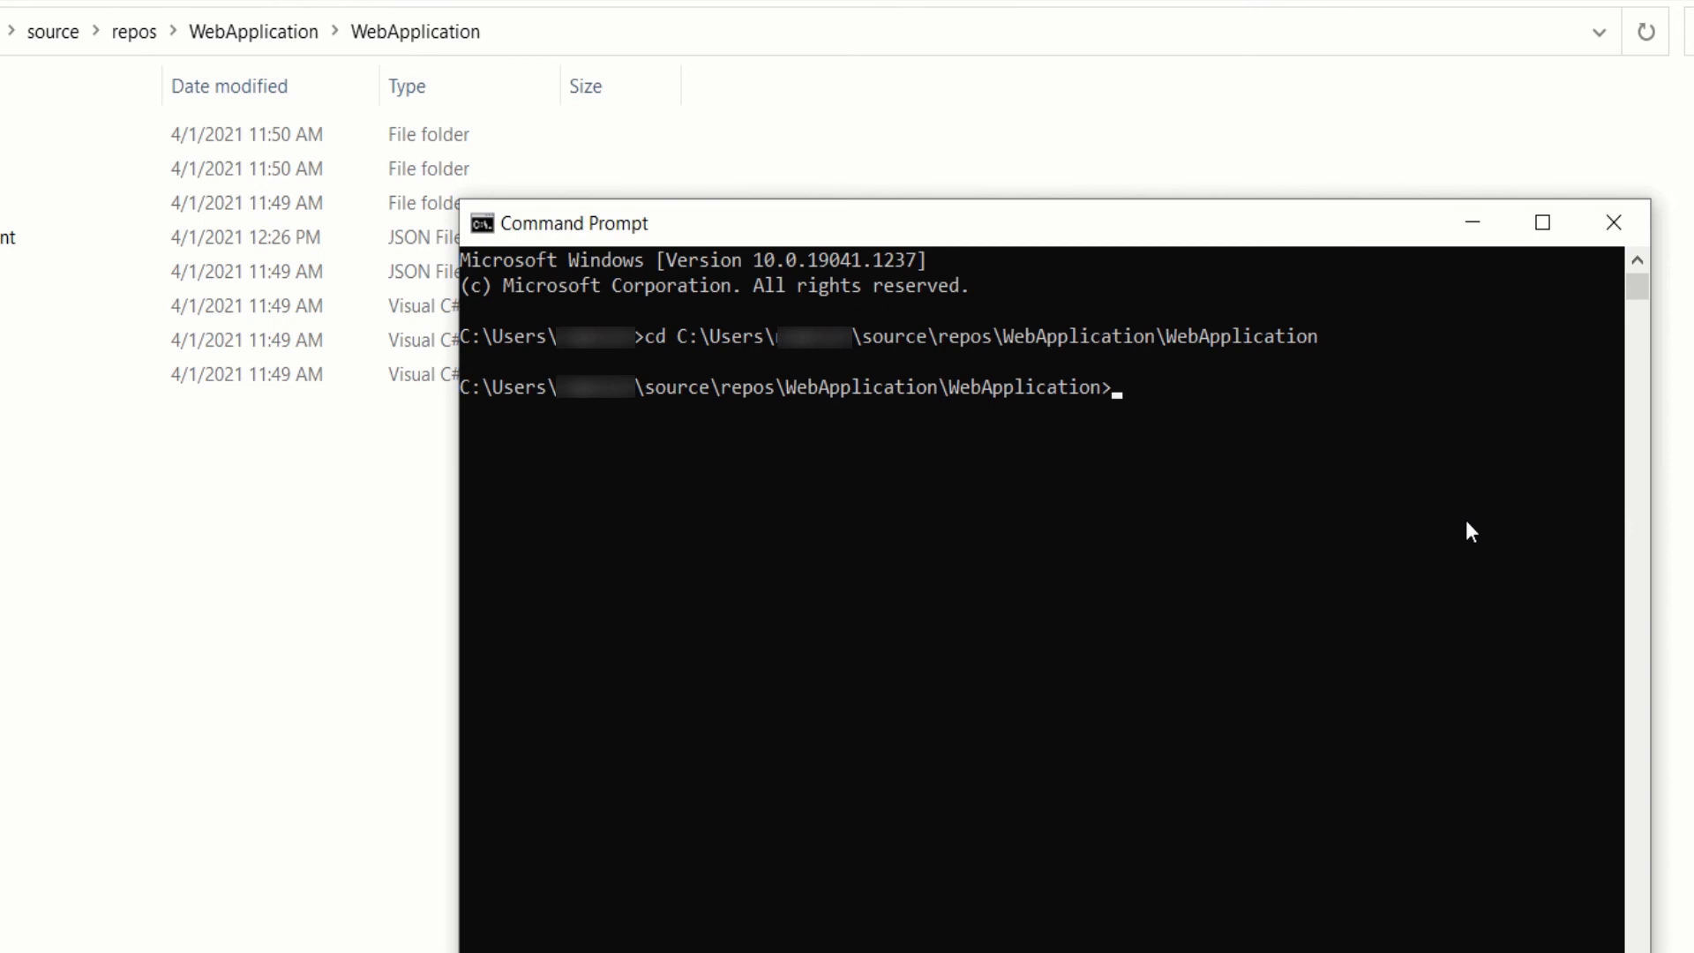
# Run 'dotnet --help' to list the SDK options and commands
pyautogui.write('dot')
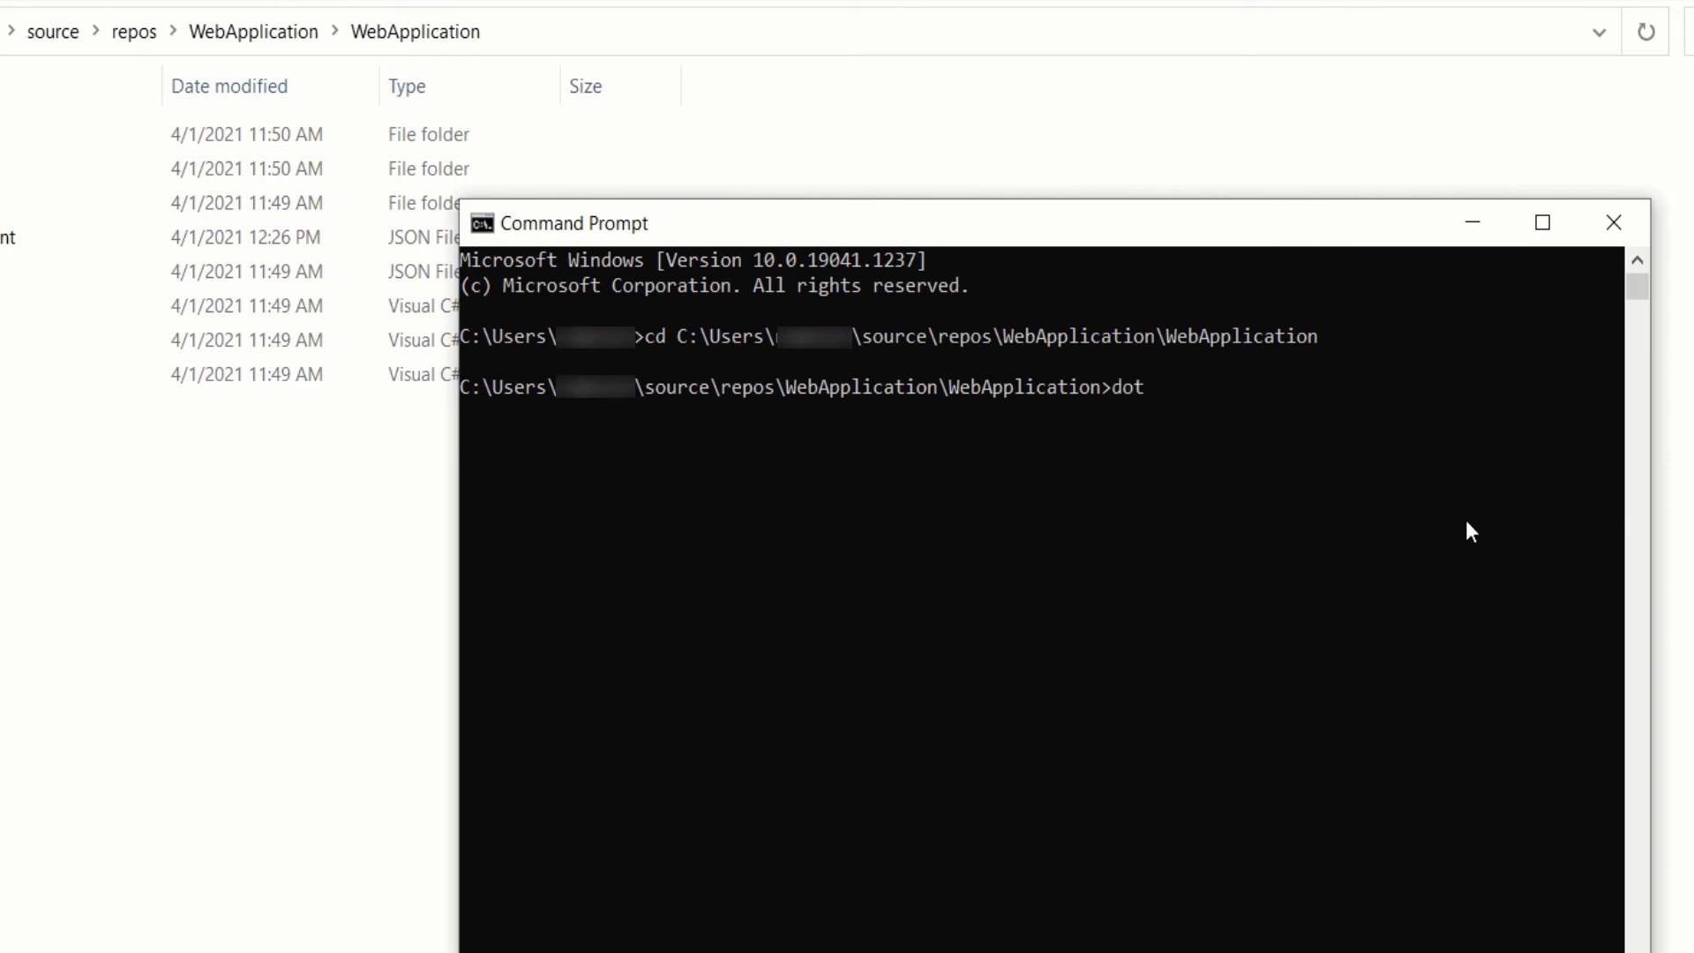
pyautogui.write('net')
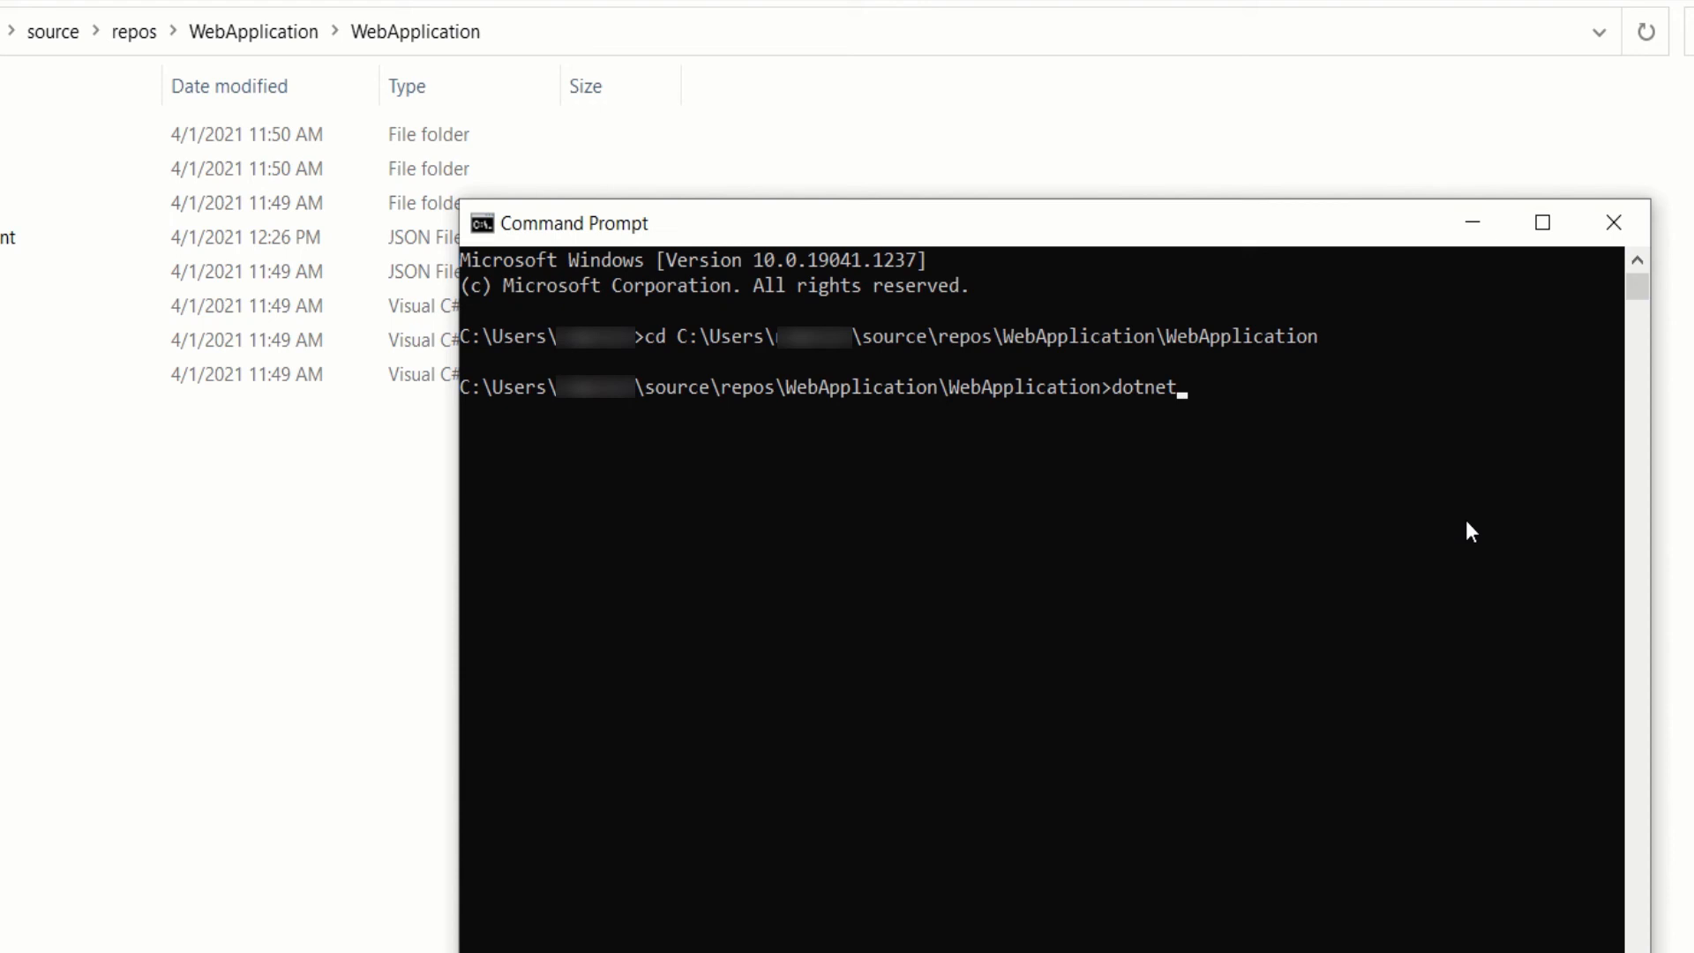
pyautogui.write('--help')
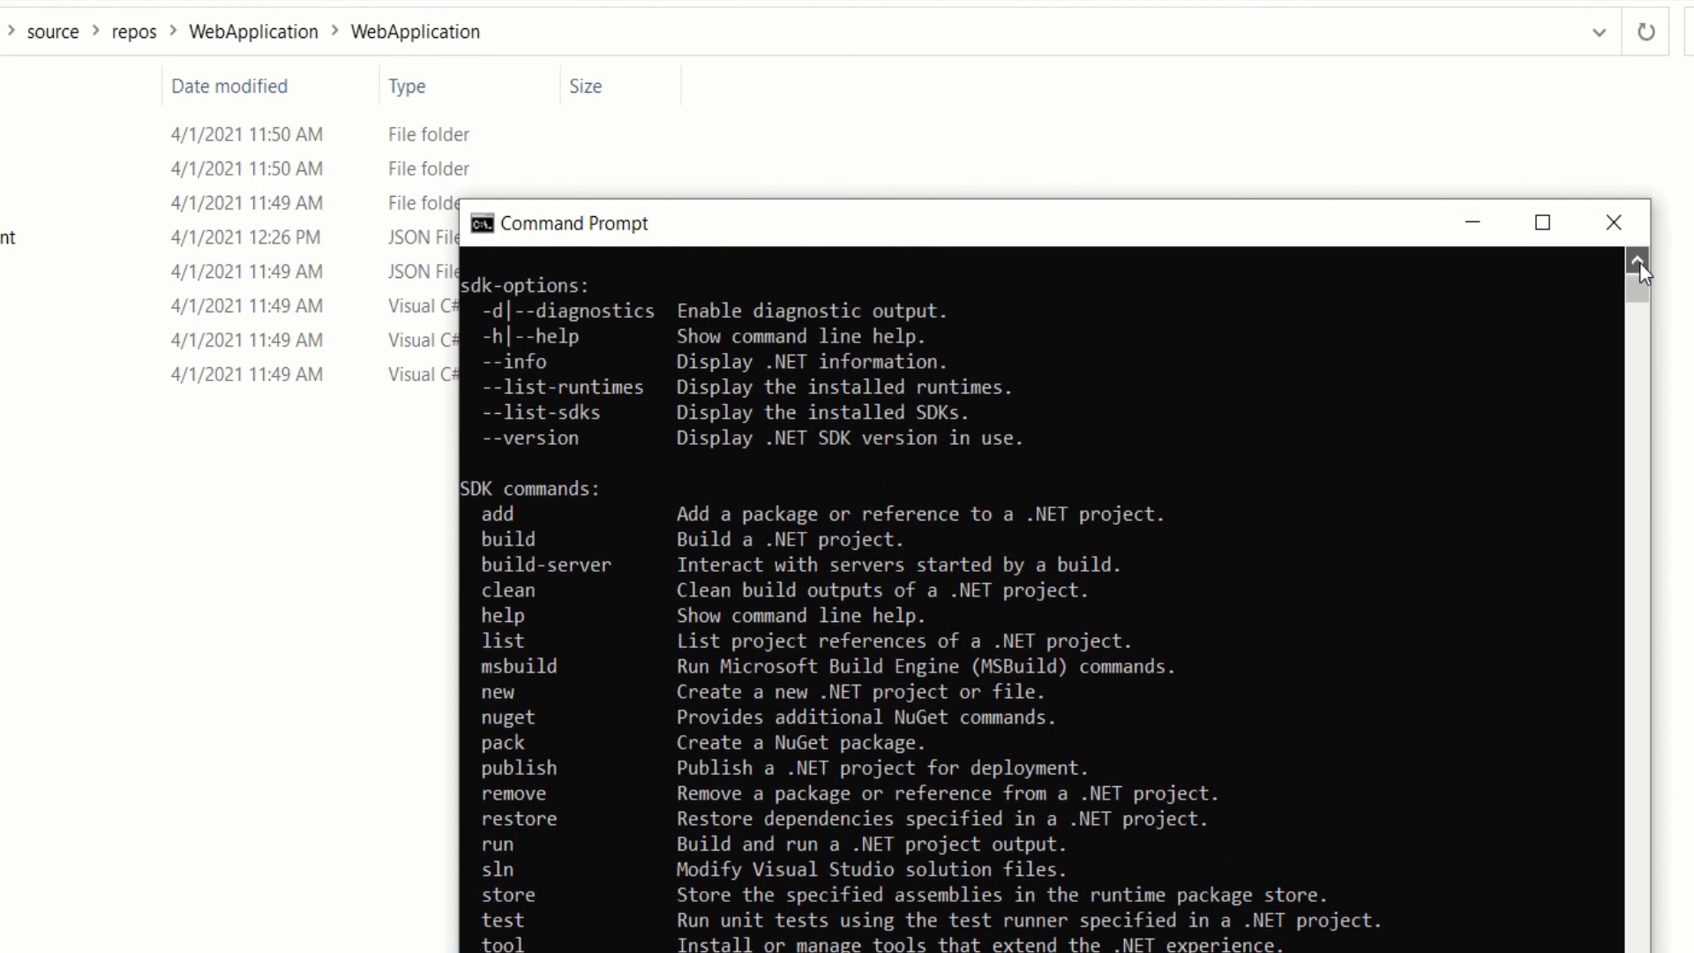
pyautogui.moveTo(509, 535)
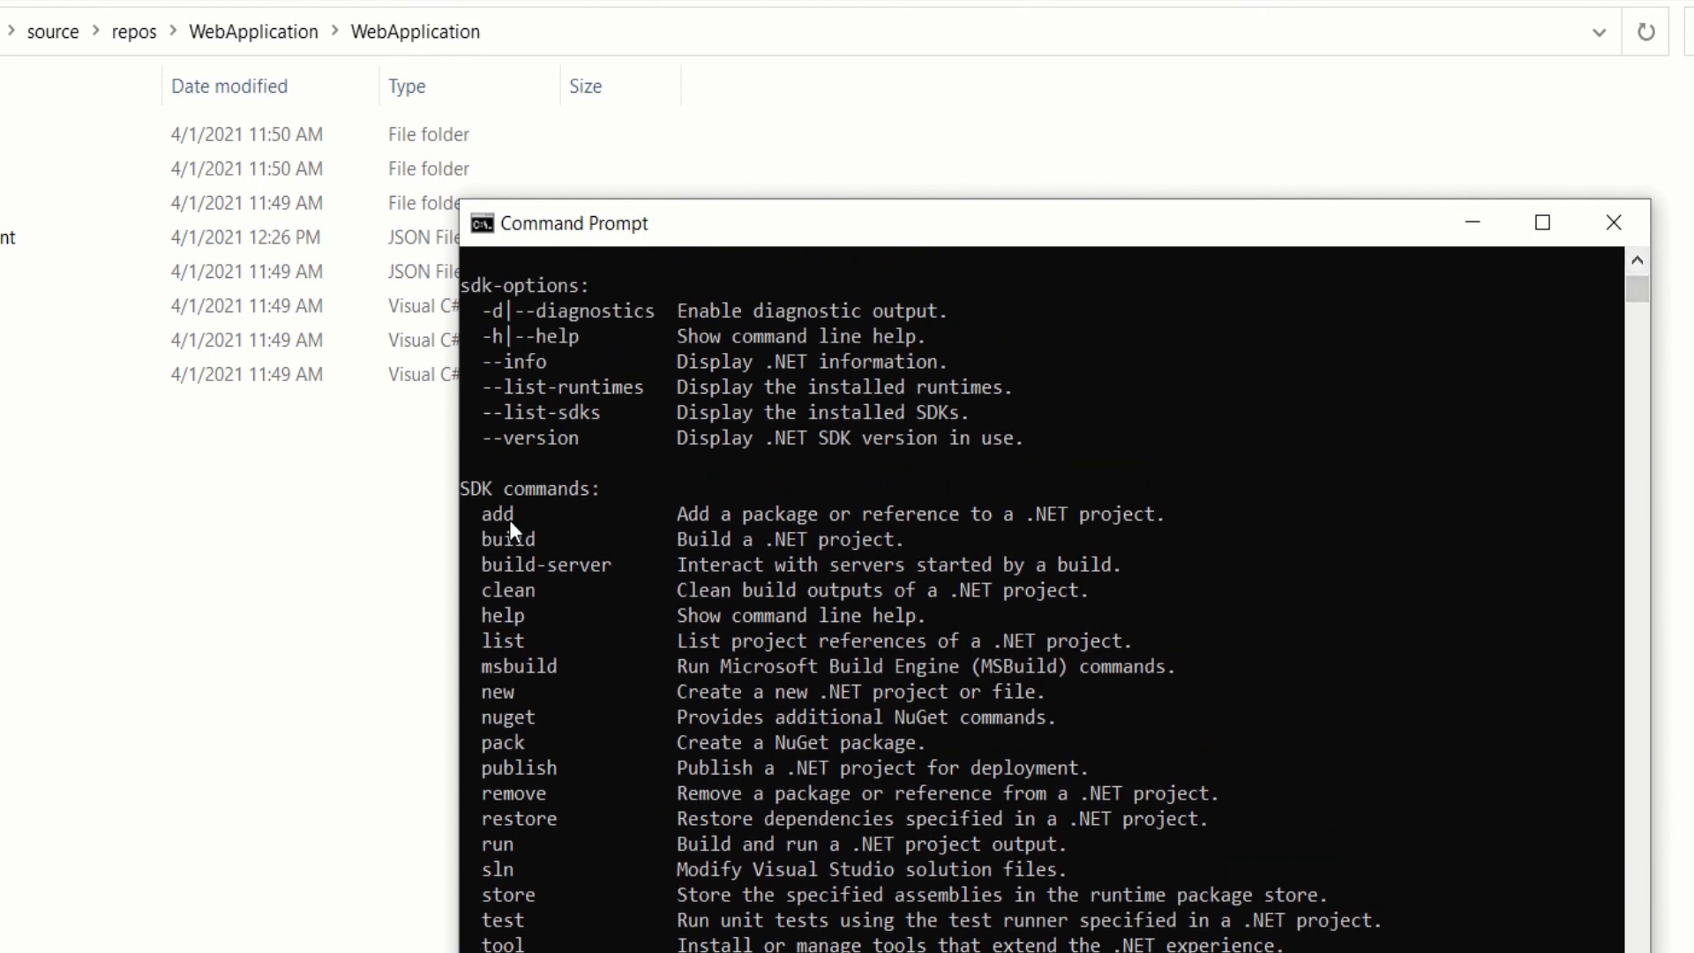
pyautogui.moveTo(546, 682)
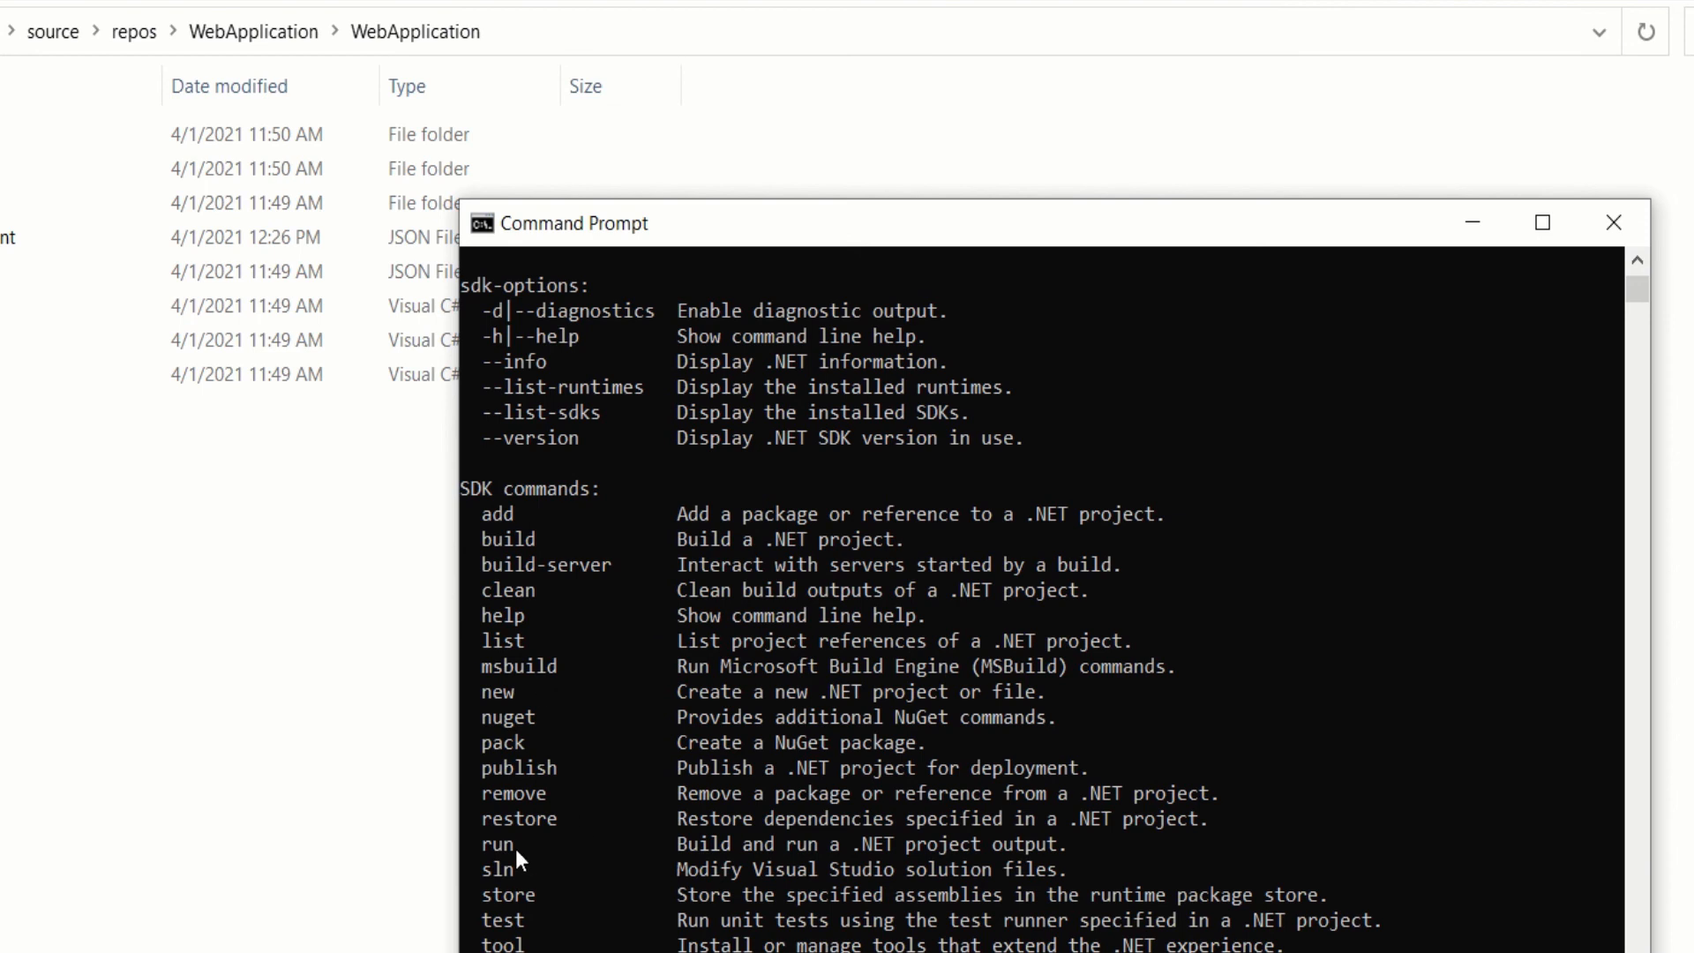
pyautogui.moveTo(495, 904)
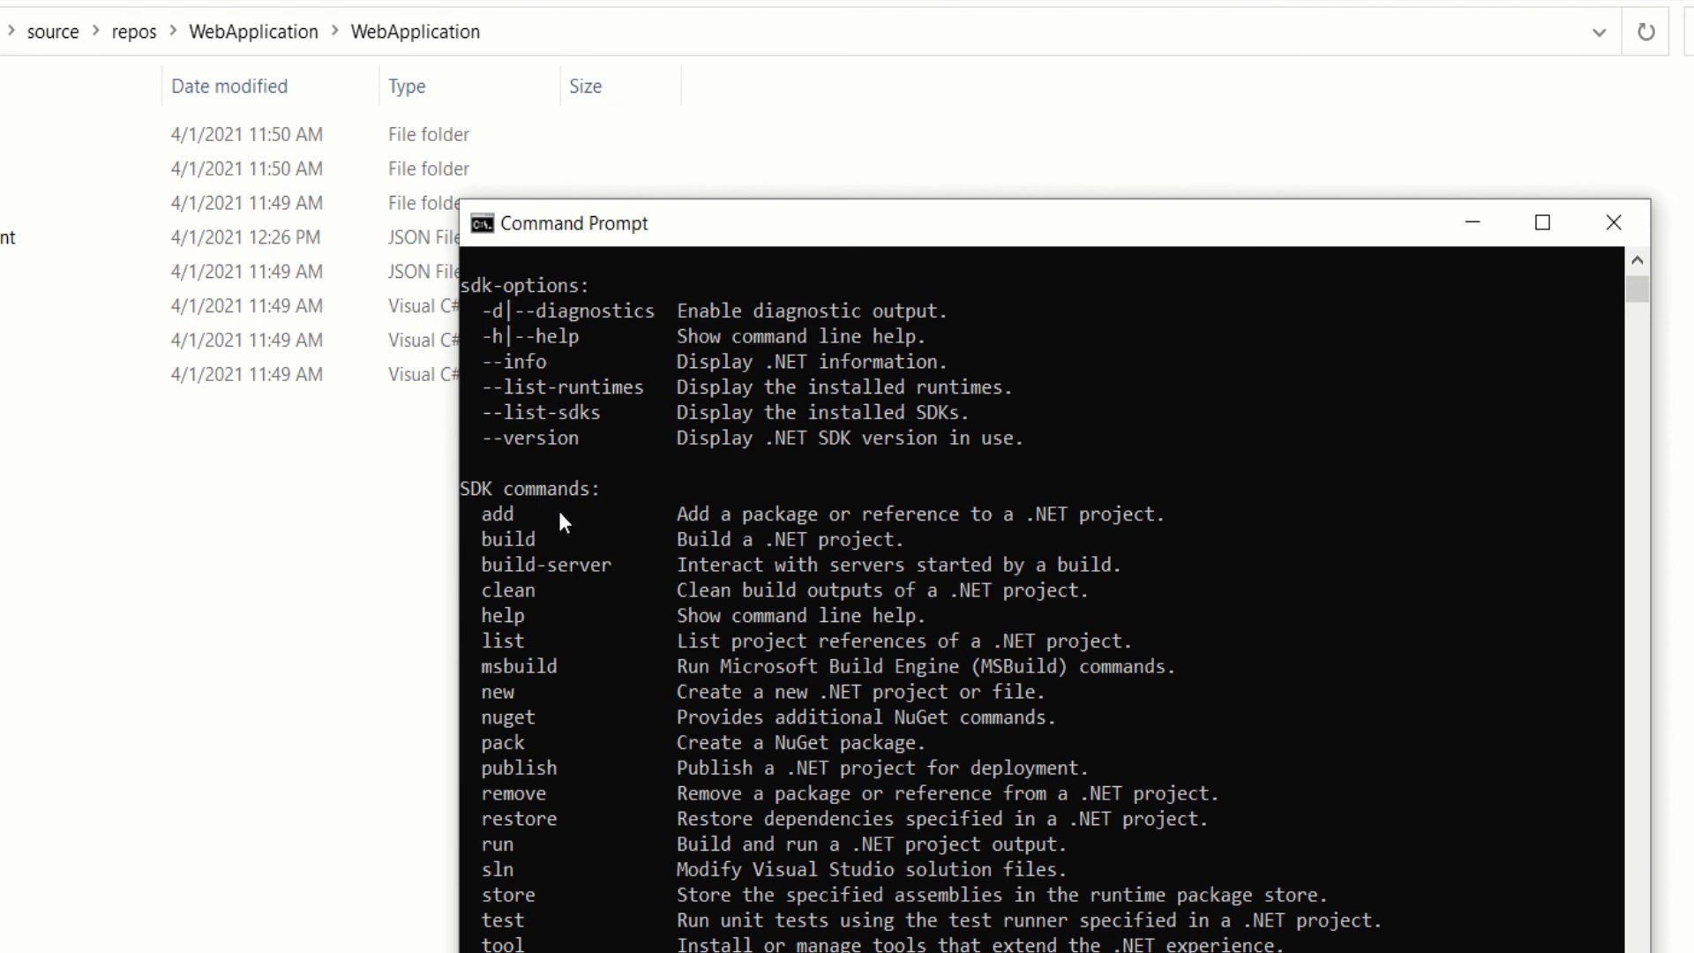
pyautogui.moveTo(663, 525)
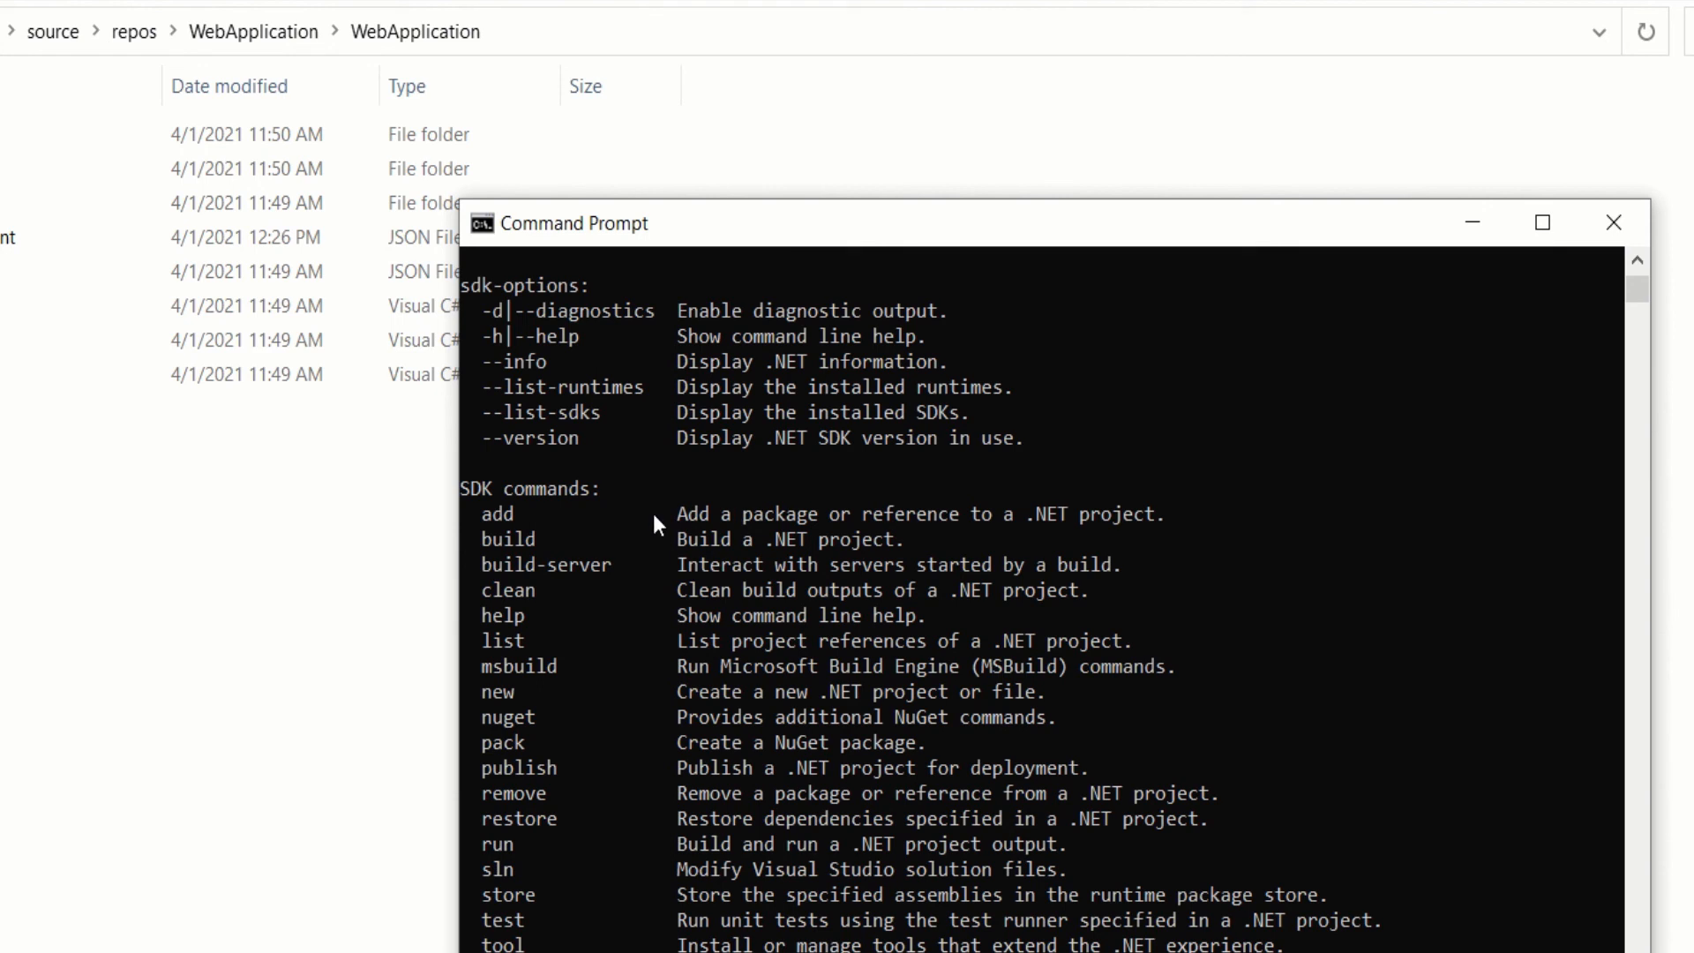
pyautogui.moveTo(730, 538)
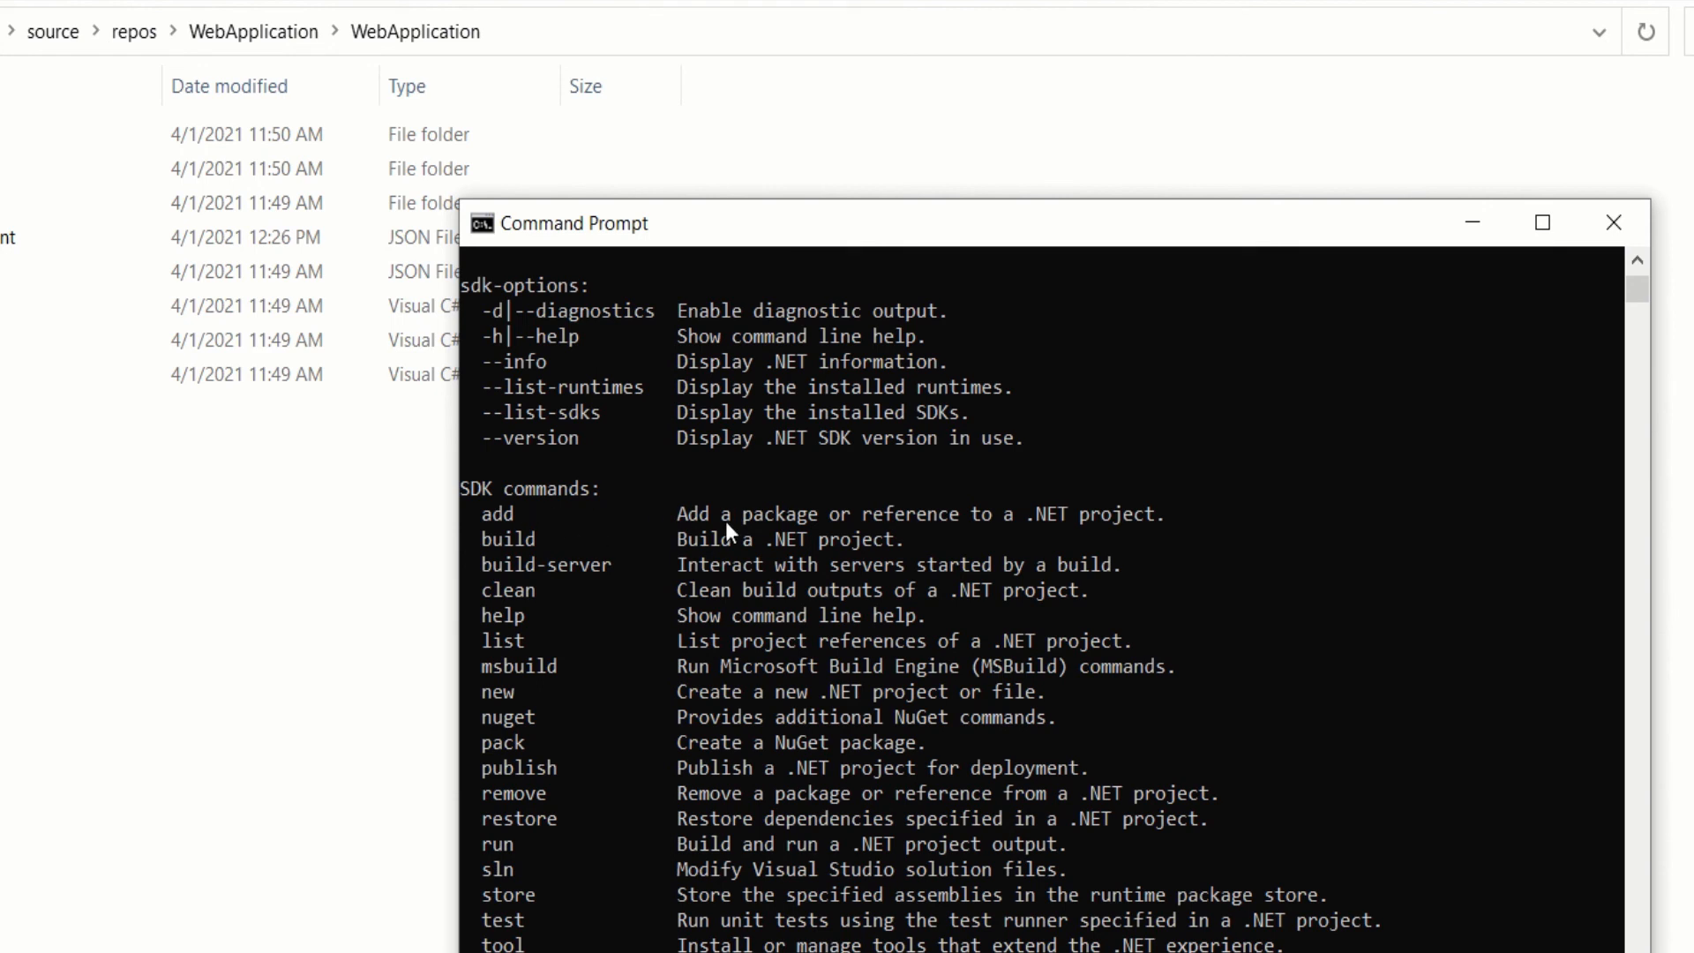
pyautogui.moveTo(1066, 538)
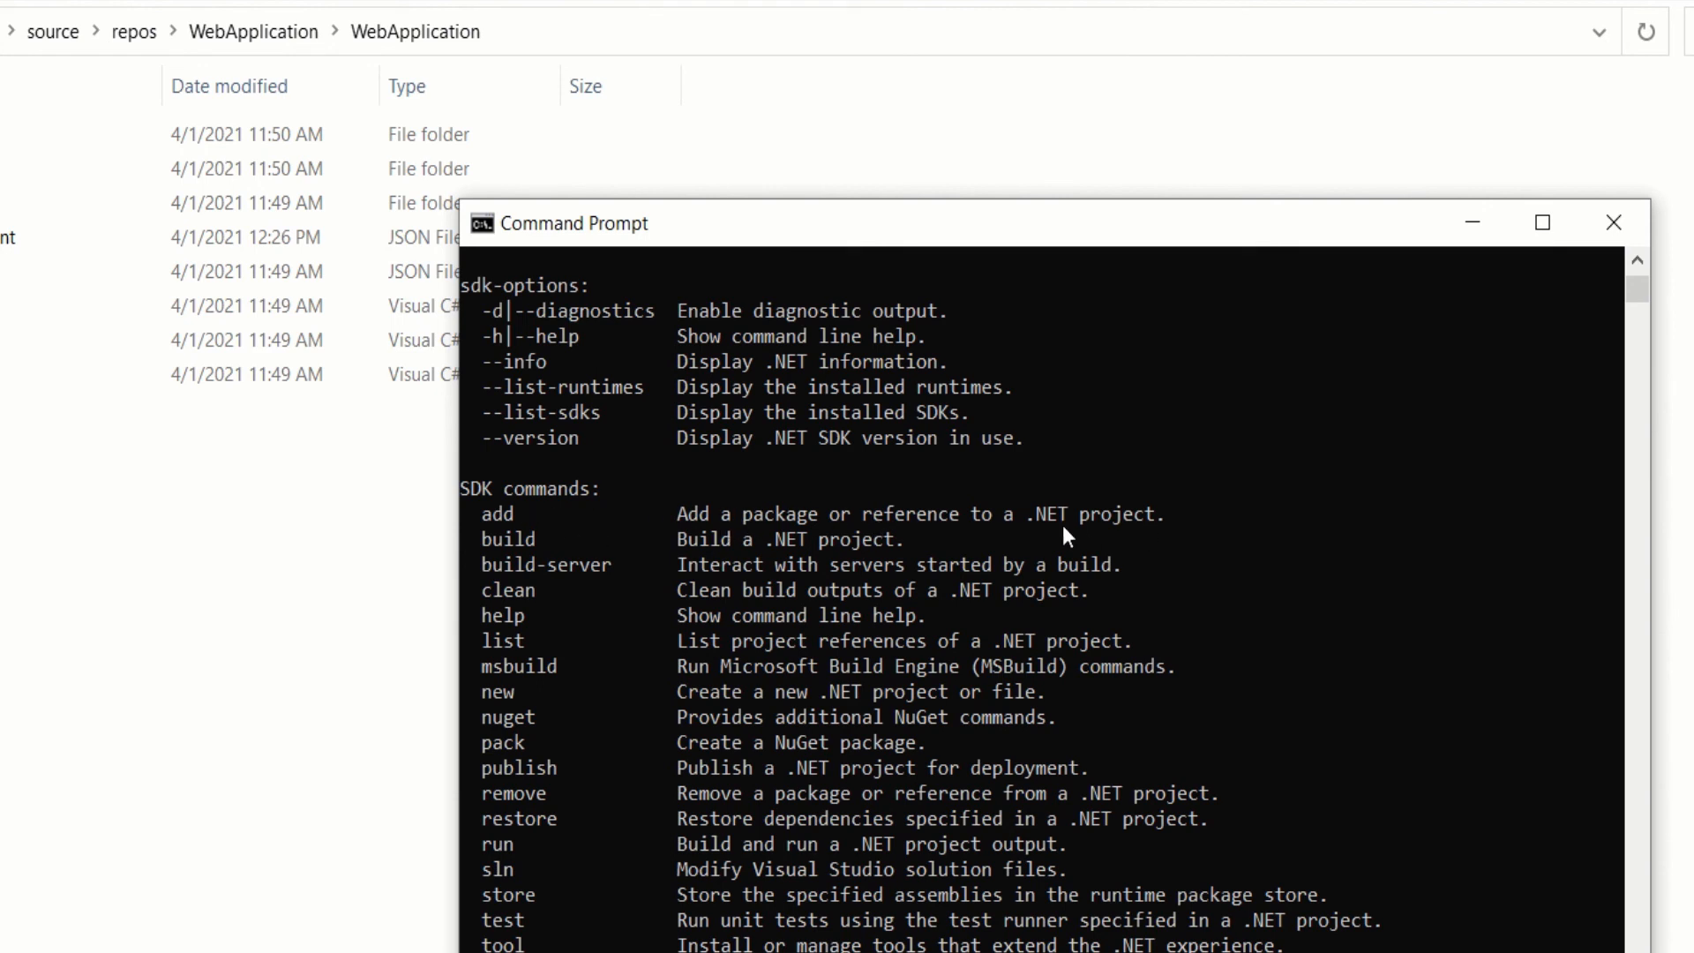
pyautogui.moveTo(1197, 537)
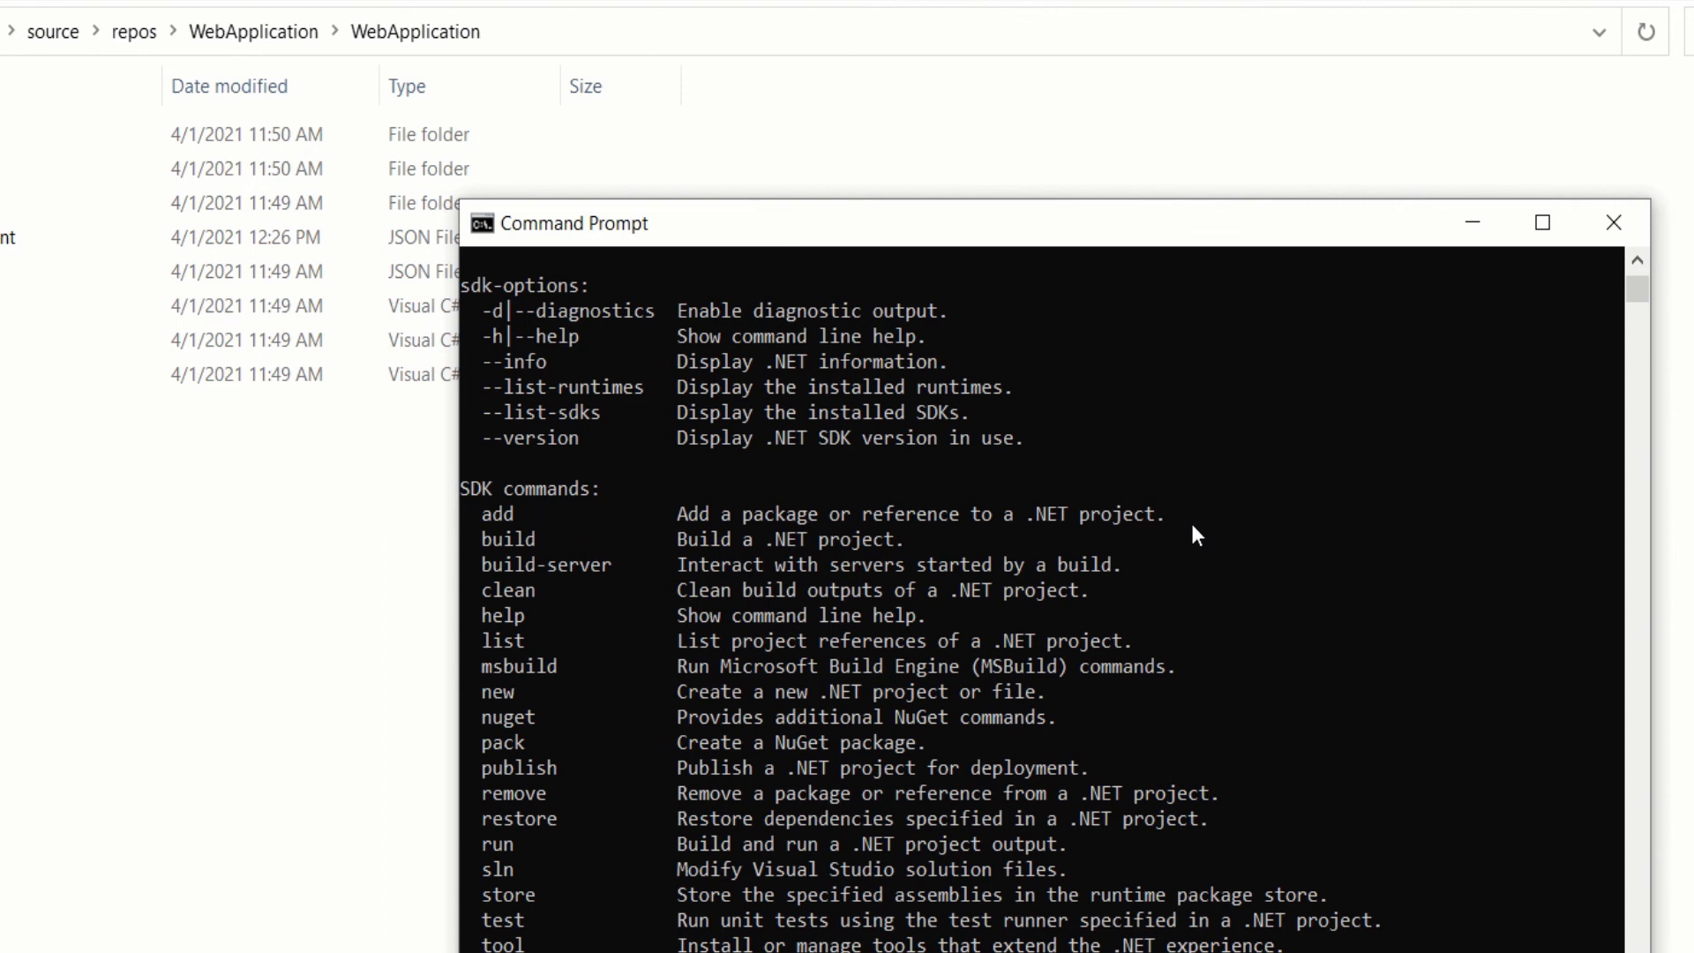
pyautogui.moveTo(526, 858)
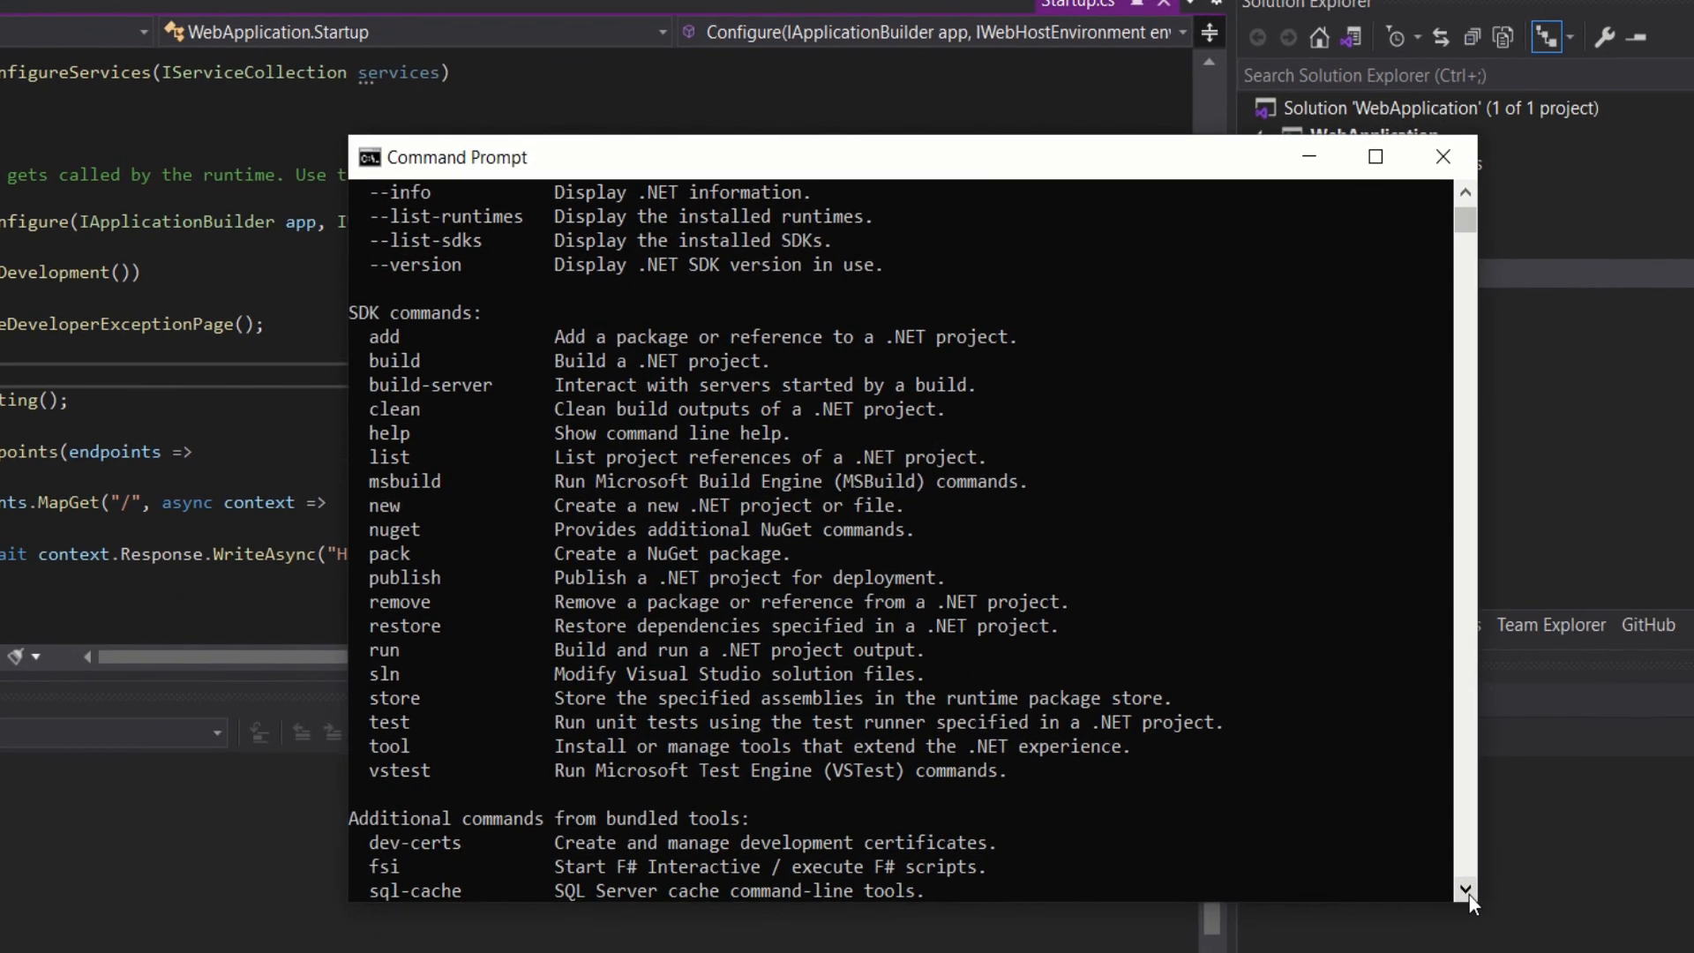
# Run 'dotnet run' to build the app and serve it on localhost:5000 and 5001
pyautogui.scroll(-3)
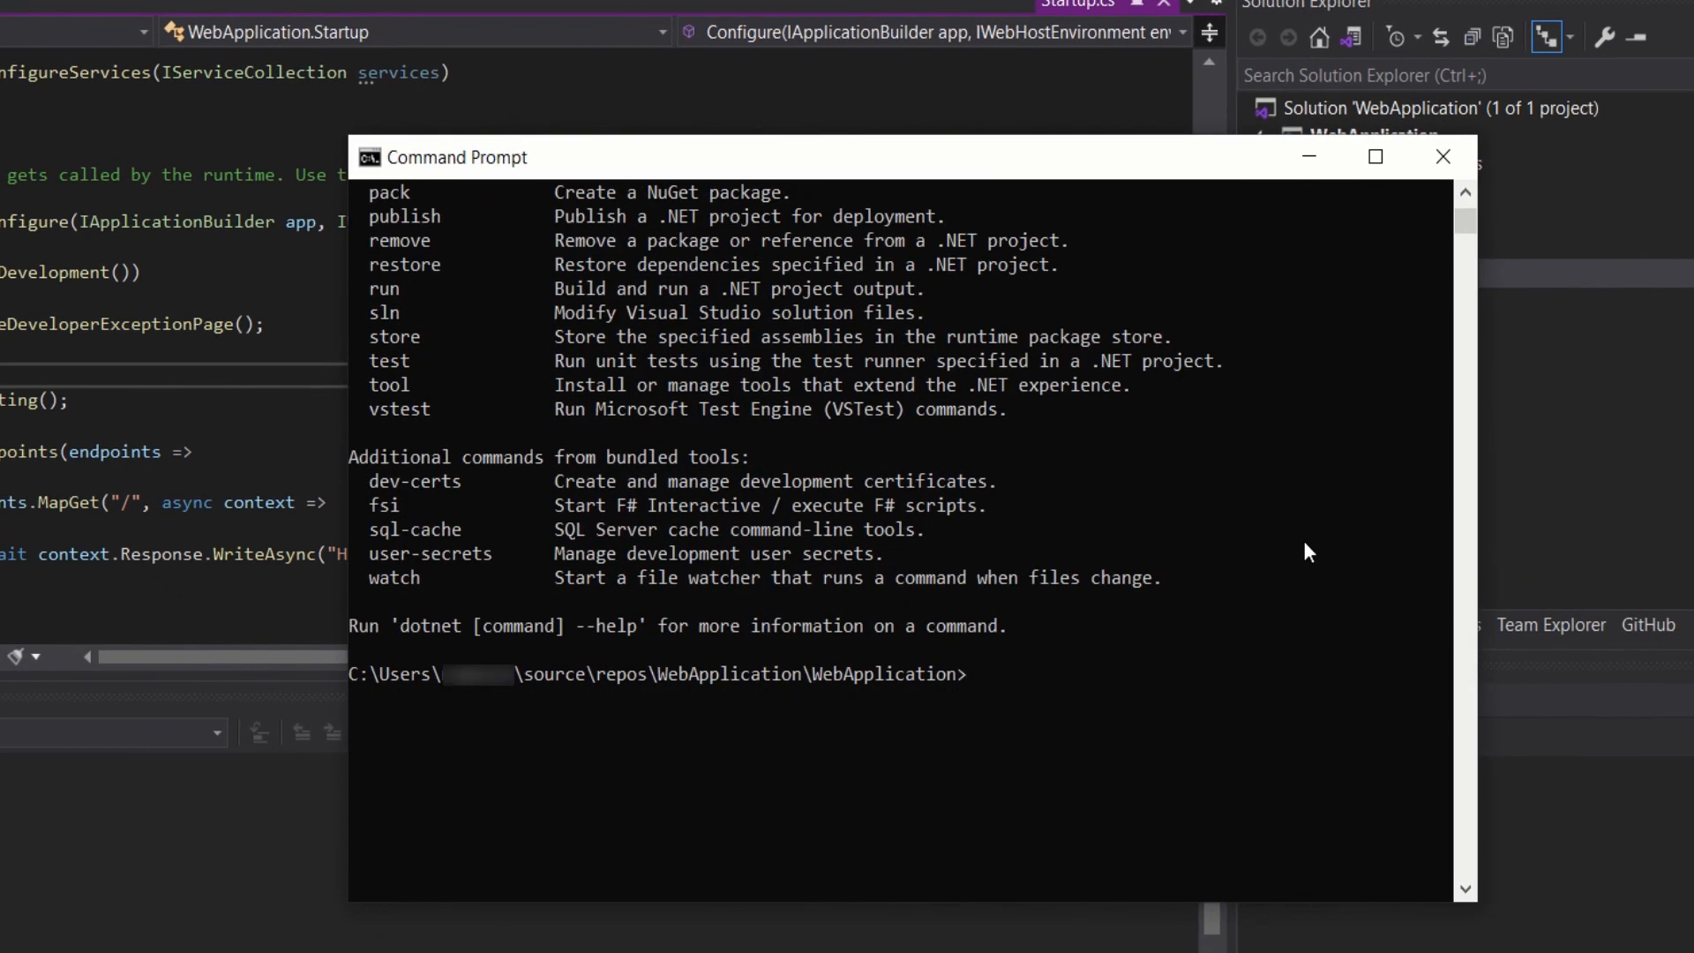
pyautogui.write('d')
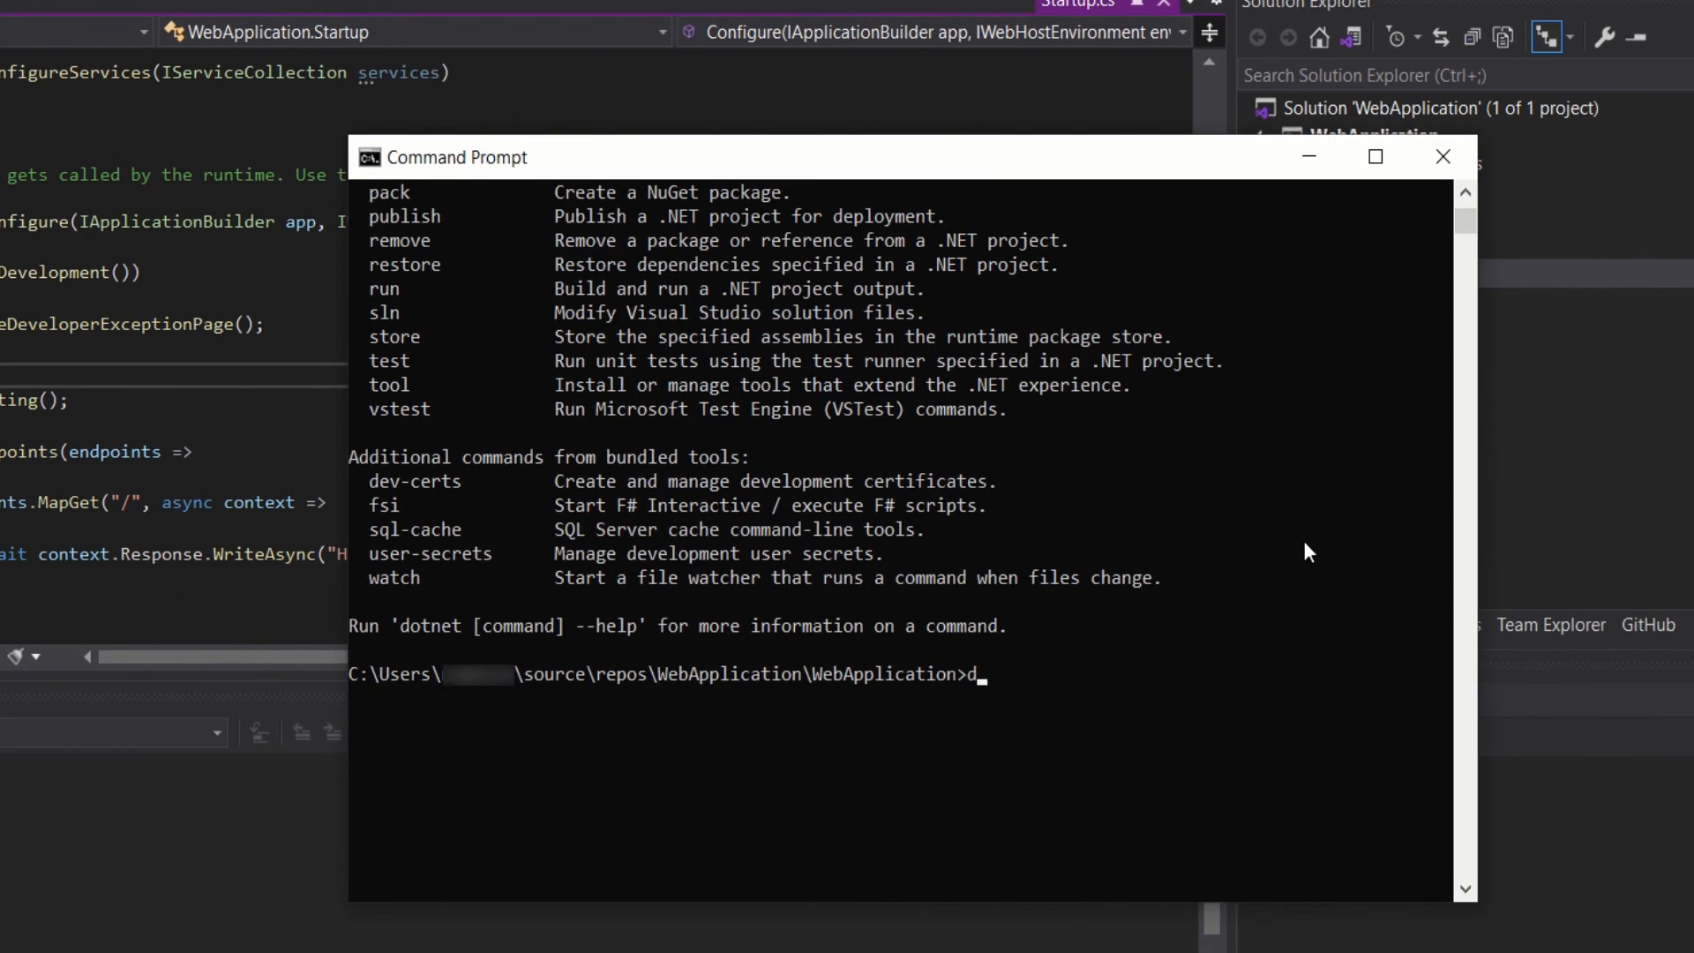
pyautogui.write('otnet run')
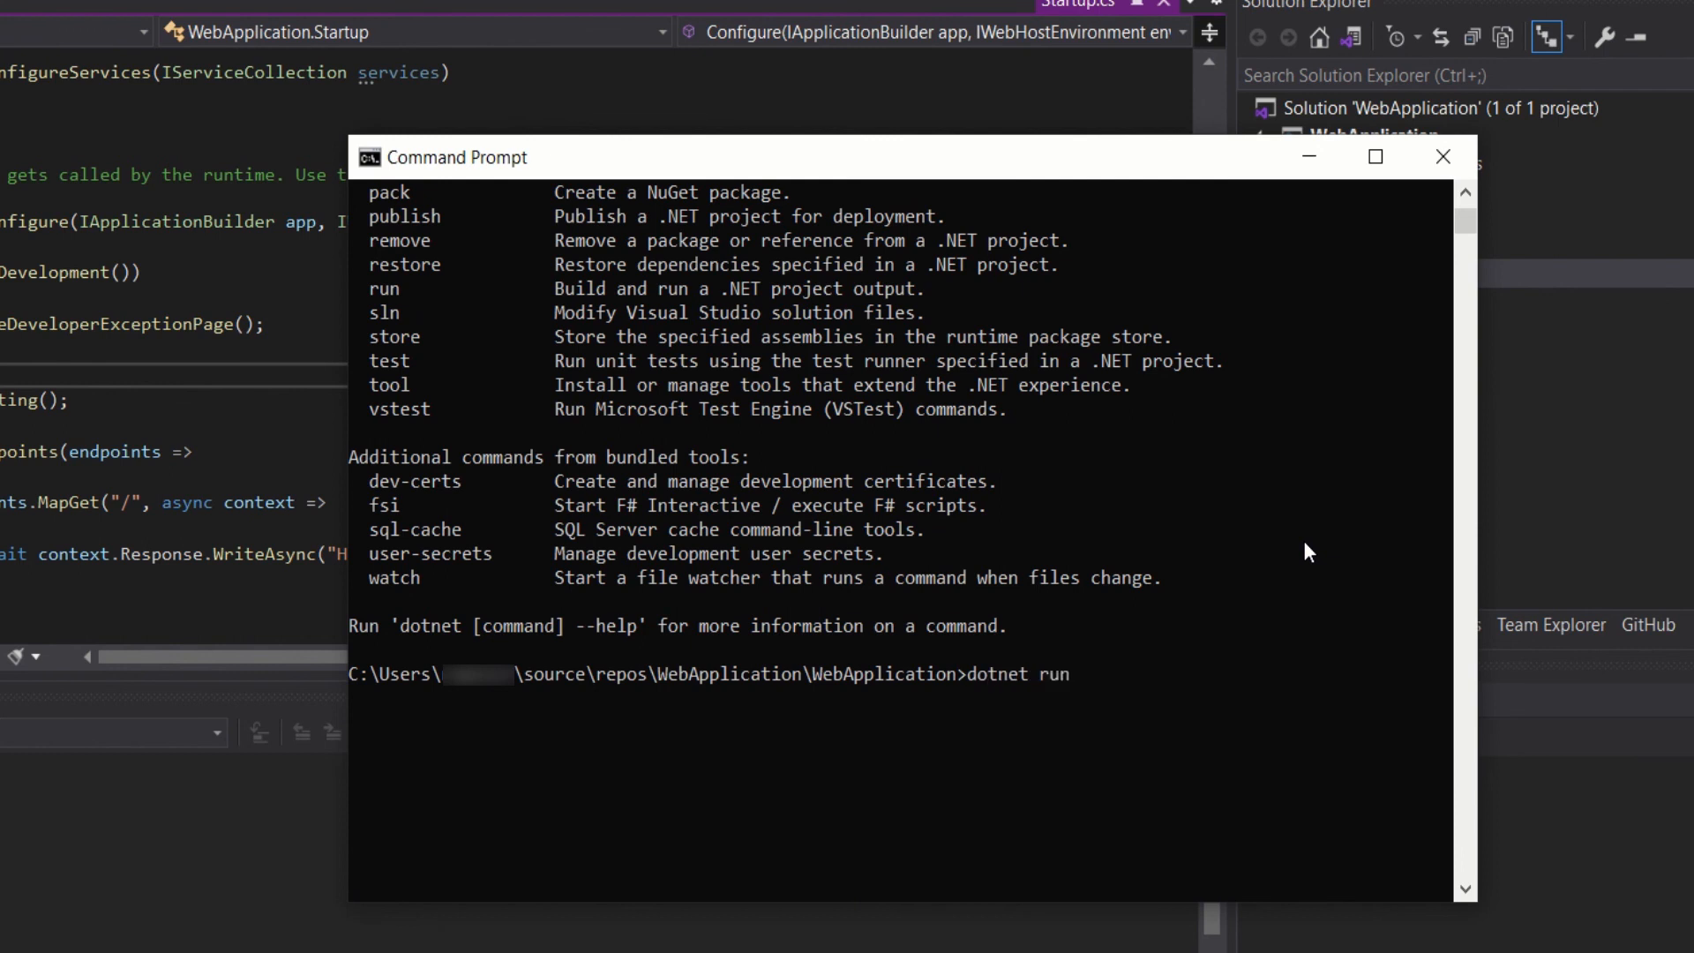
pyautogui.press('enter')
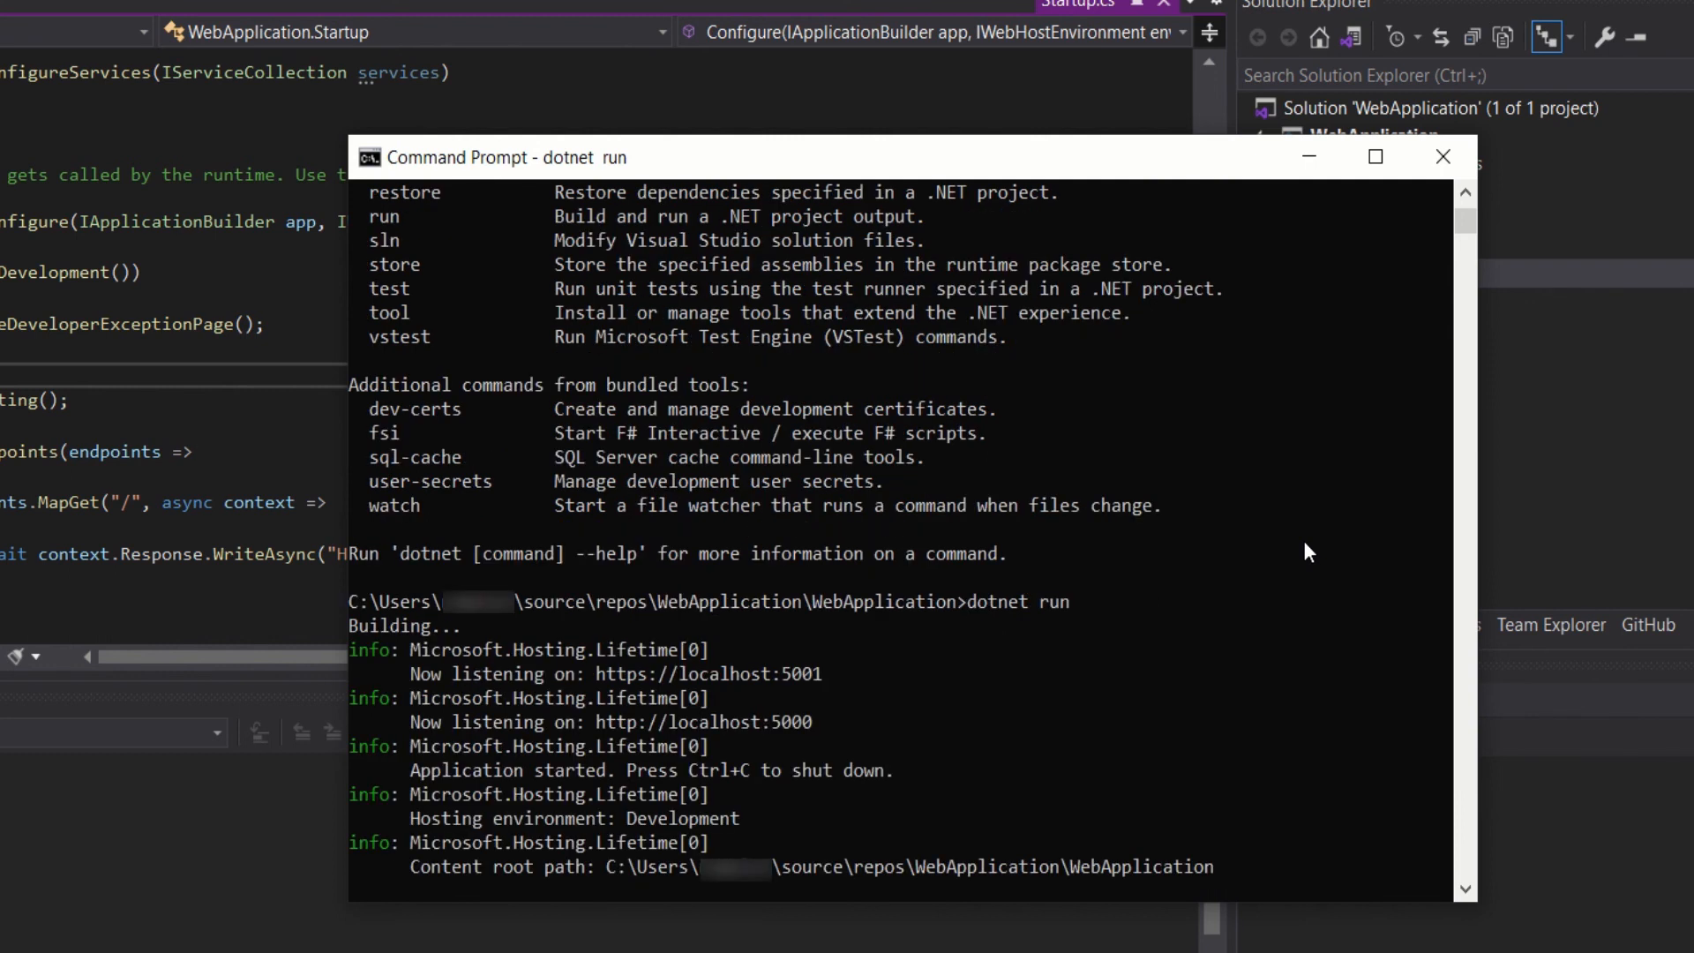
pyautogui.moveTo(463, 631)
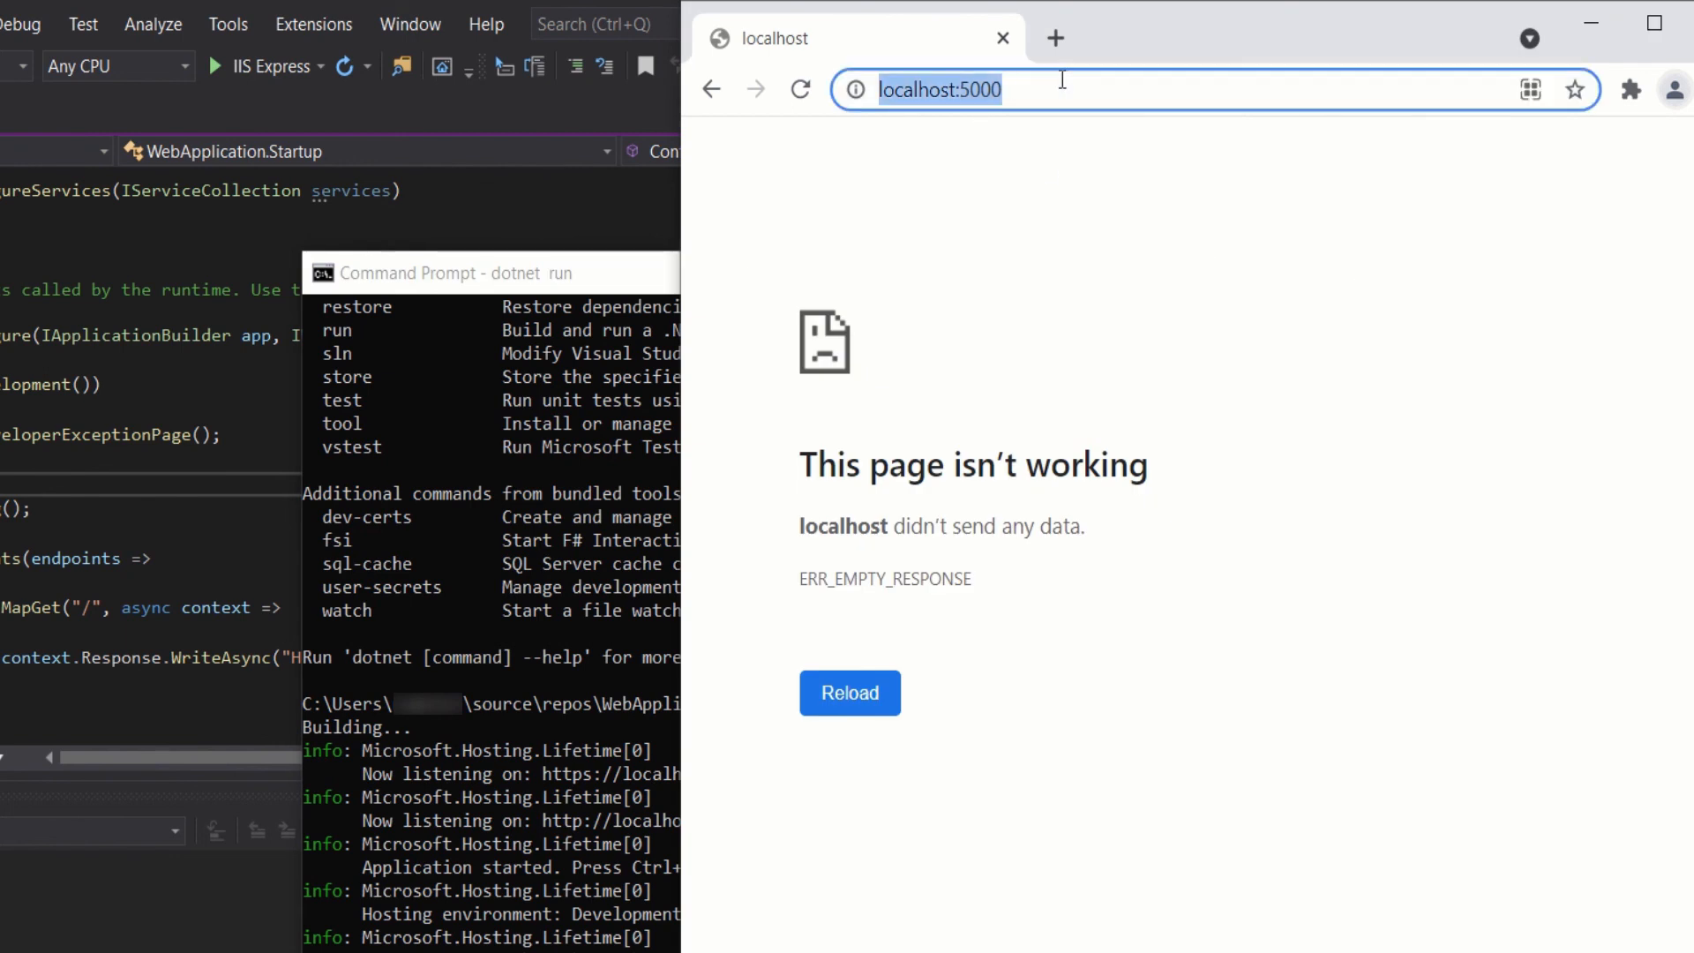
pyautogui.moveTo(1048, 89)
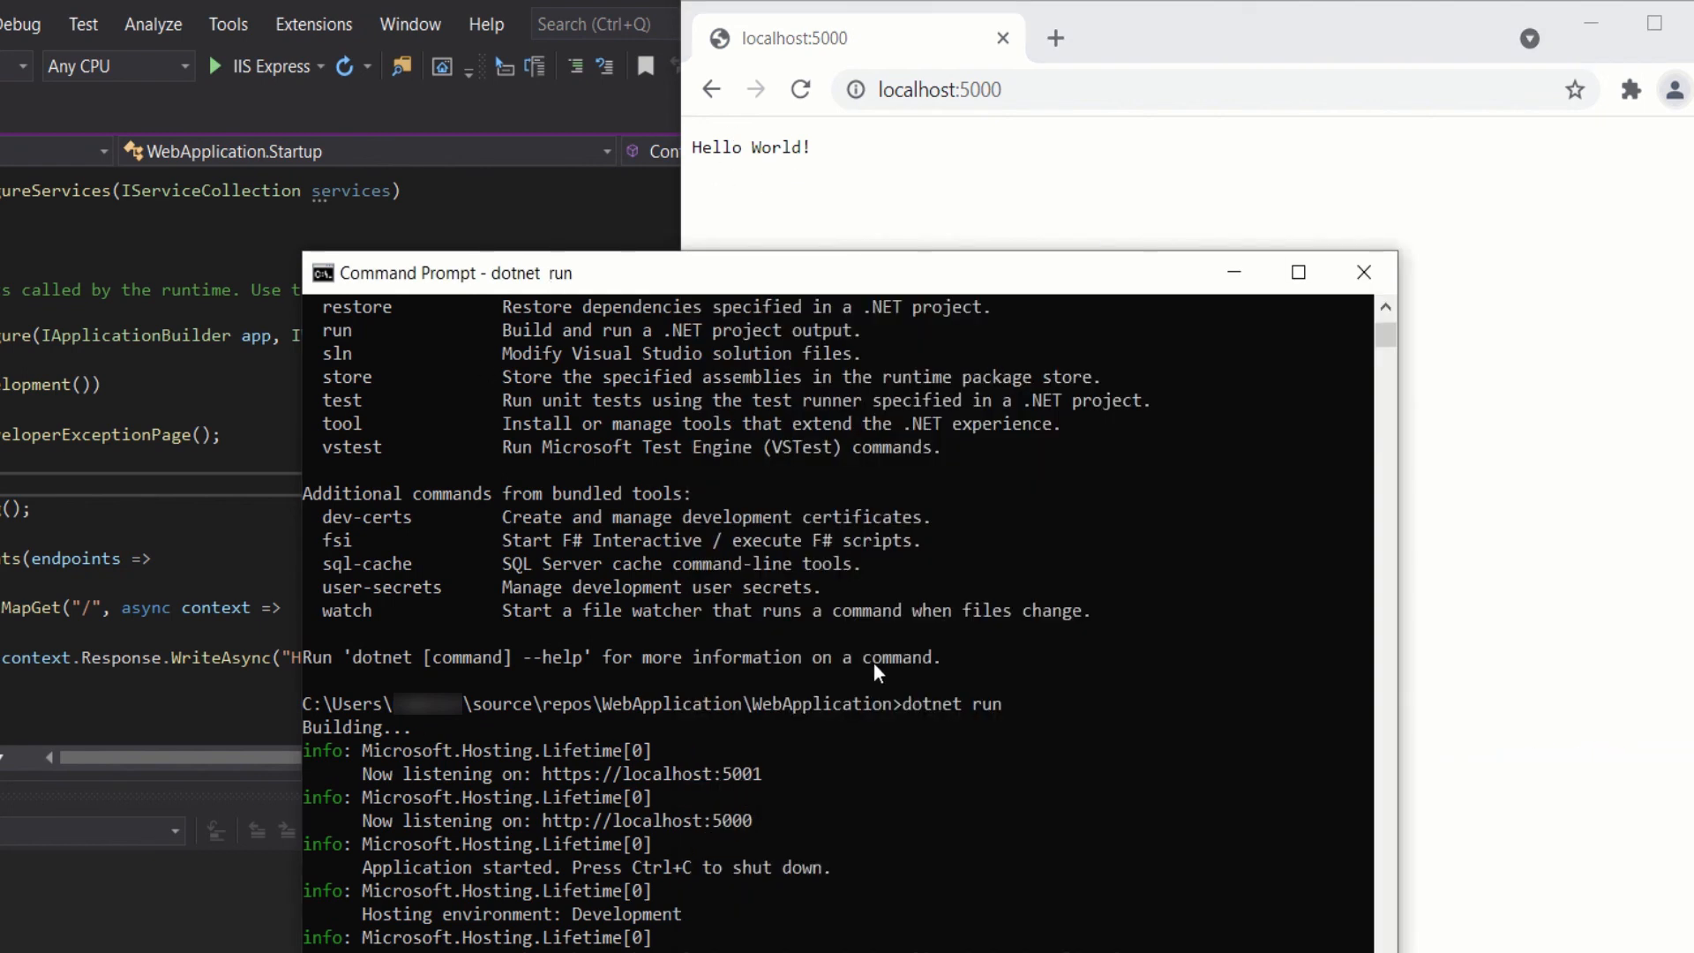
pyautogui.moveTo(594, 432)
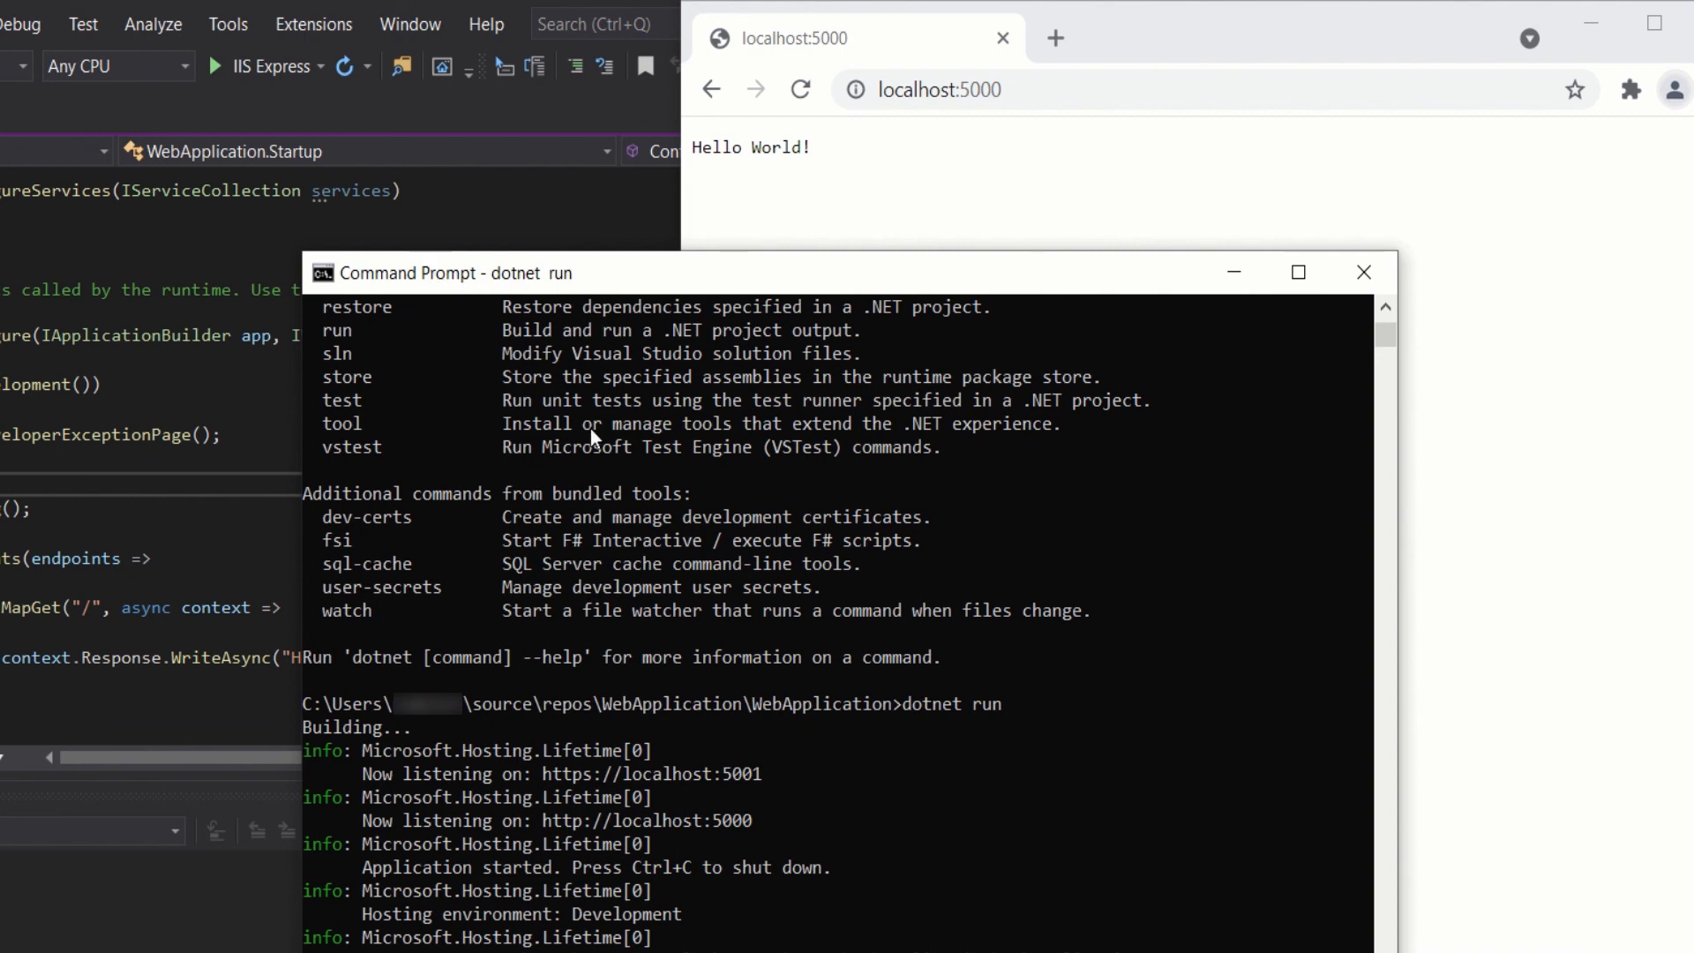
pyautogui.moveTo(641, 921)
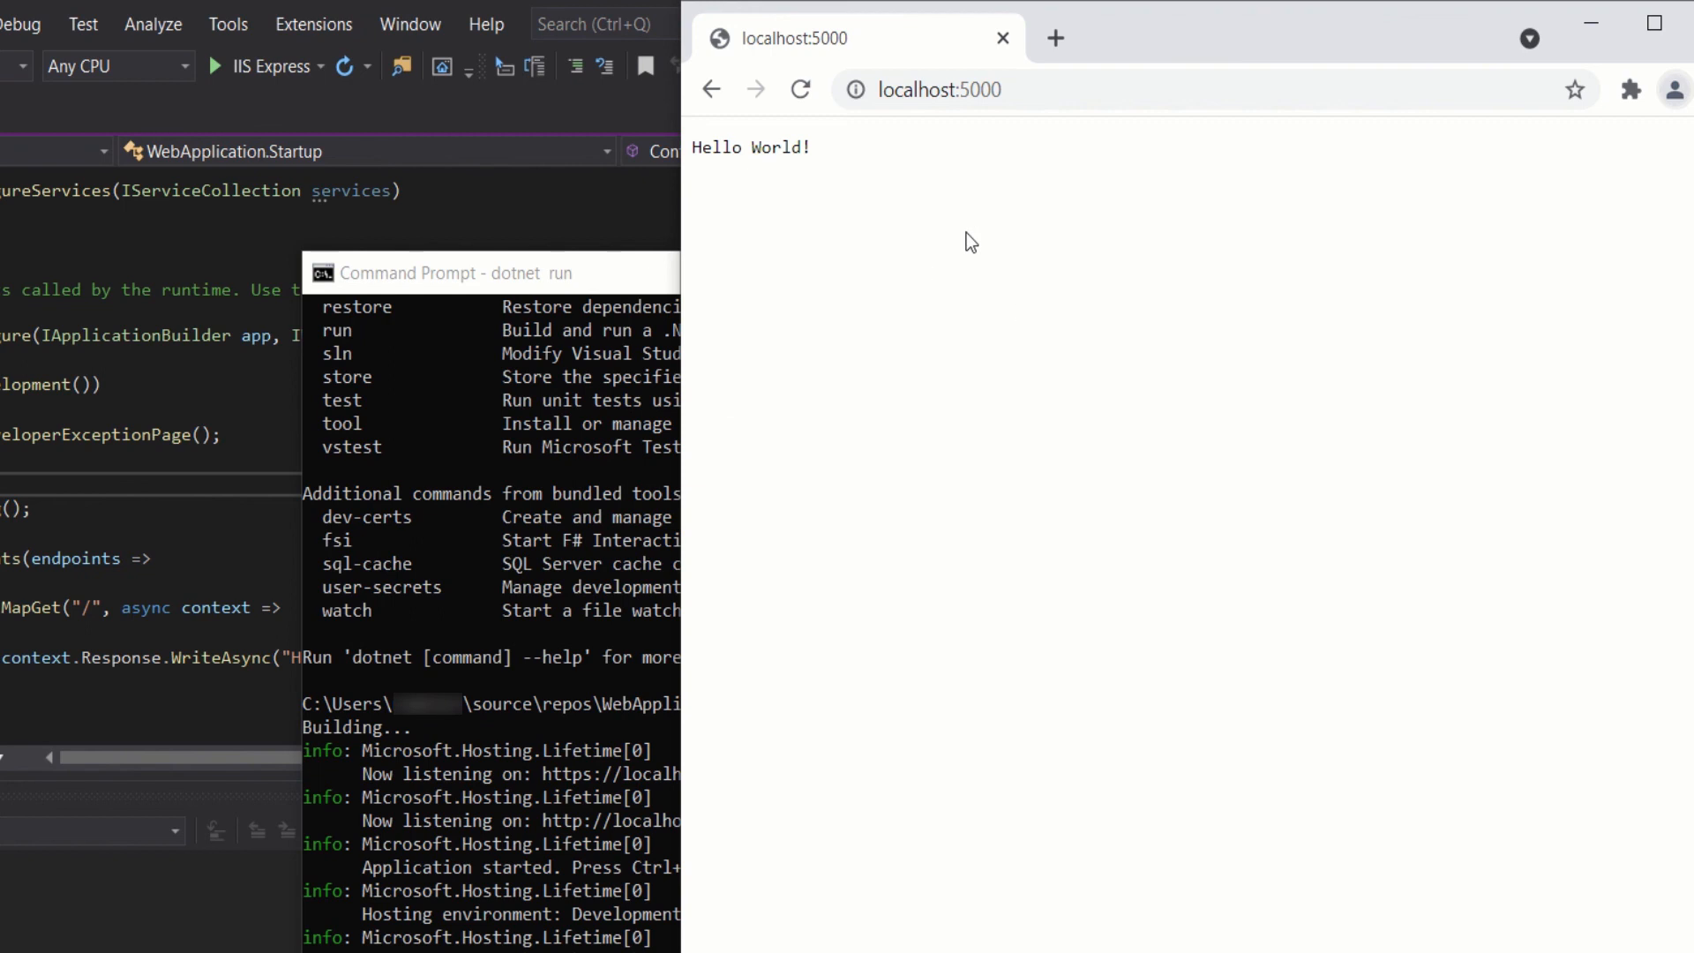
pyautogui.moveTo(982, 240)
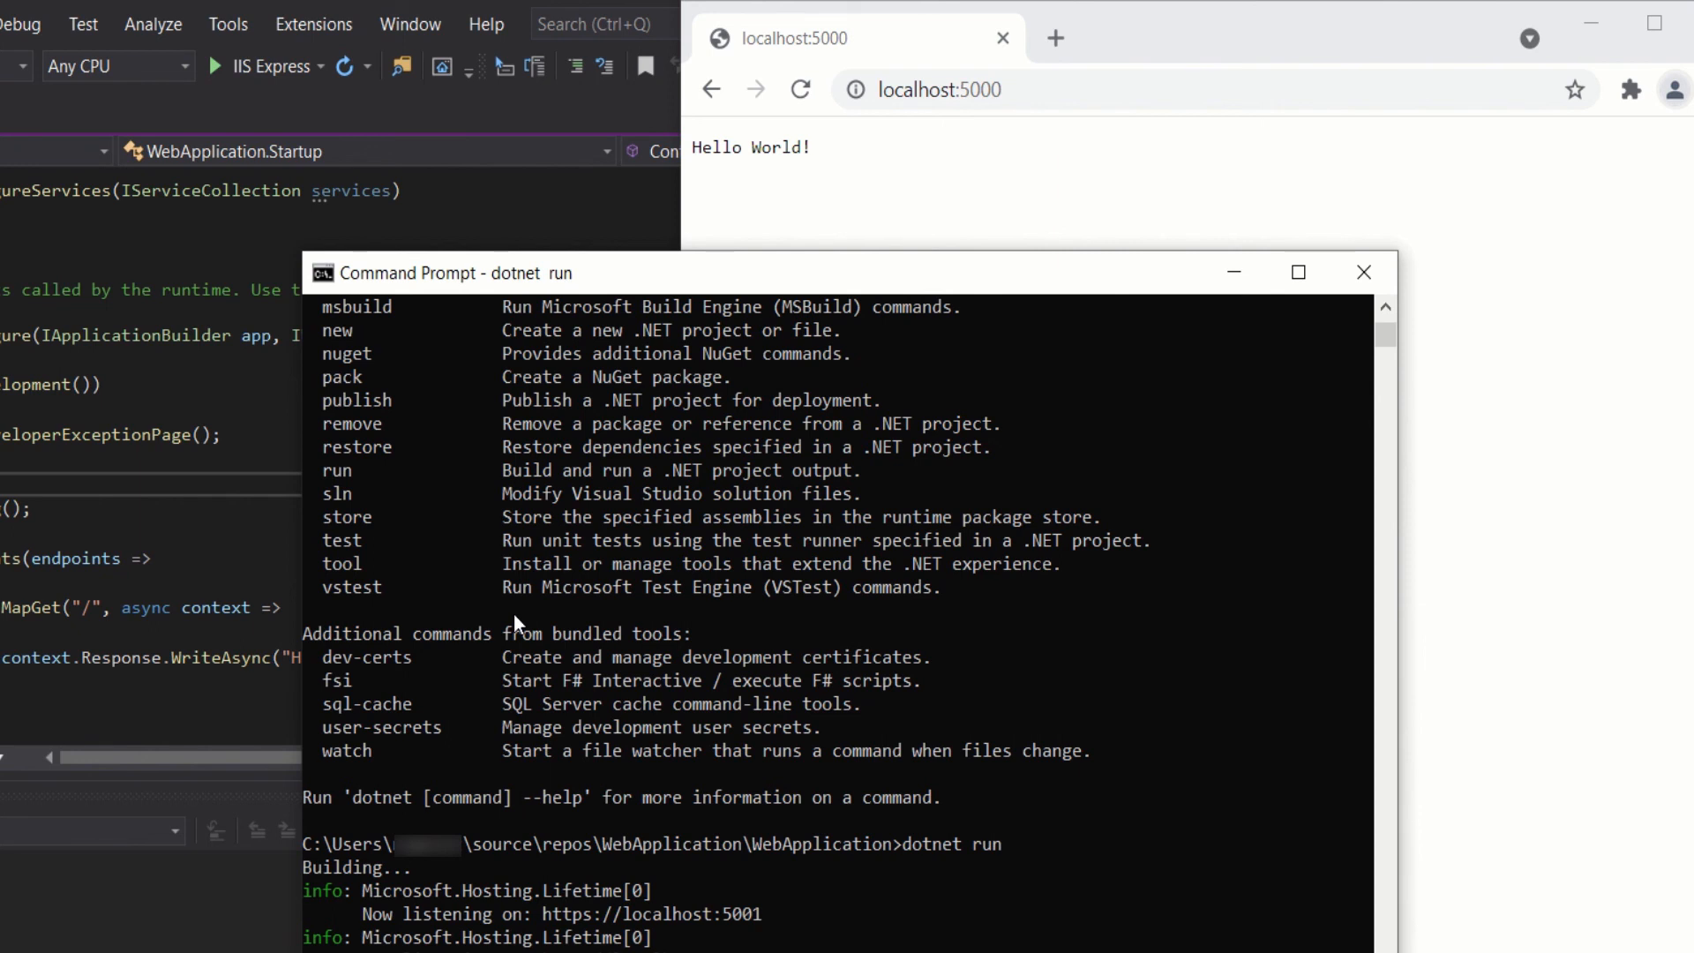
pyautogui.moveTo(1123, 752)
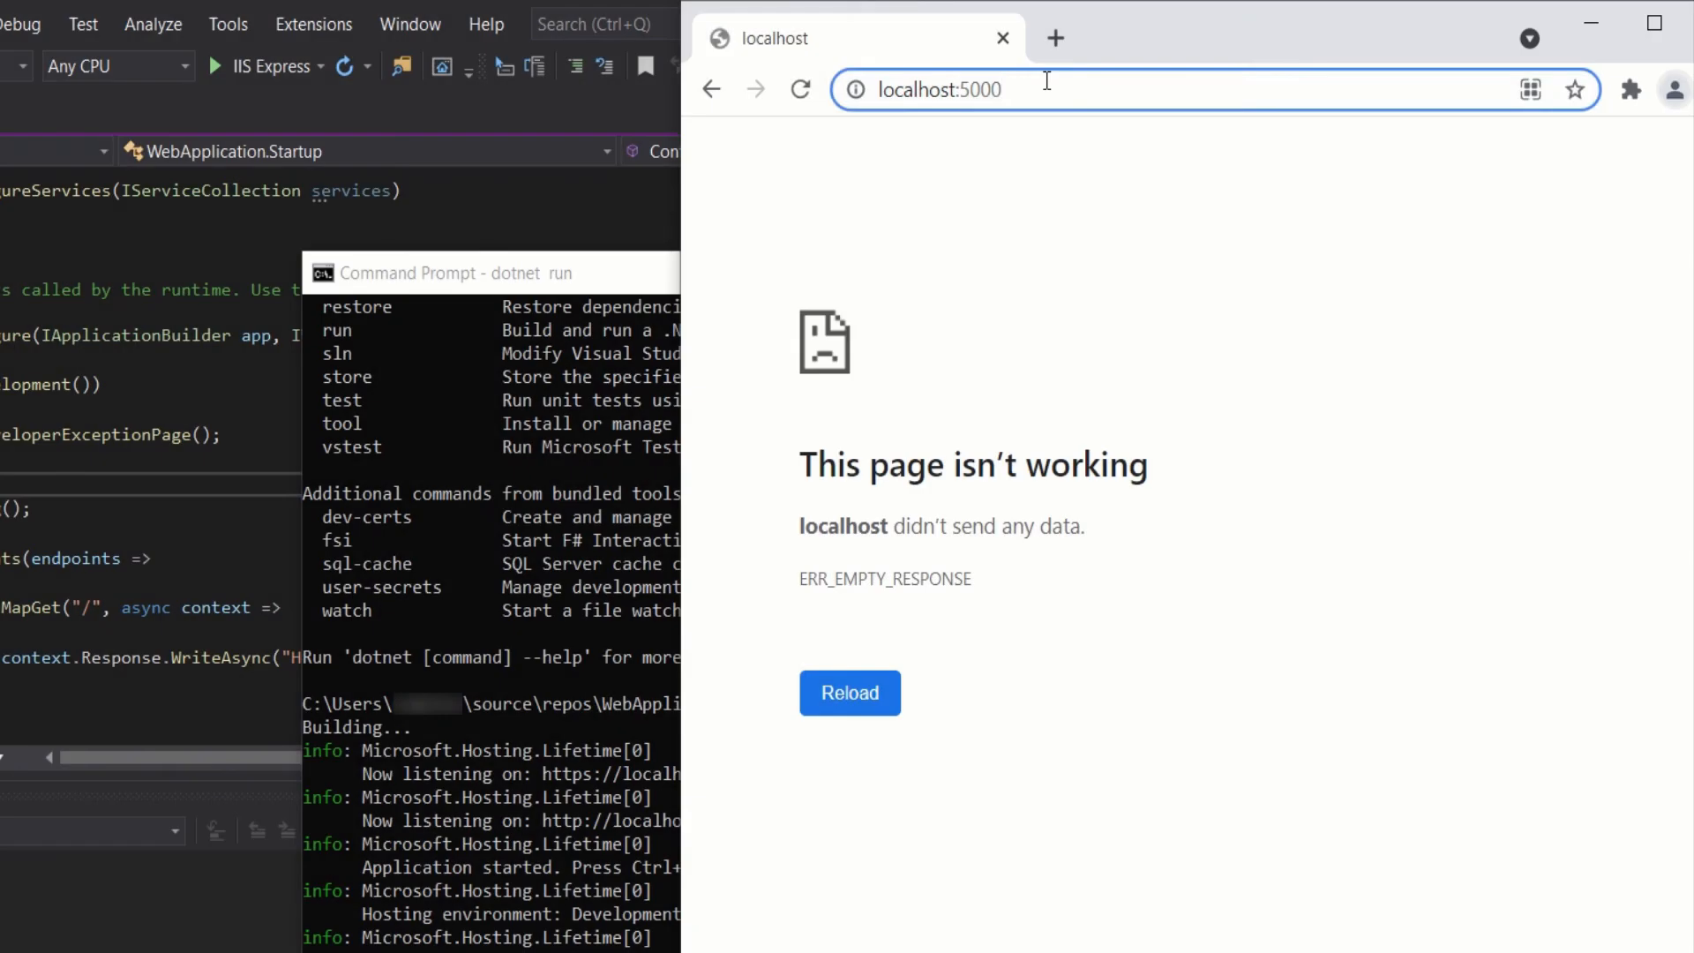
pyautogui.click(850, 693)
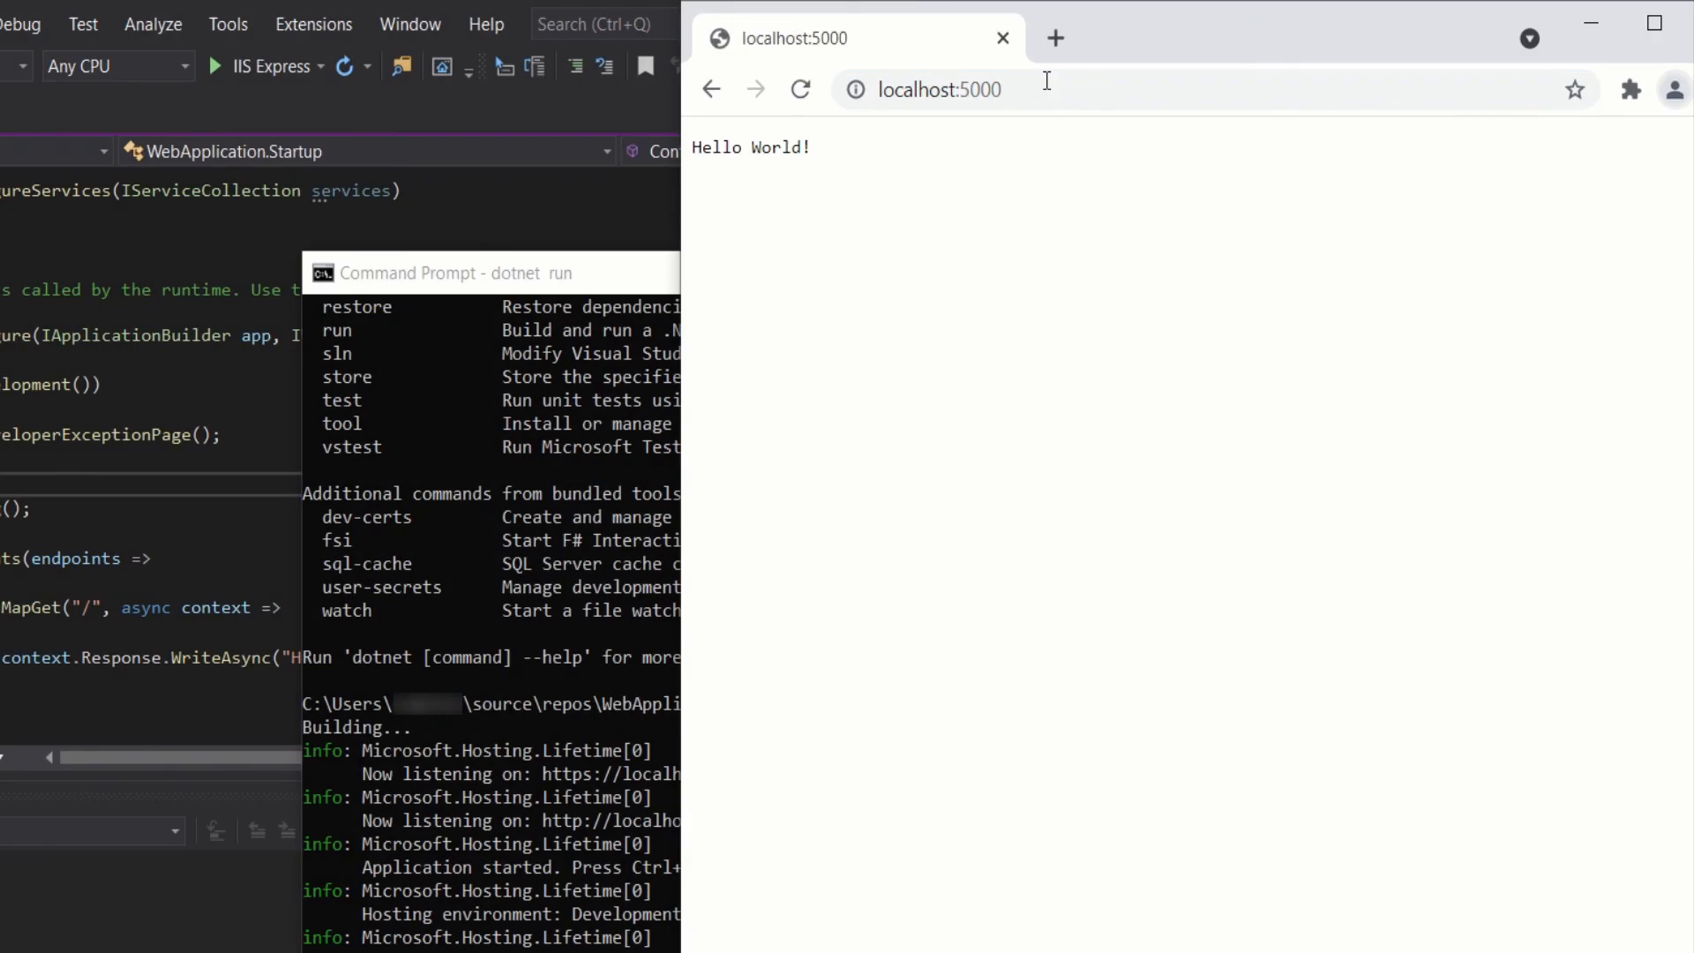
pyautogui.moveTo(726, 146)
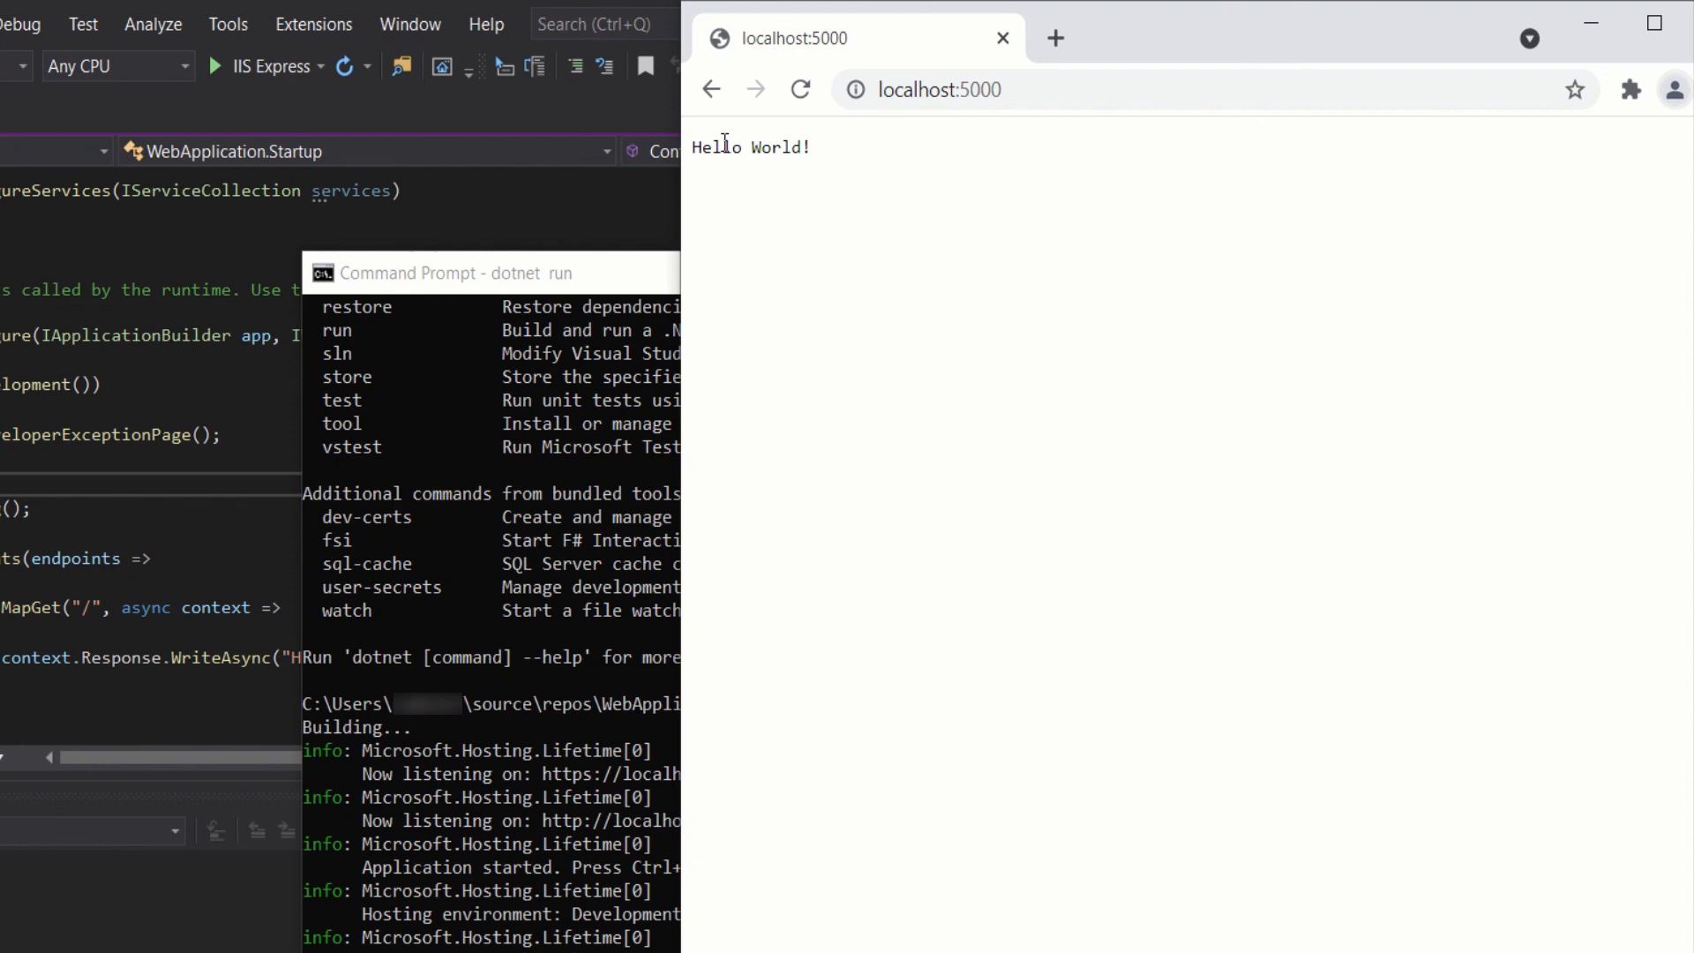